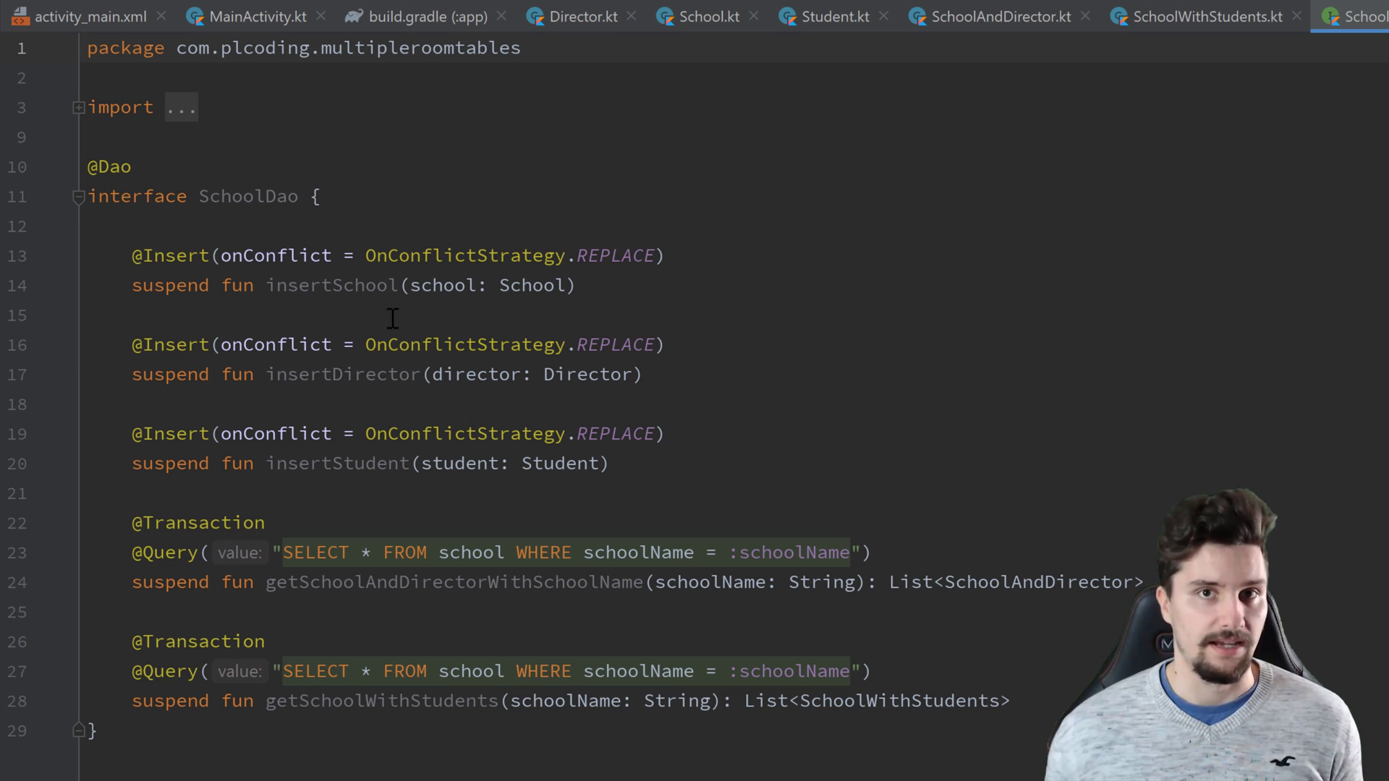
mouse_move(299, 183)
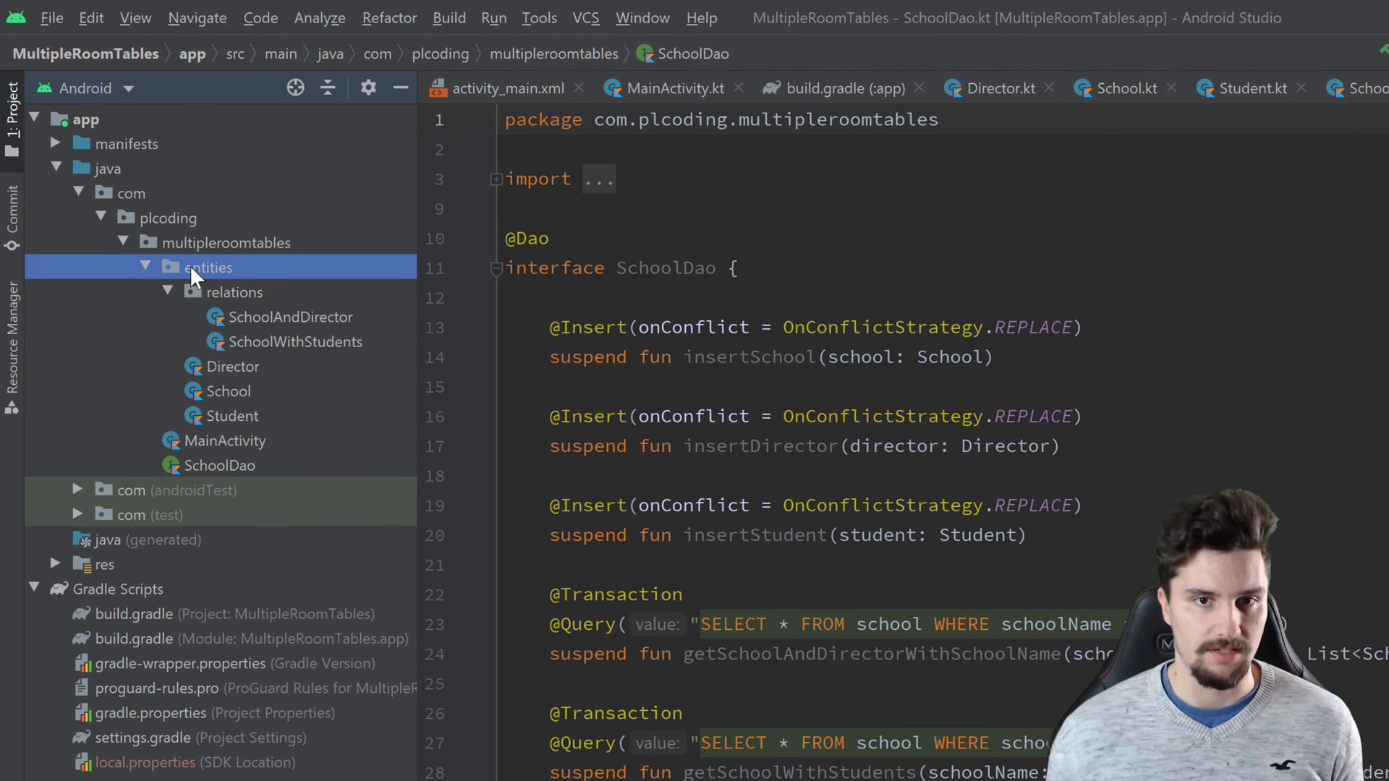
Step: Create a Subject Kotlin class in the entities package and declare it as a data class
right_click(209, 267)
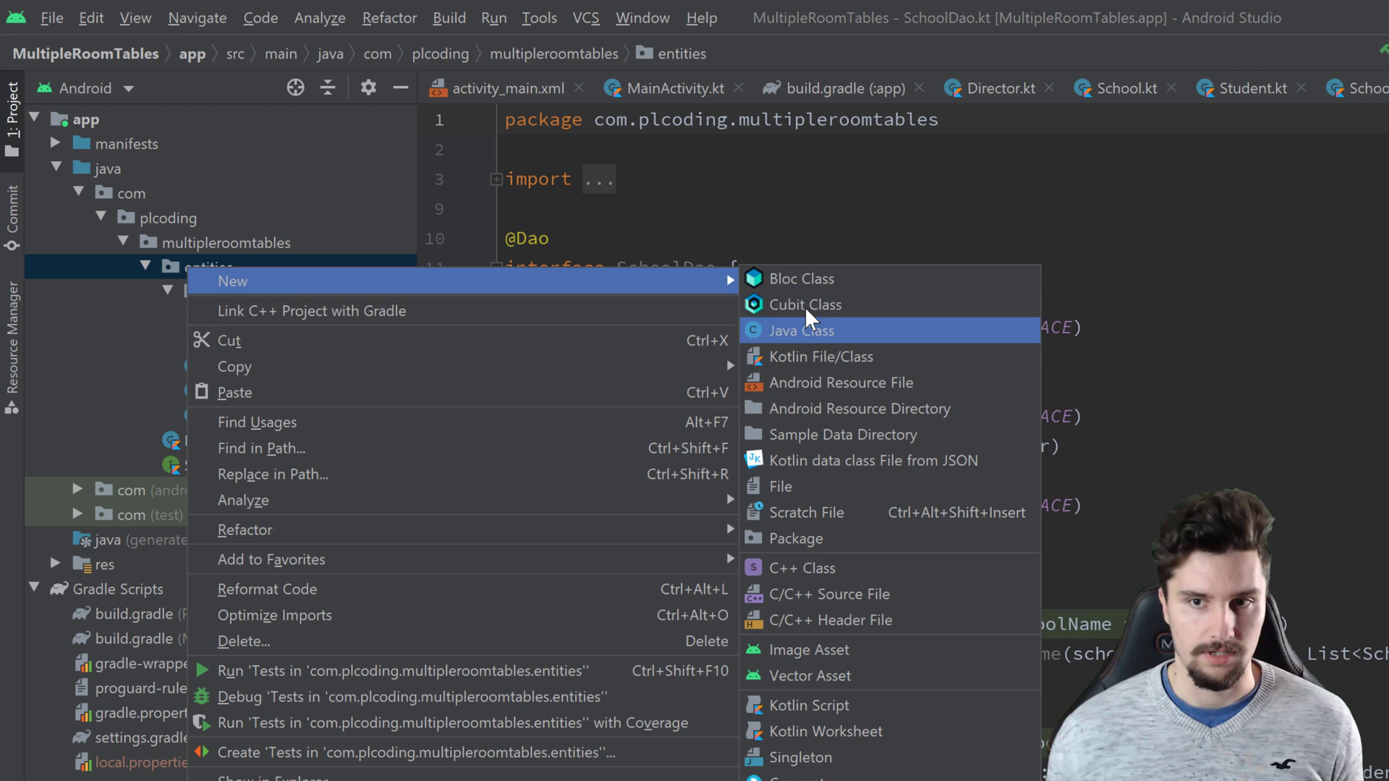
left_click(822, 356)
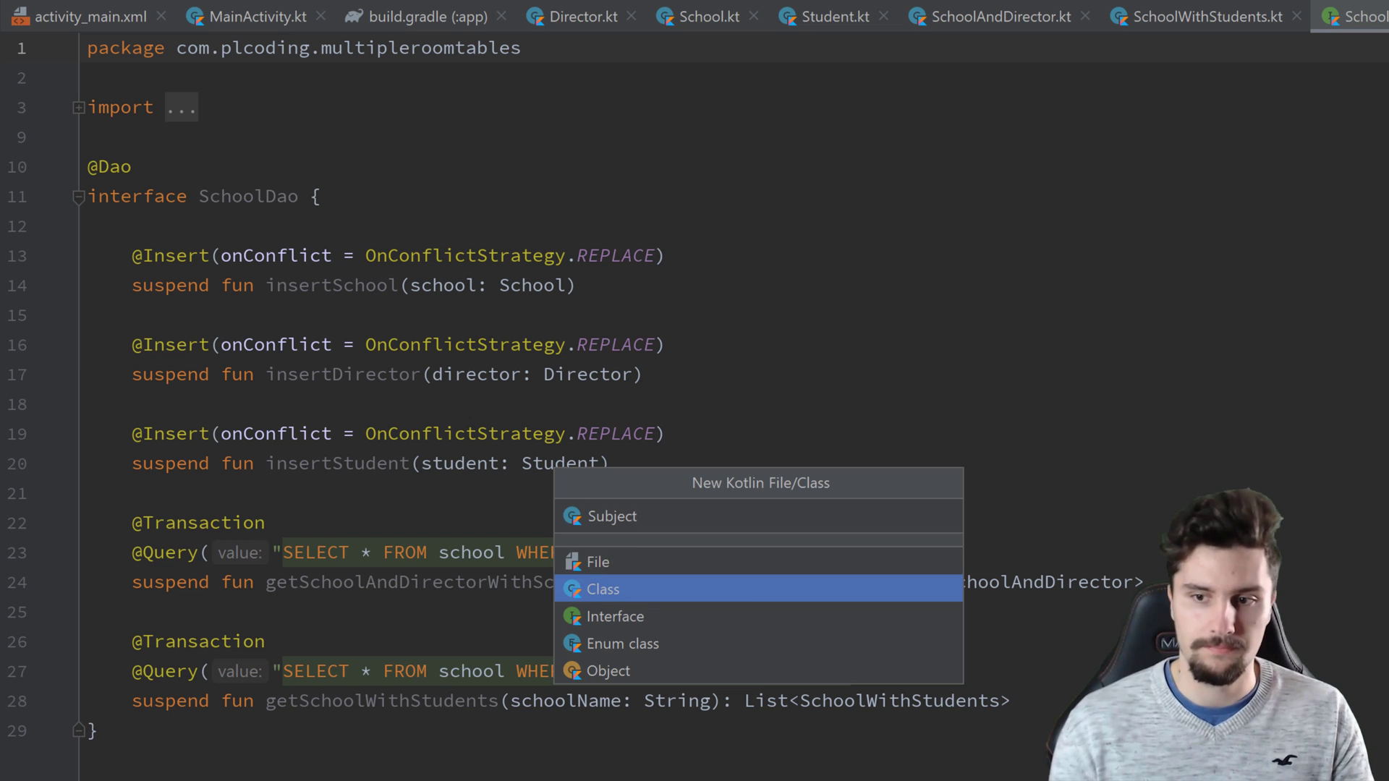
left_click(605, 589)
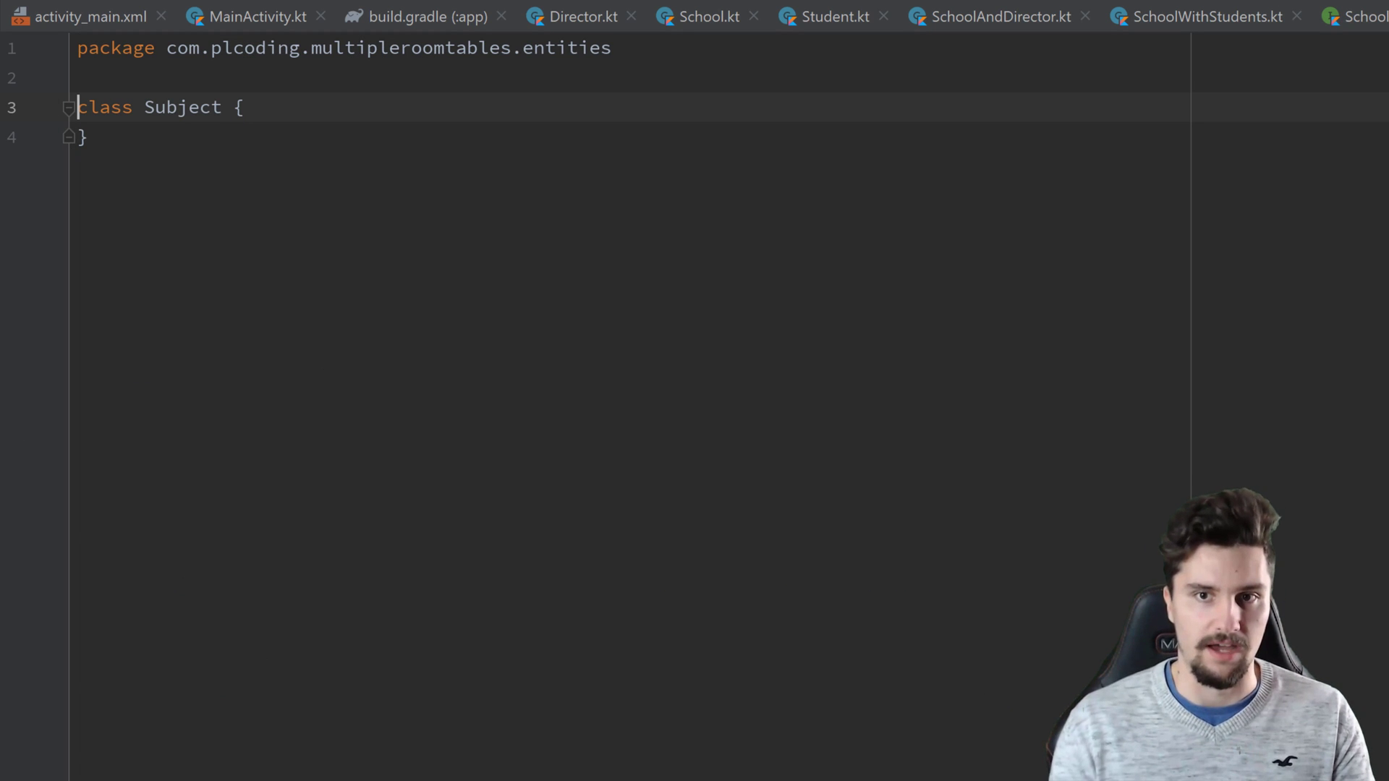
type("data class Subject")
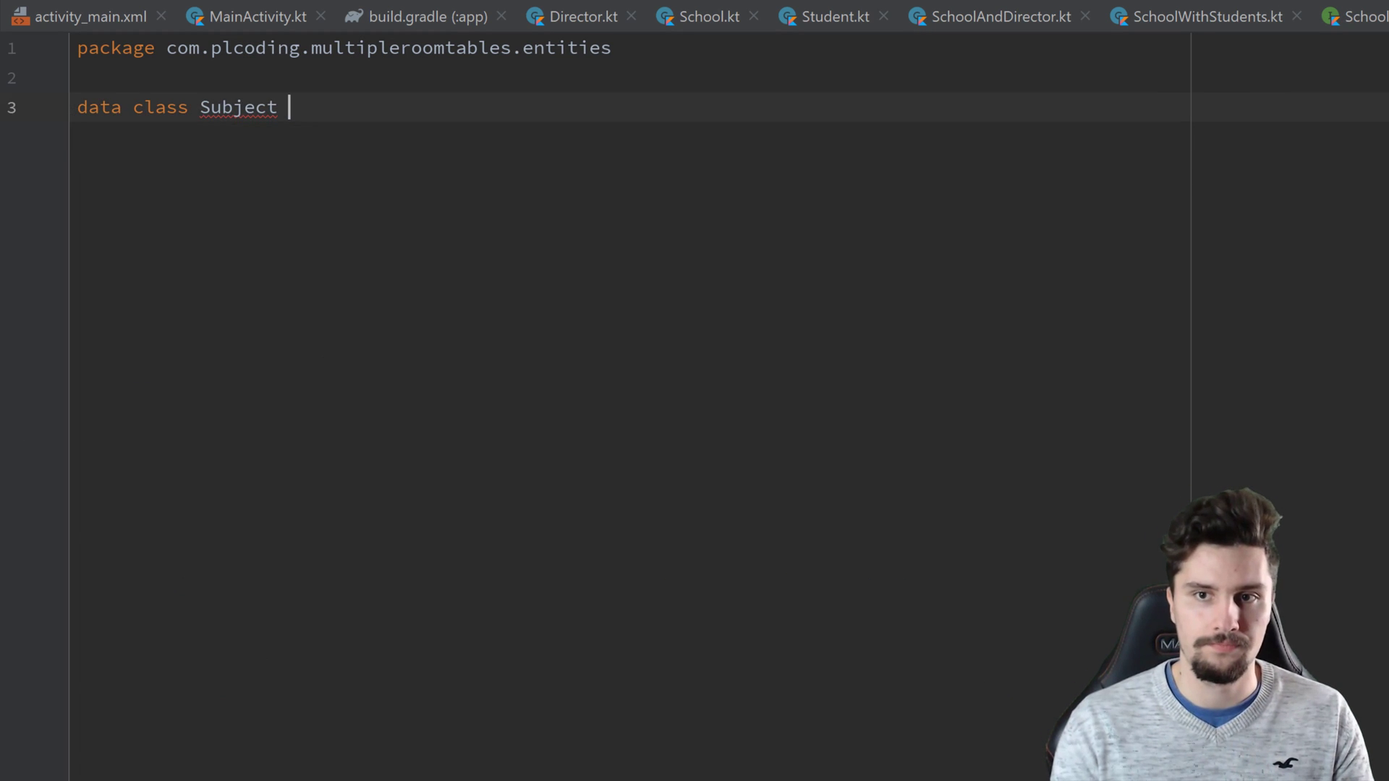
type("(")
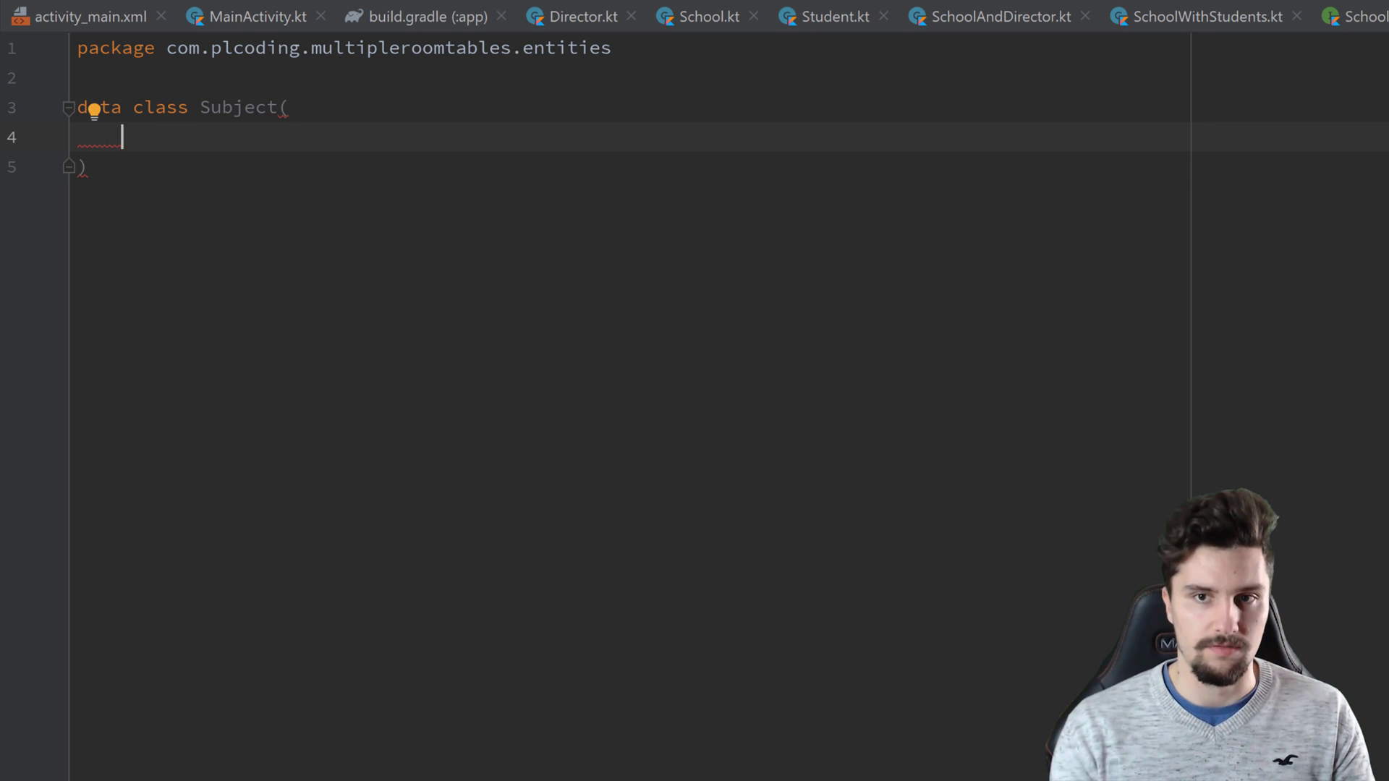
type("val su")
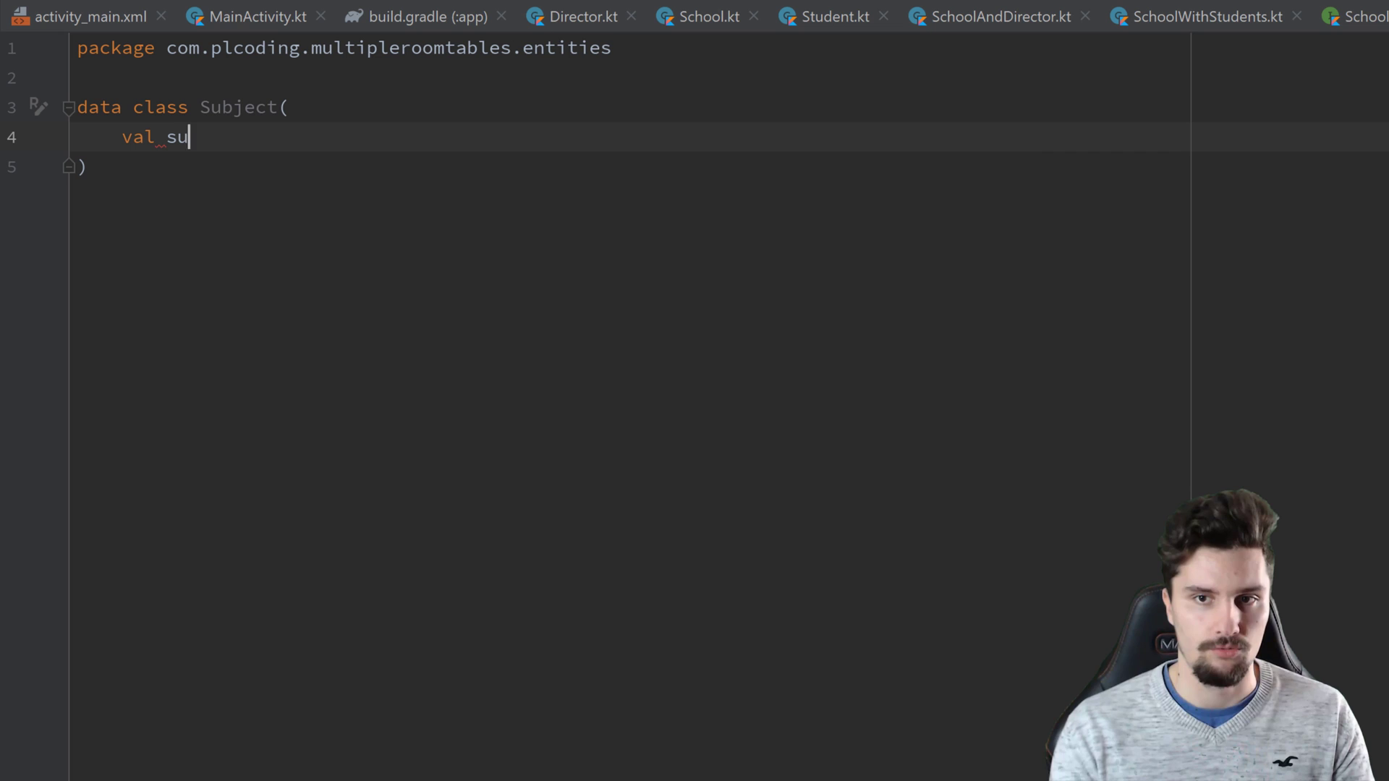
type("bjectName: Stri")
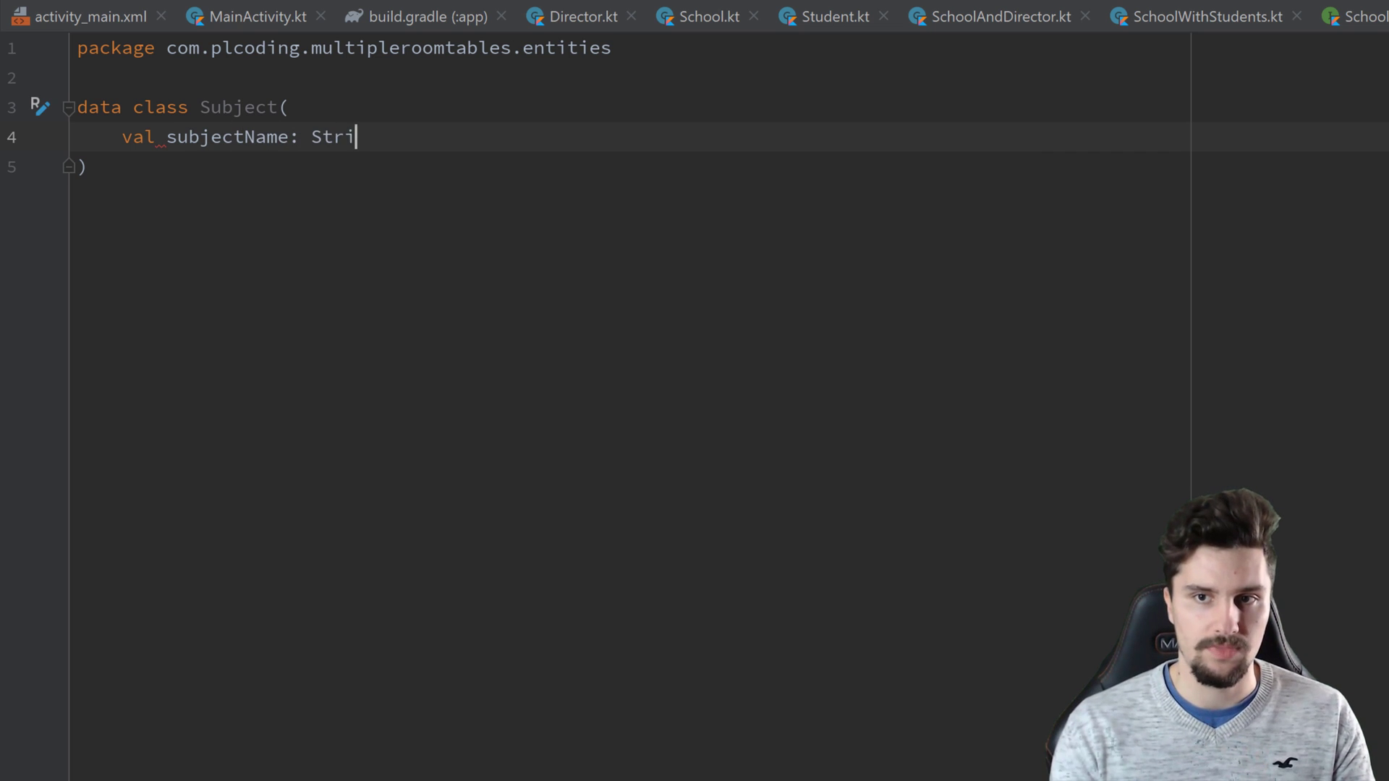
type("ng")
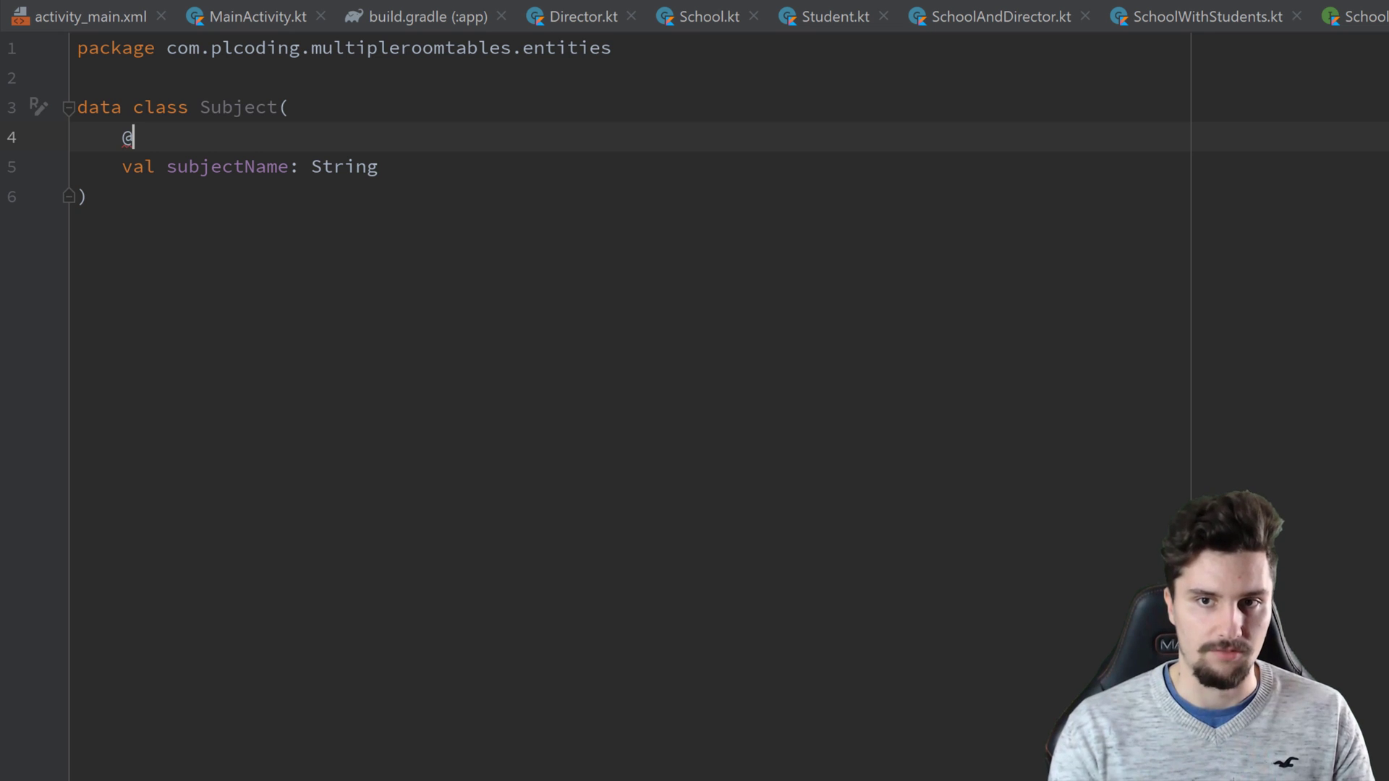
type("Primary")
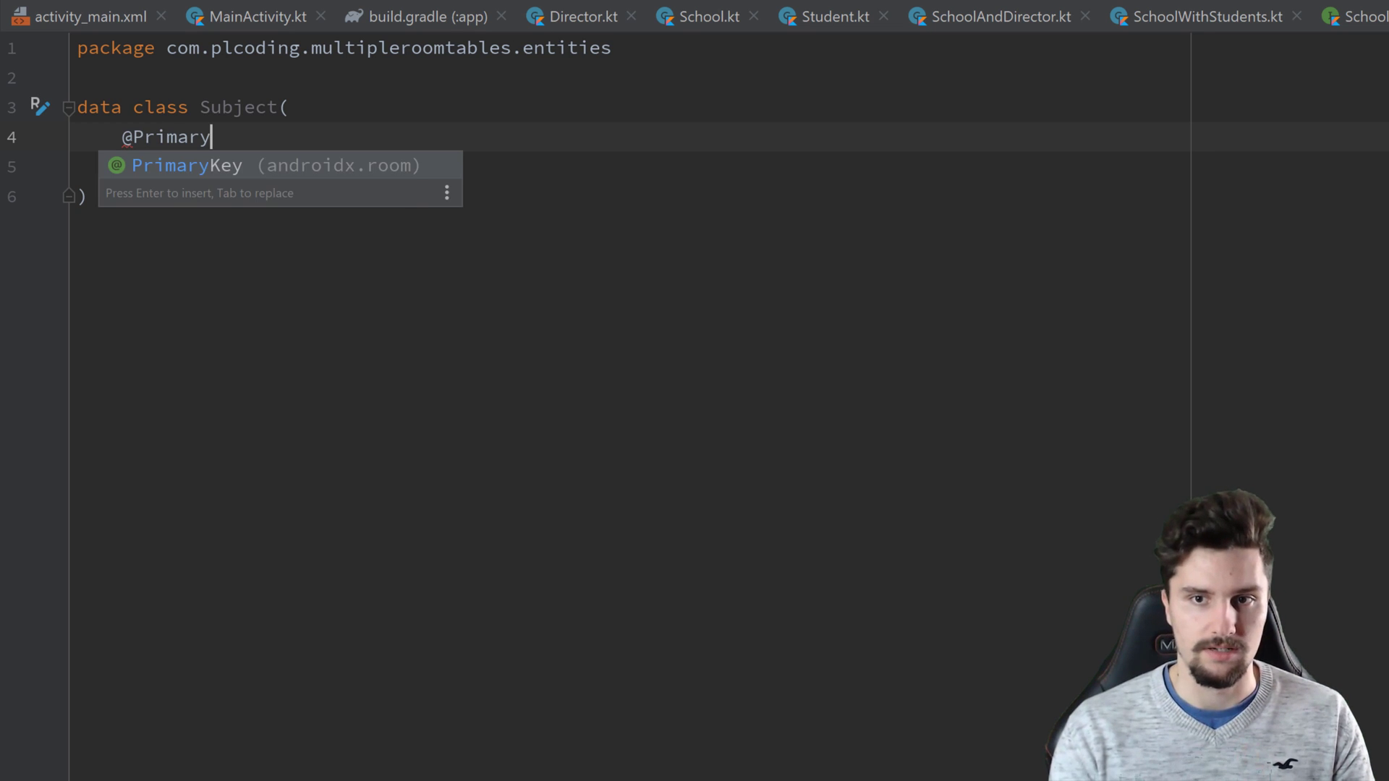
key("Enter")
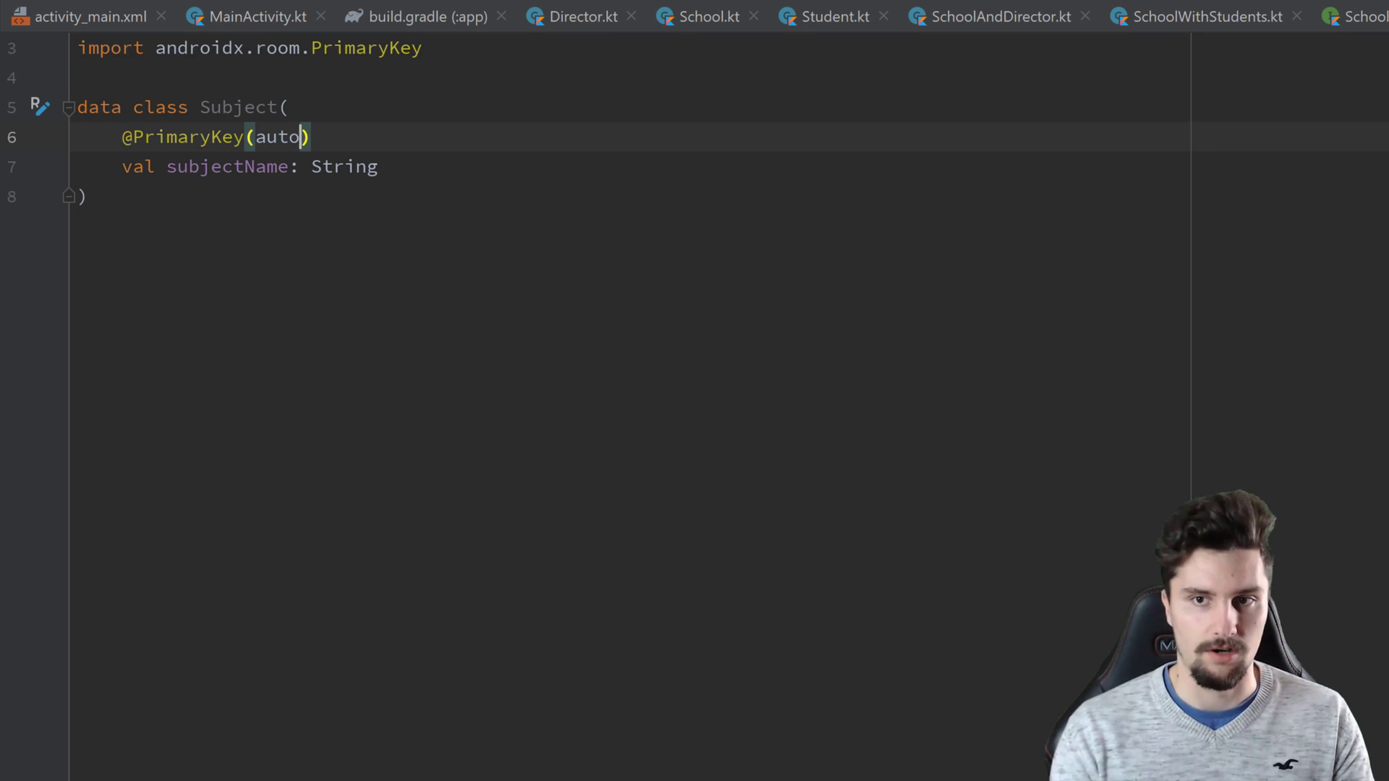
type("Generate = false")
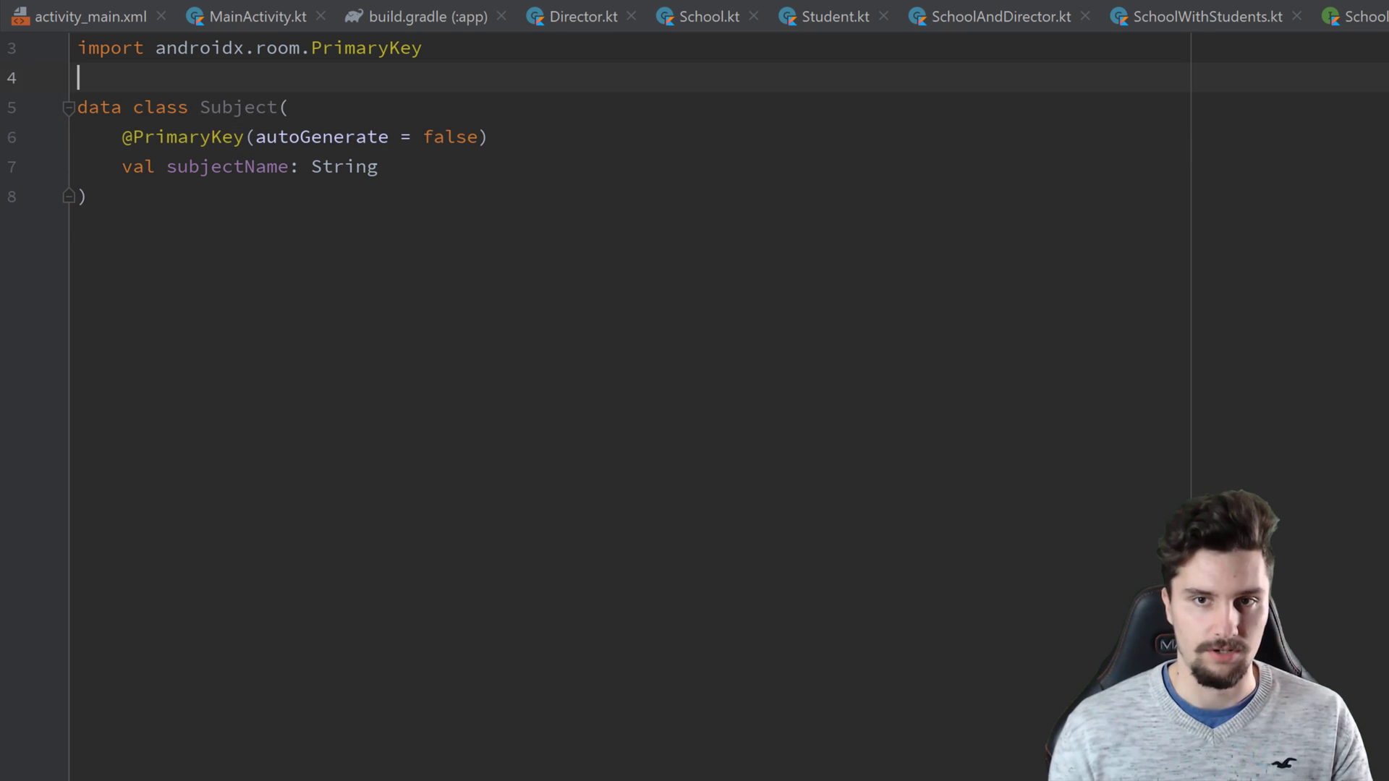
type("@Enti")
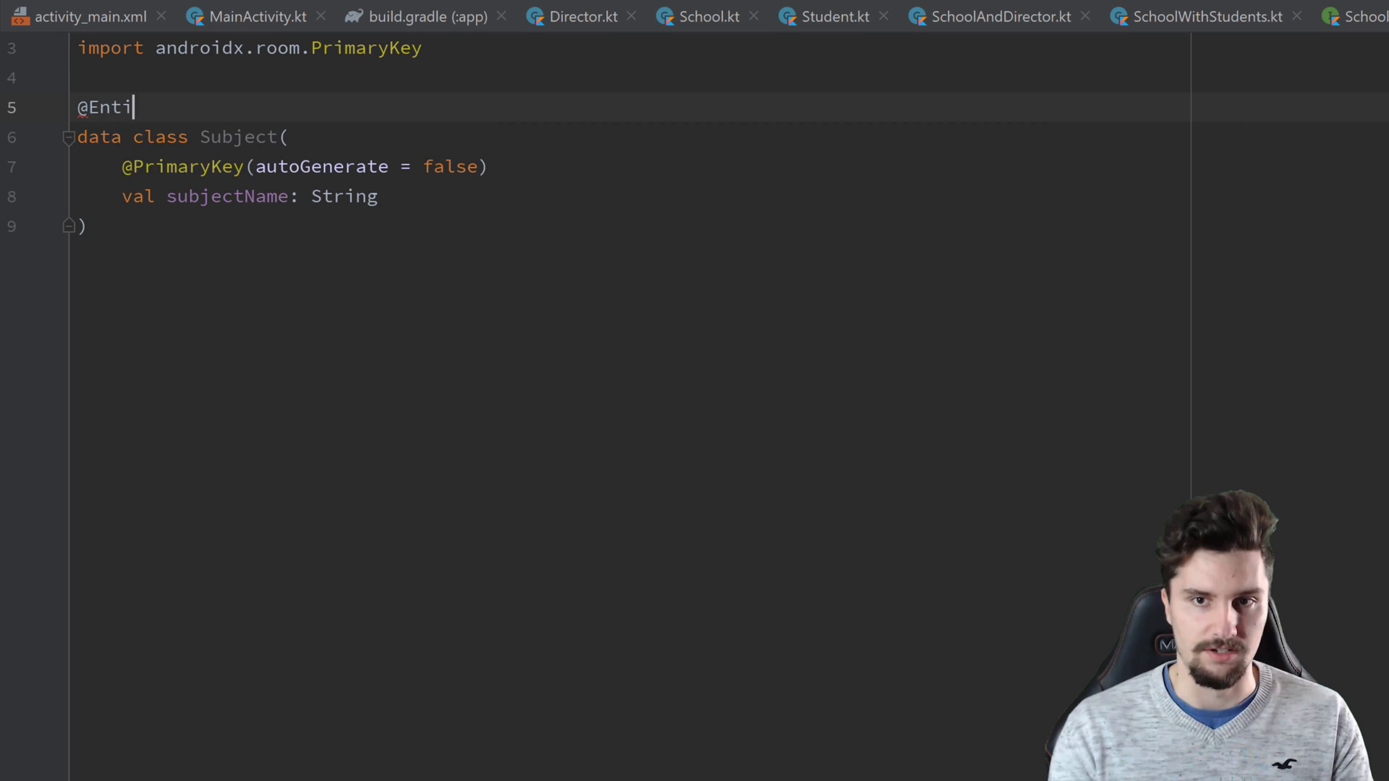
type("ty")
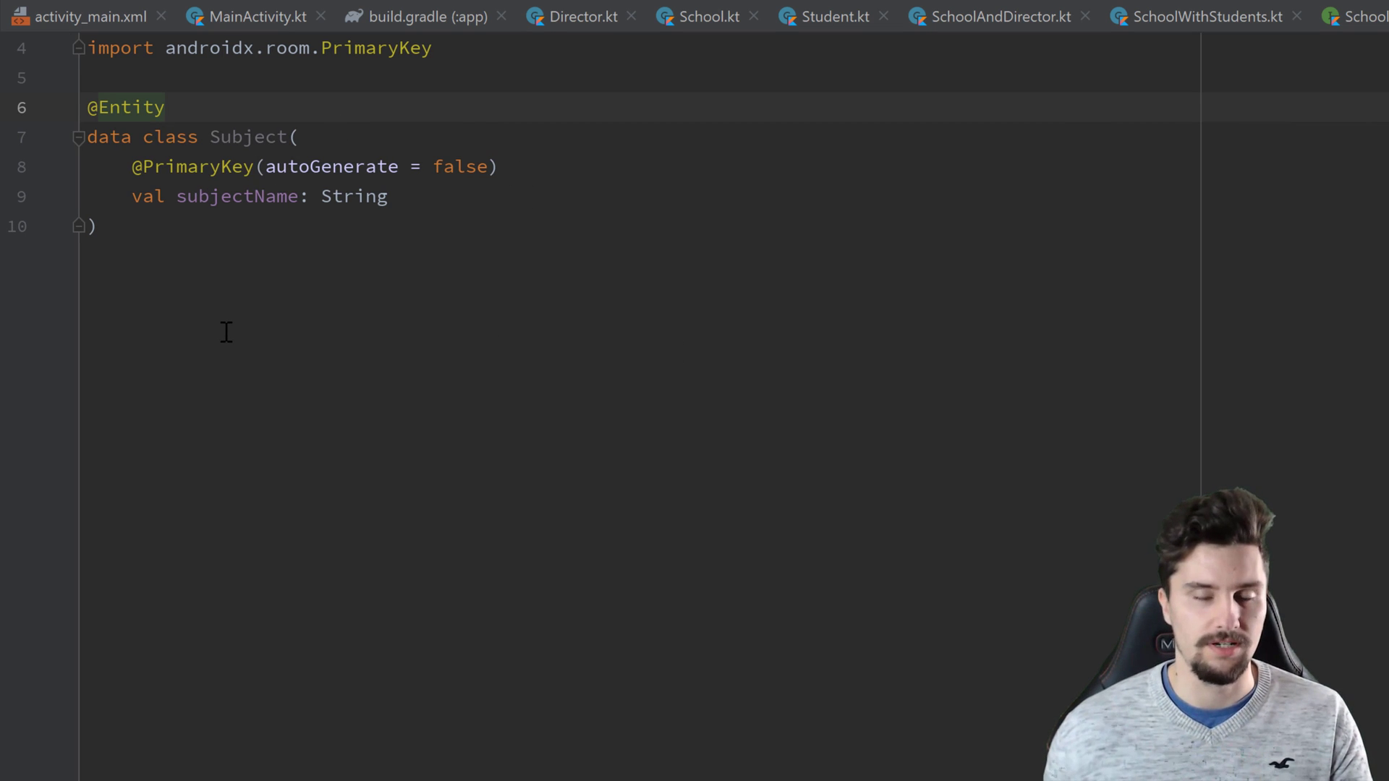
mouse_move(589, 361)
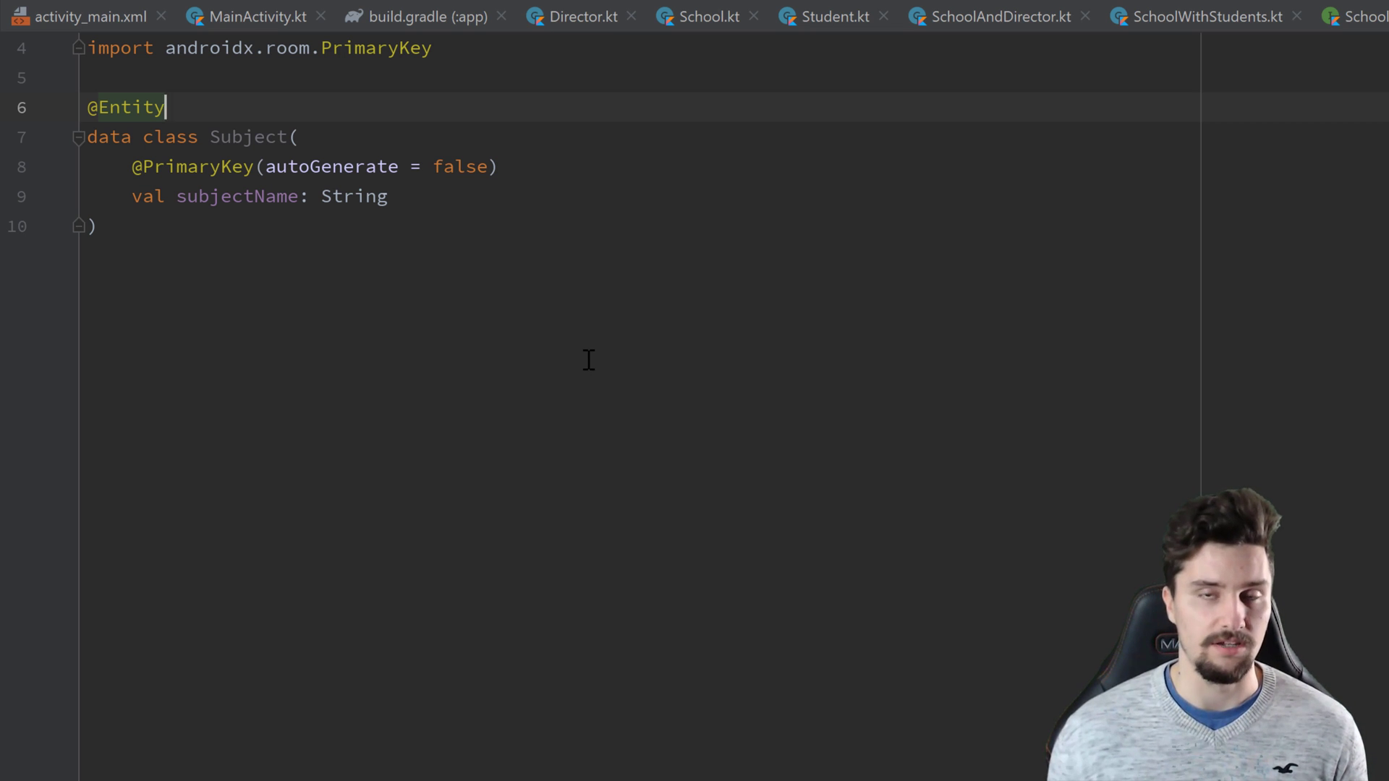
mouse_move(592, 356)
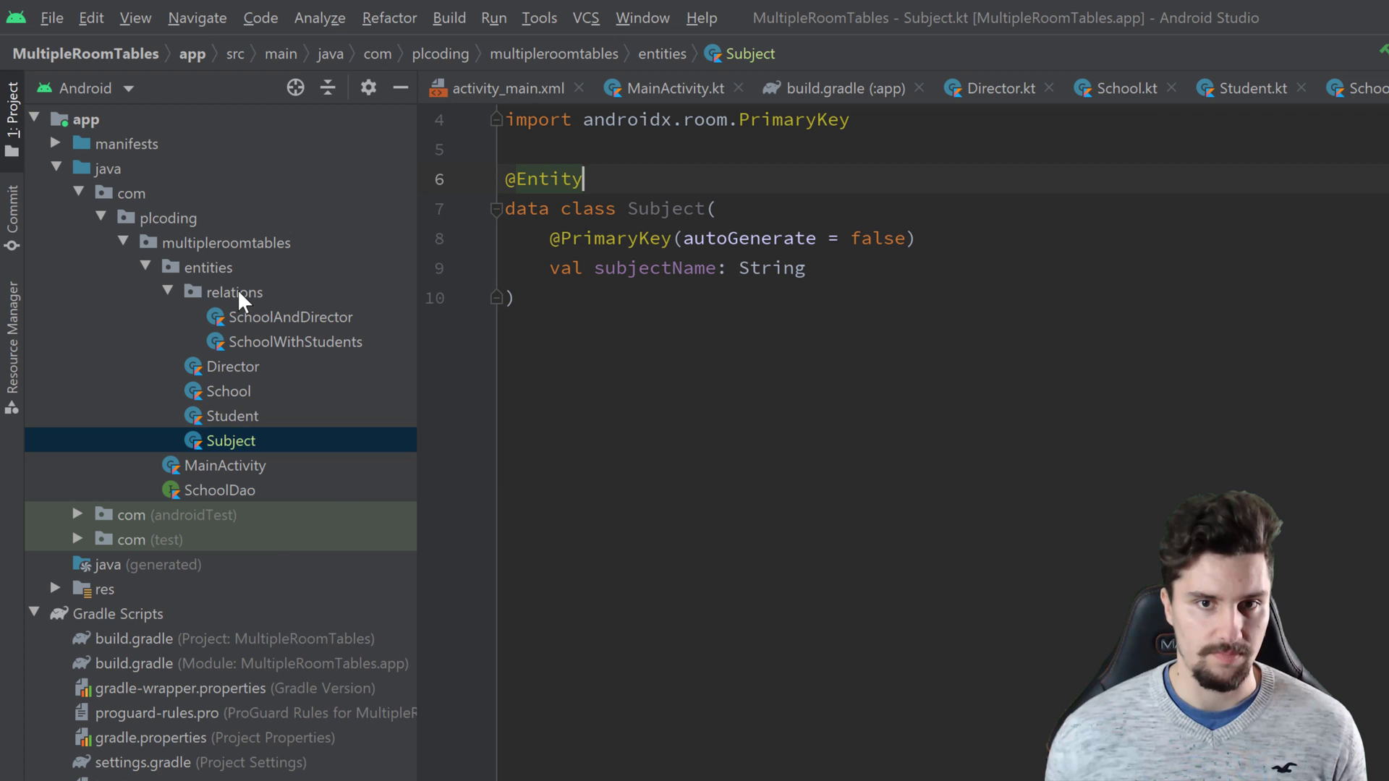
Step: Create a StudentSubjectCrossRef Kotlin class in the relations package
right_click(236, 291)
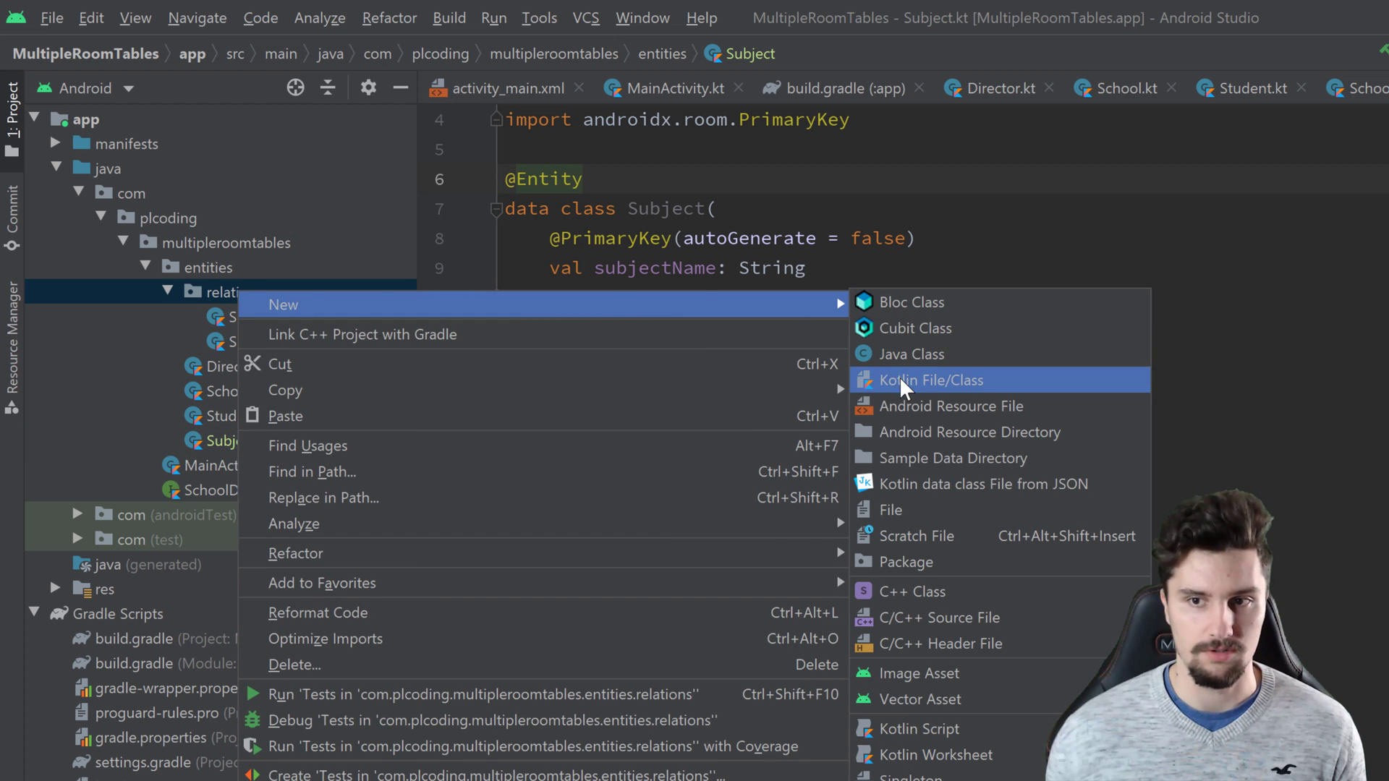
left_click(929, 381)
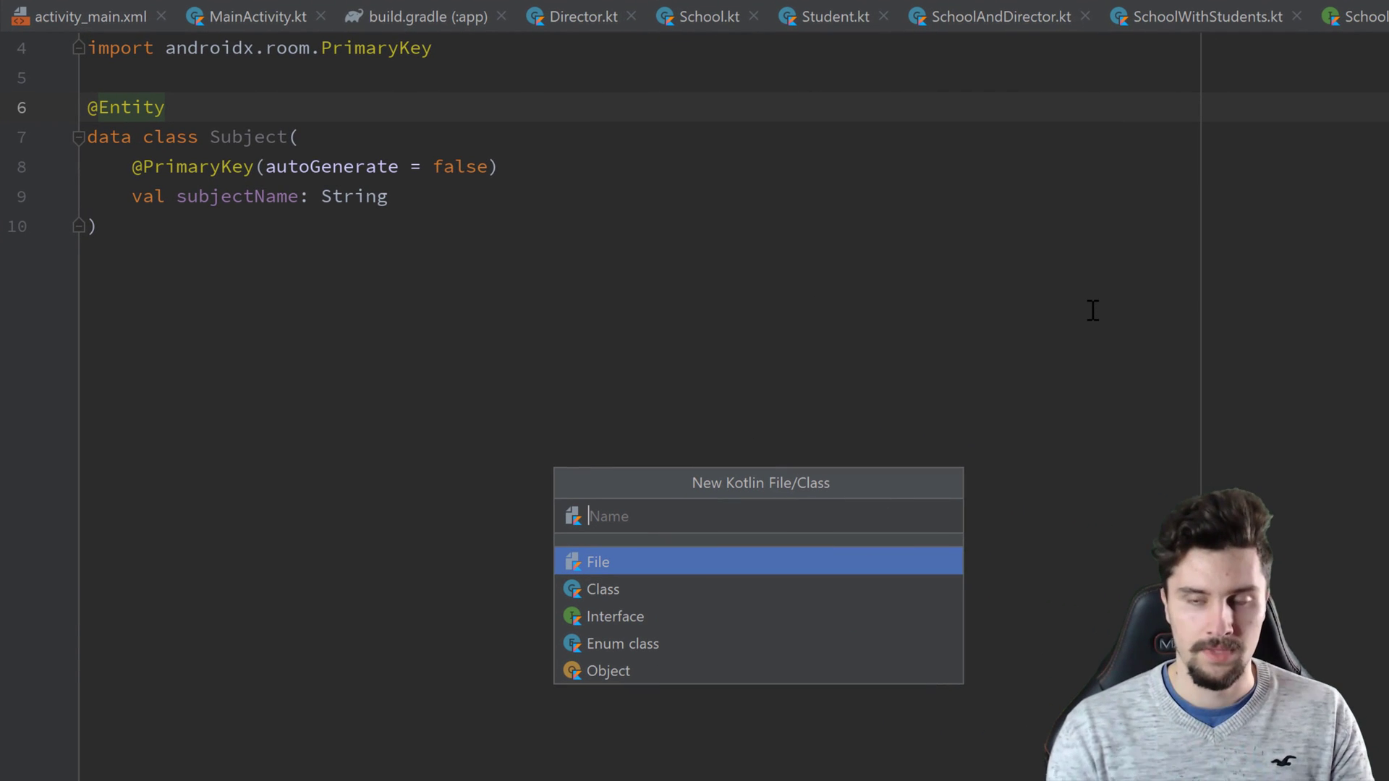
type("S")
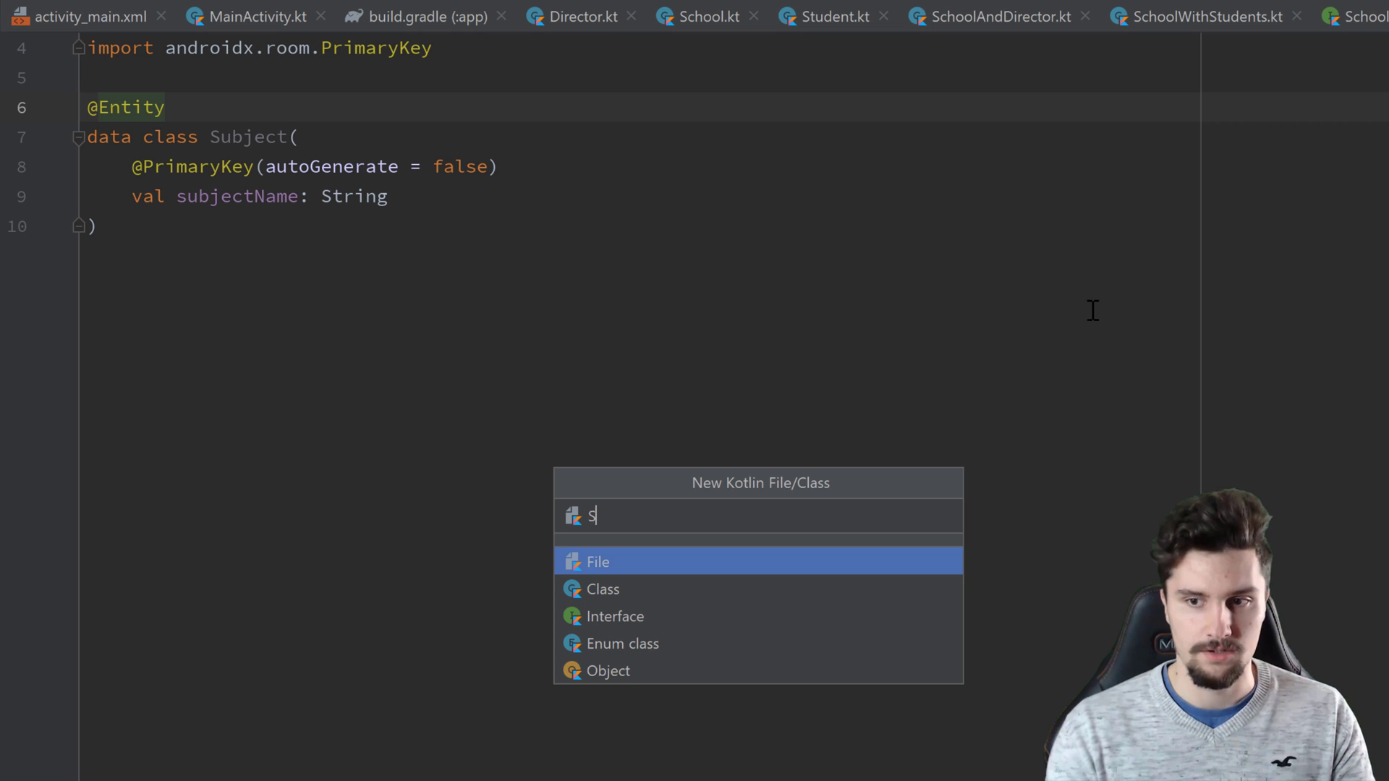
type("tudentSubject")
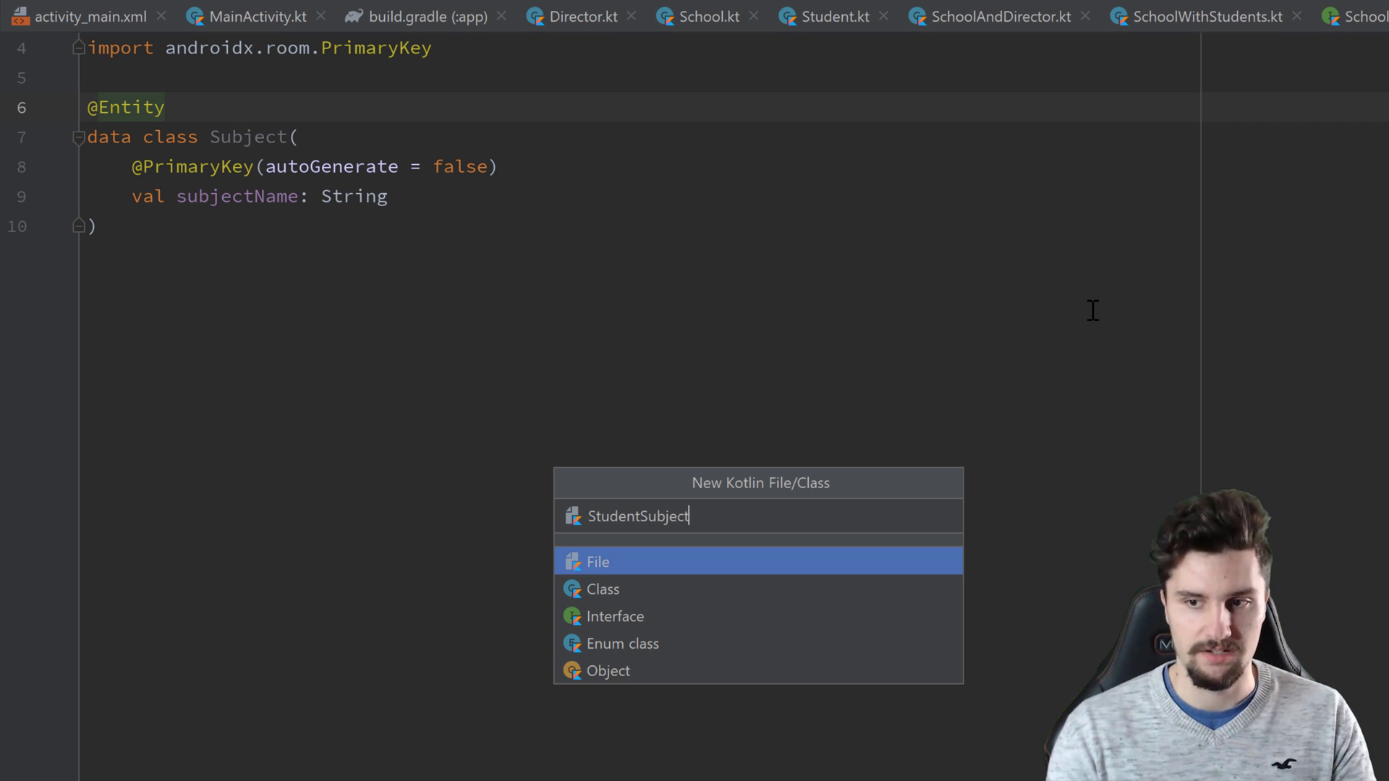
type("CrossRe")
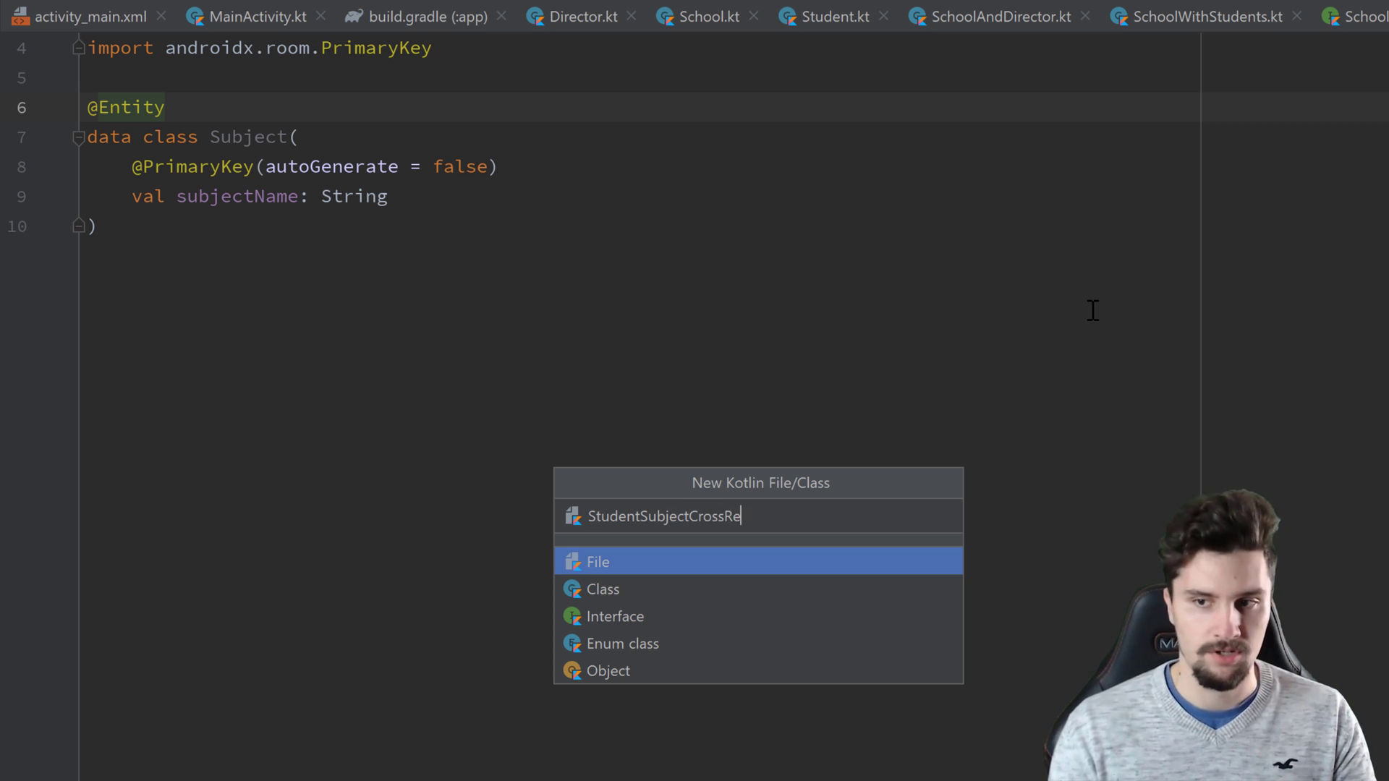
type("f")
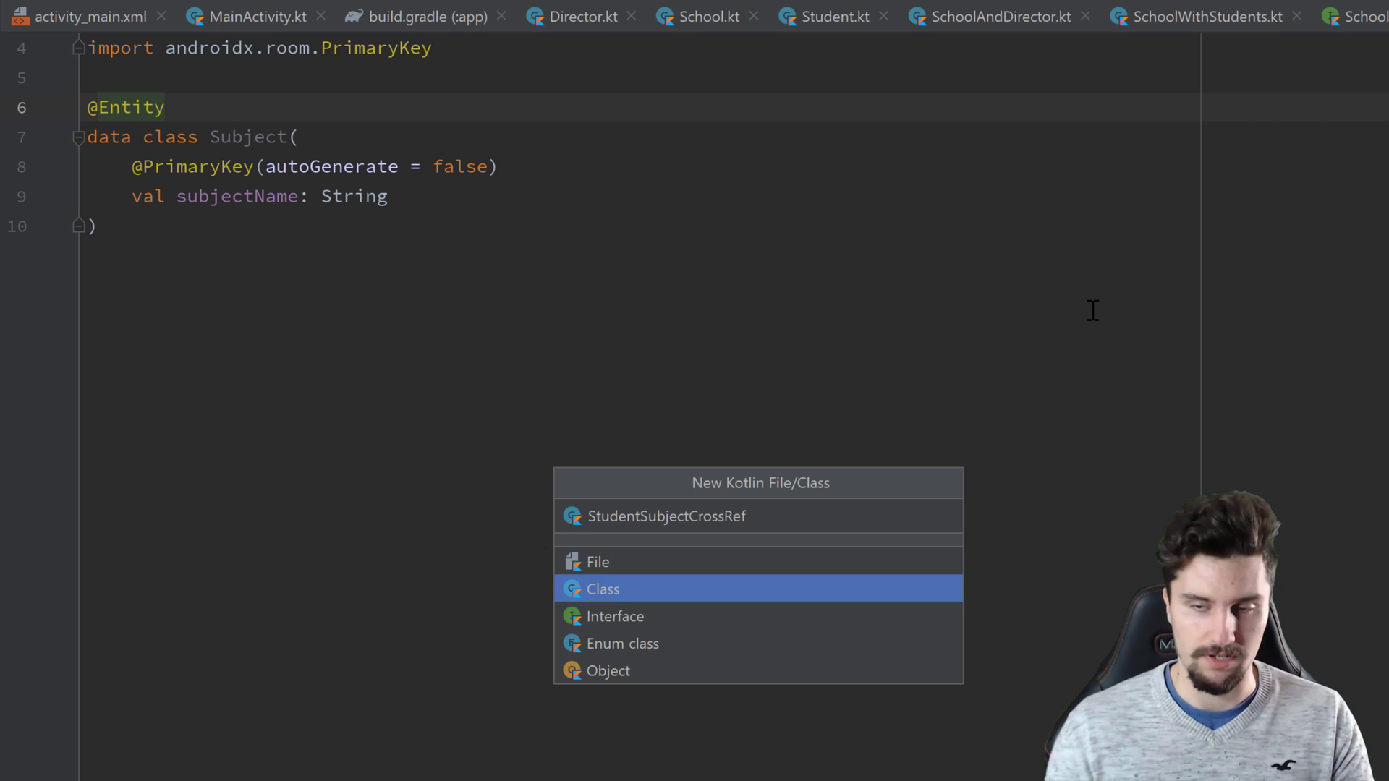
left_click(604, 589)
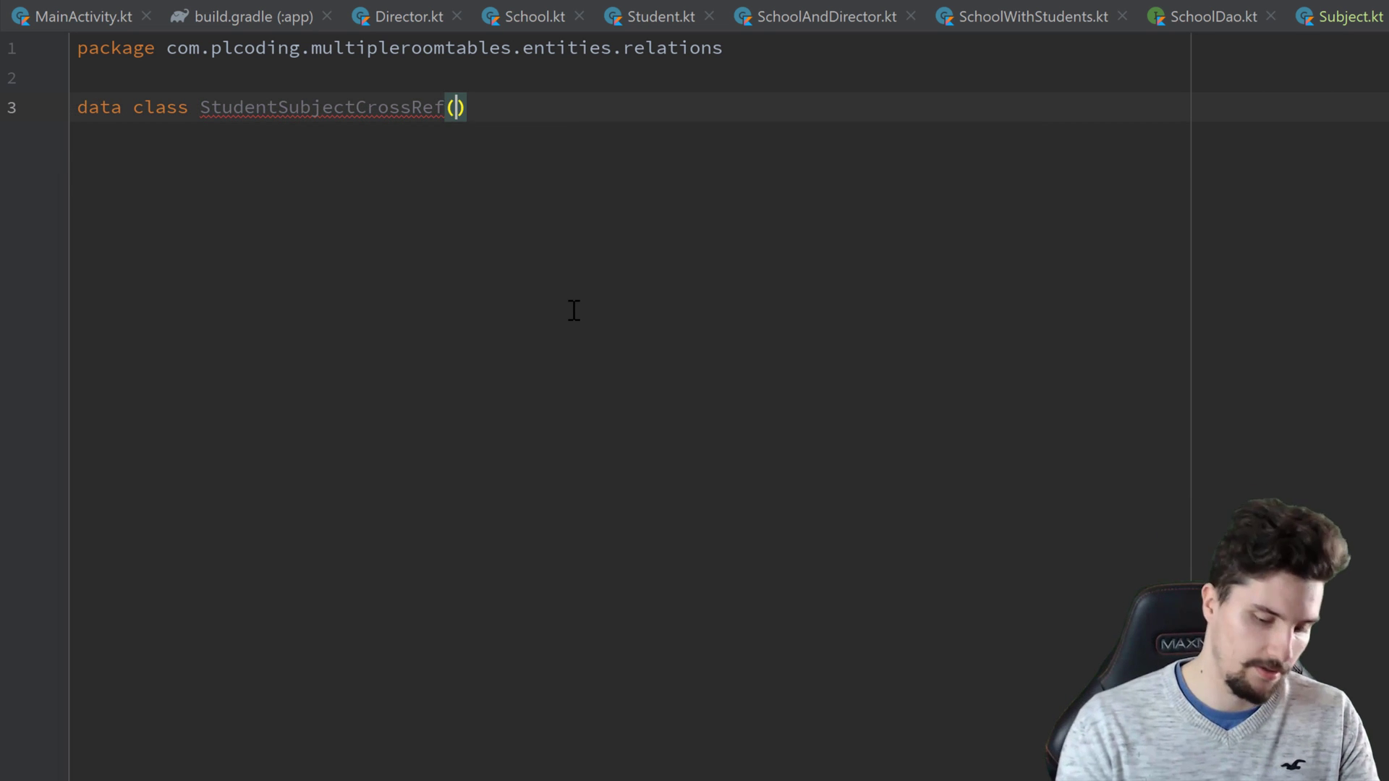
Step: Declare val studentName: String and val subjectName: String in StudentSubjectCrossRef
key("Enter")
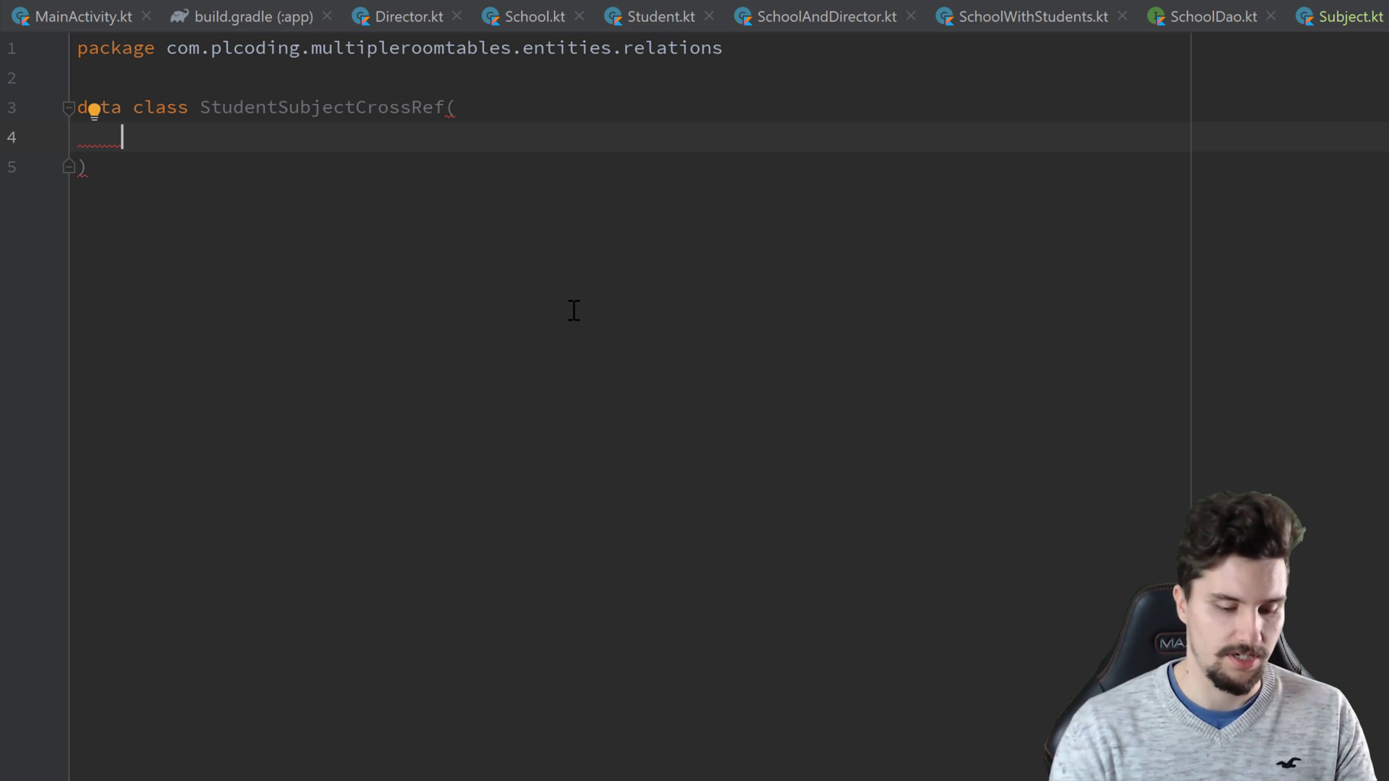
type("val")
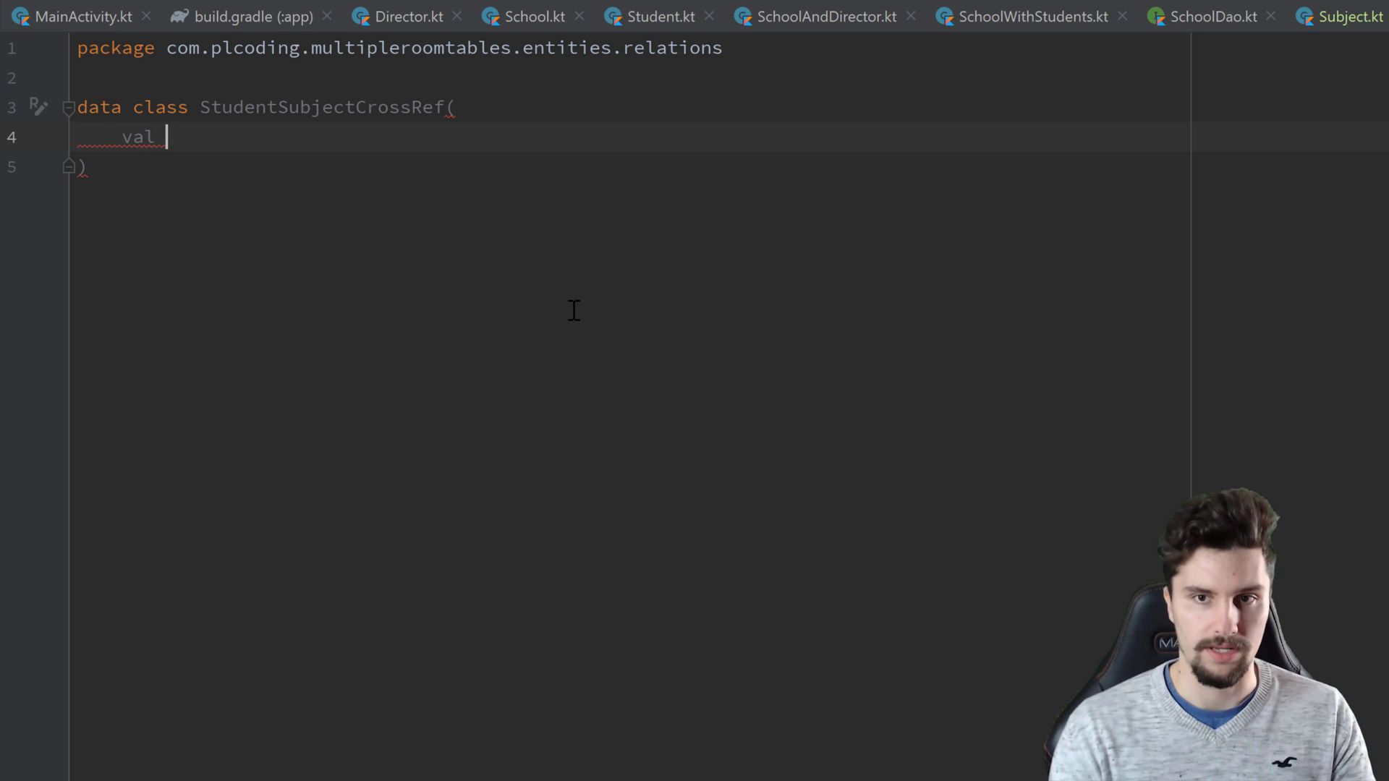
type("studentN")
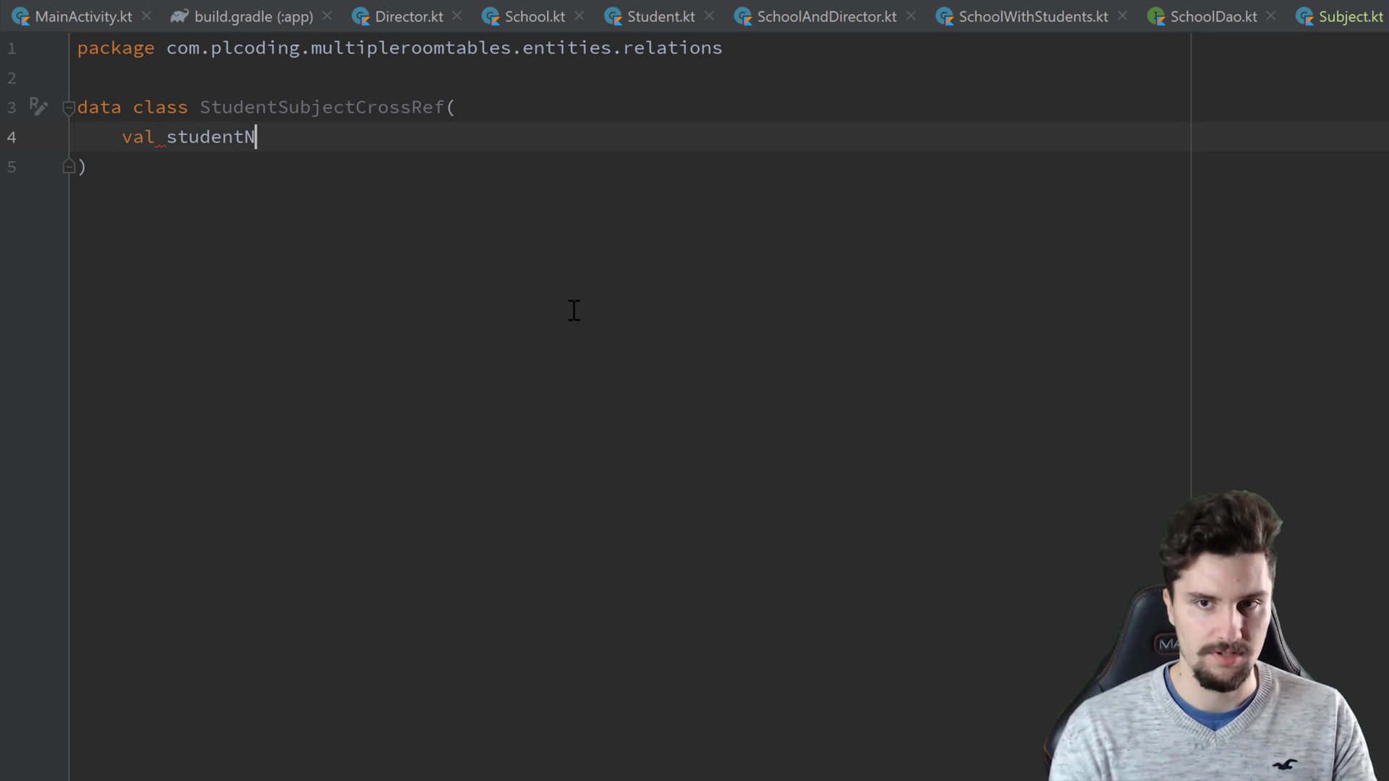
type("ame: String,")
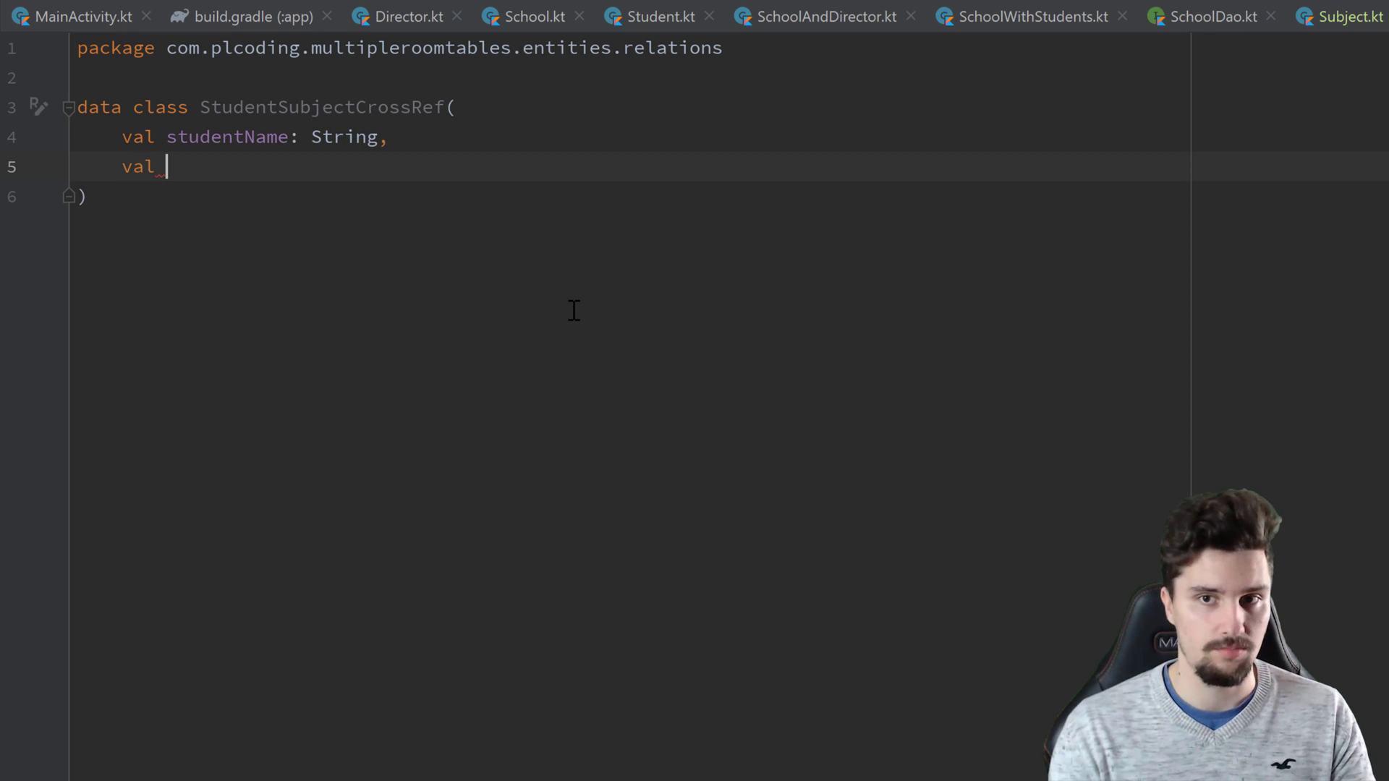
type("subjectN")
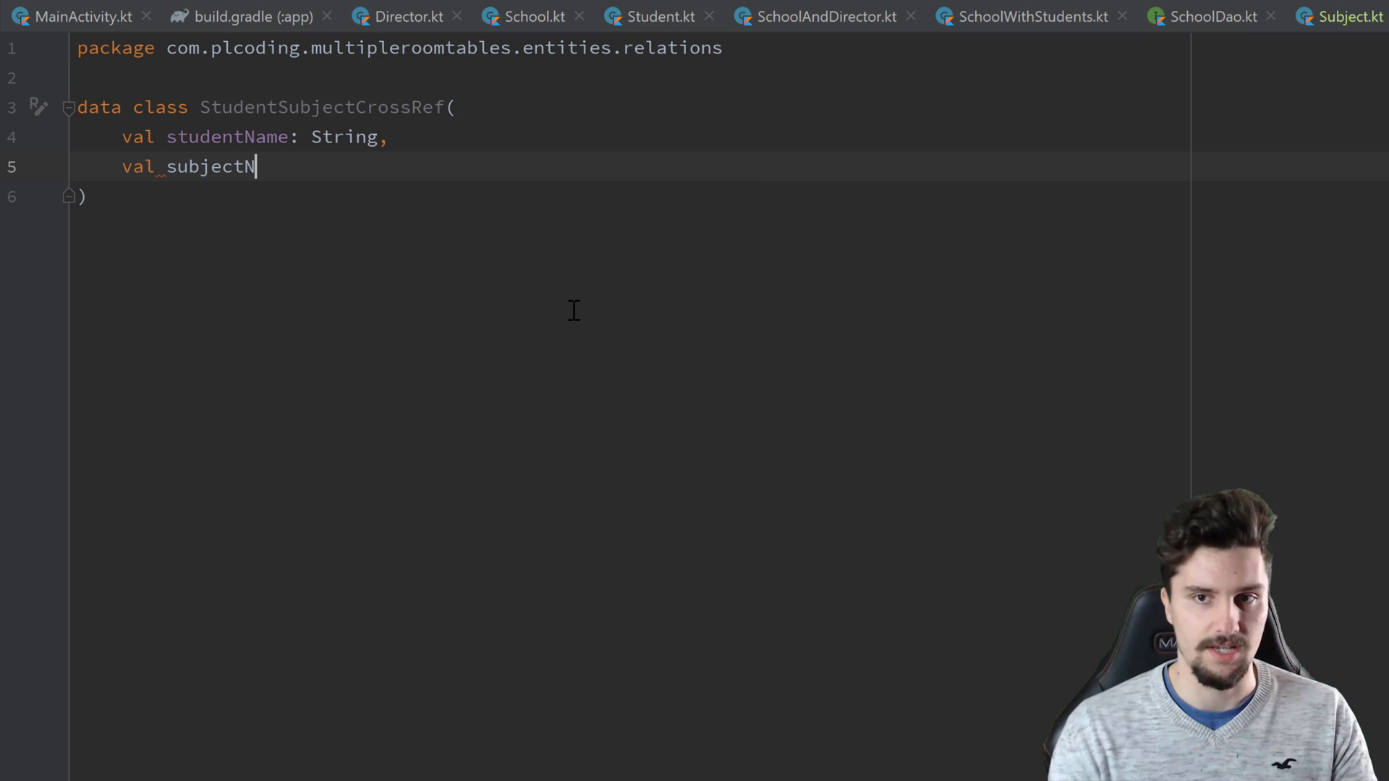
type("ame: Stri")
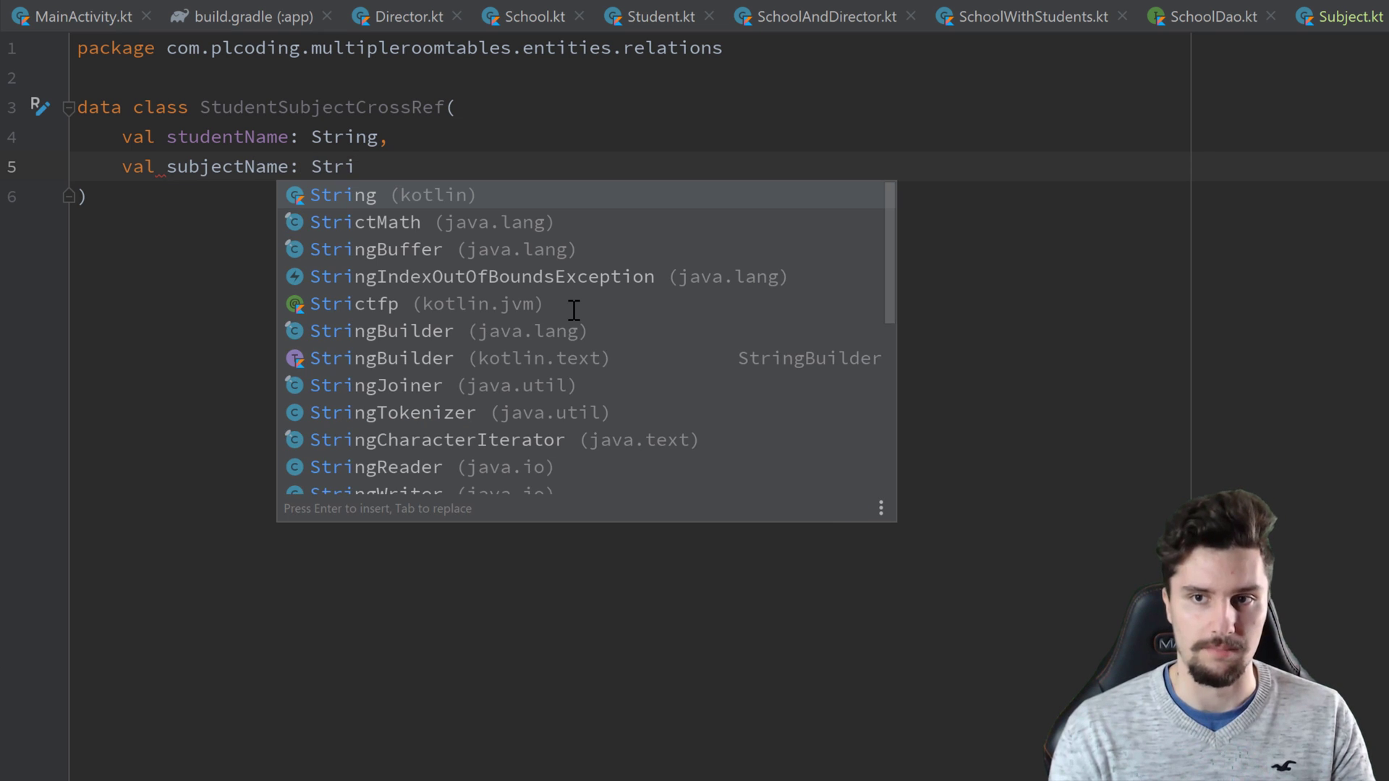
key("Enter")
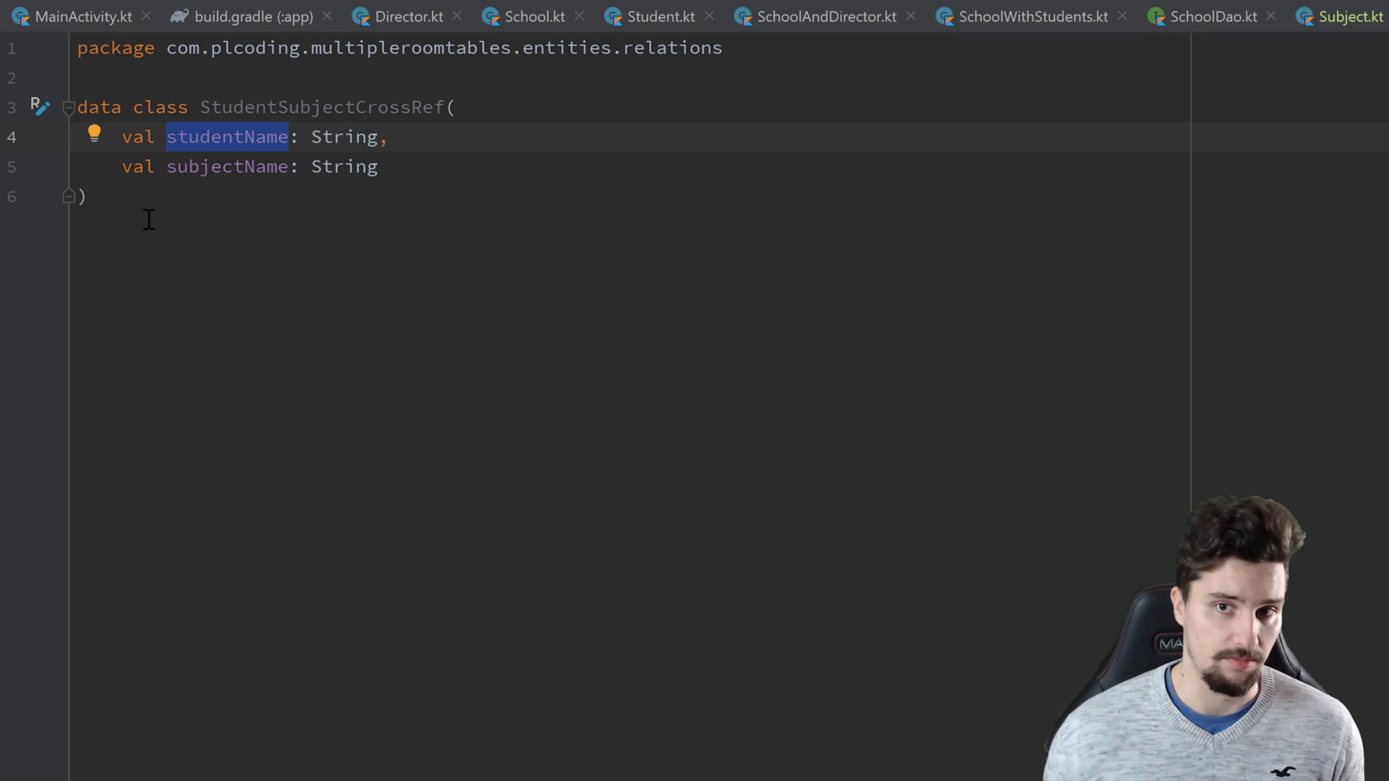
double_click(228, 166)
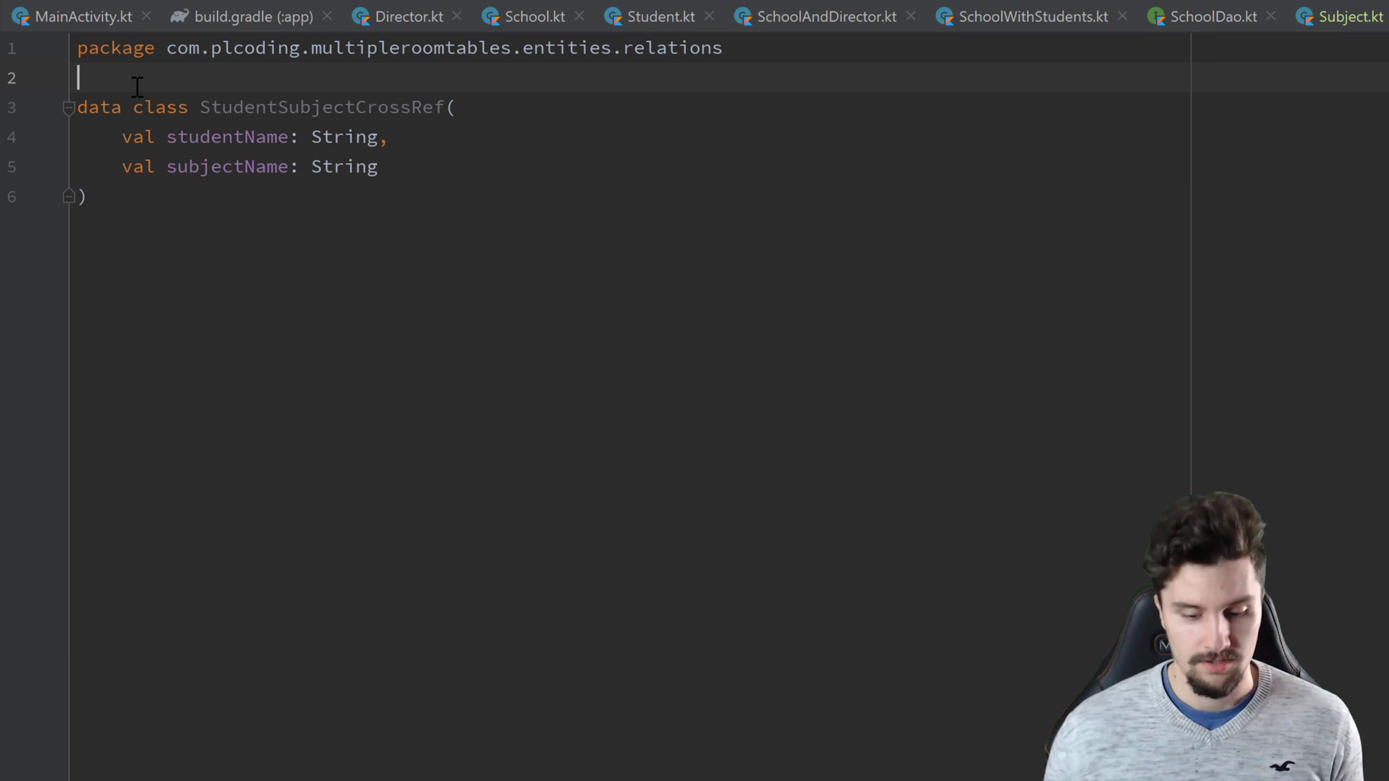
type("@Entity")
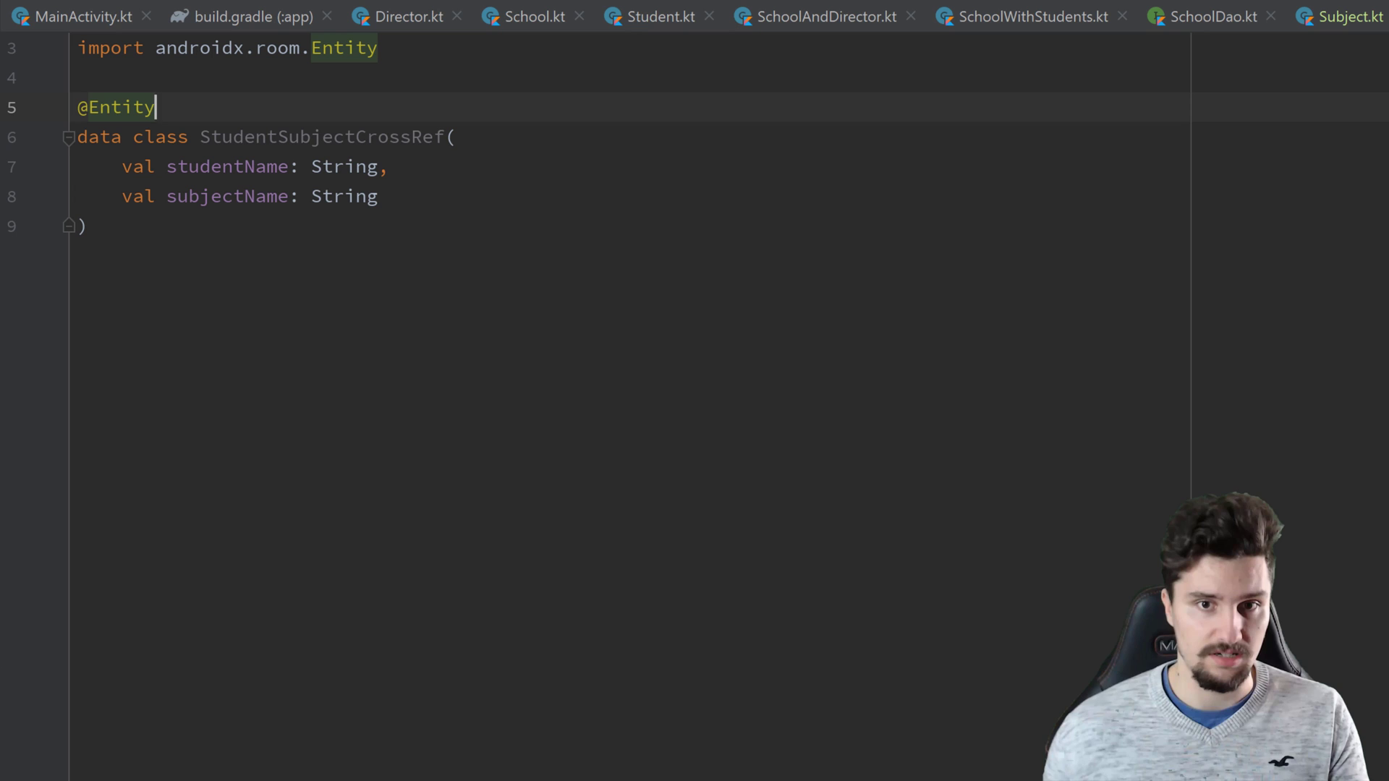
left_click(821, 15)
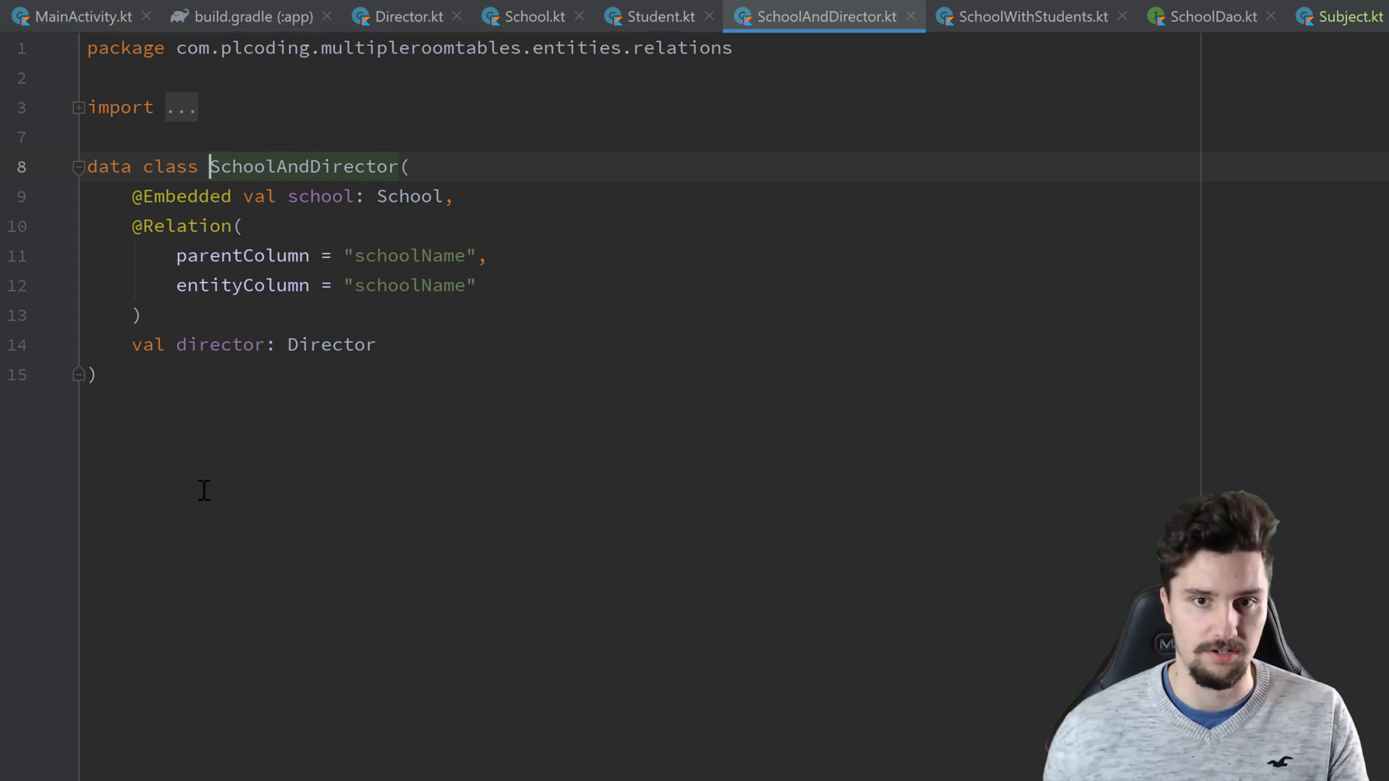
mouse_move(333, 199)
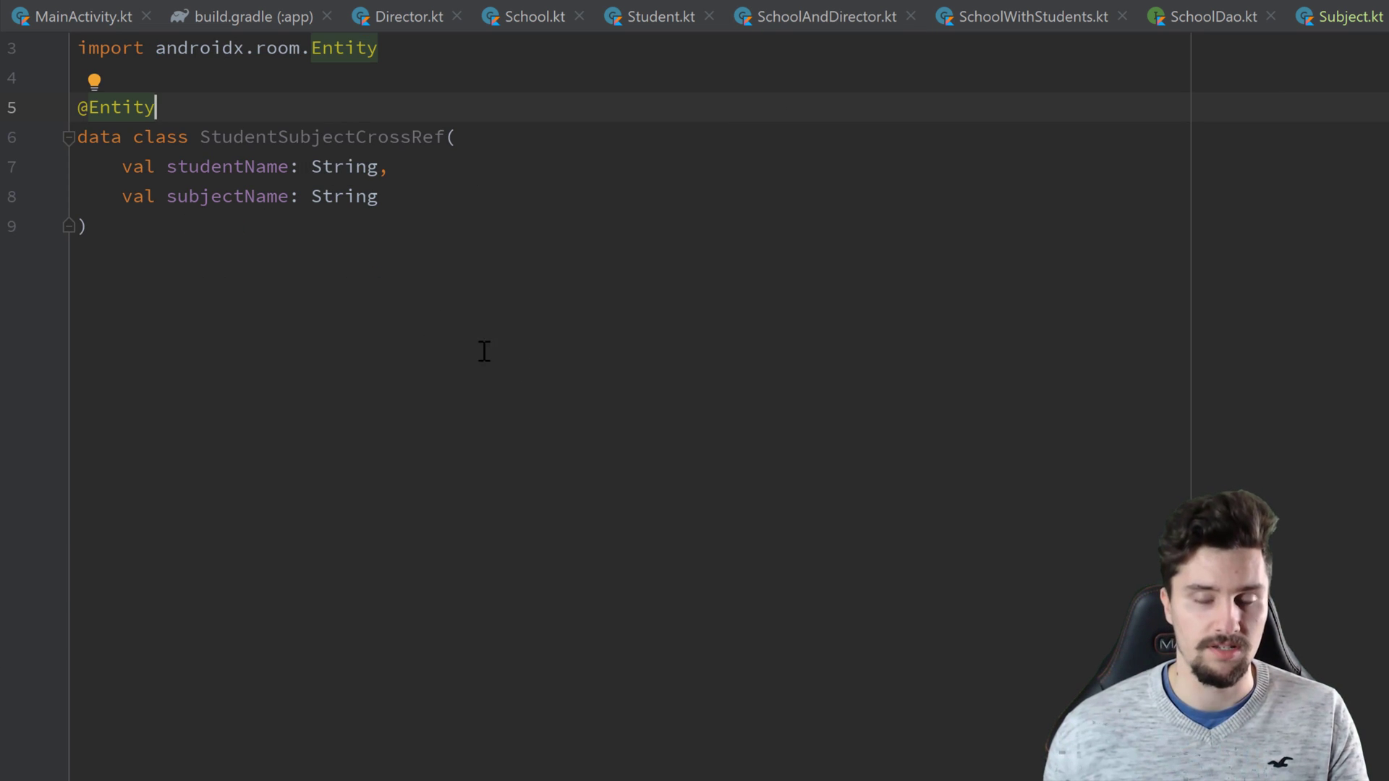
mouse_move(248, 142)
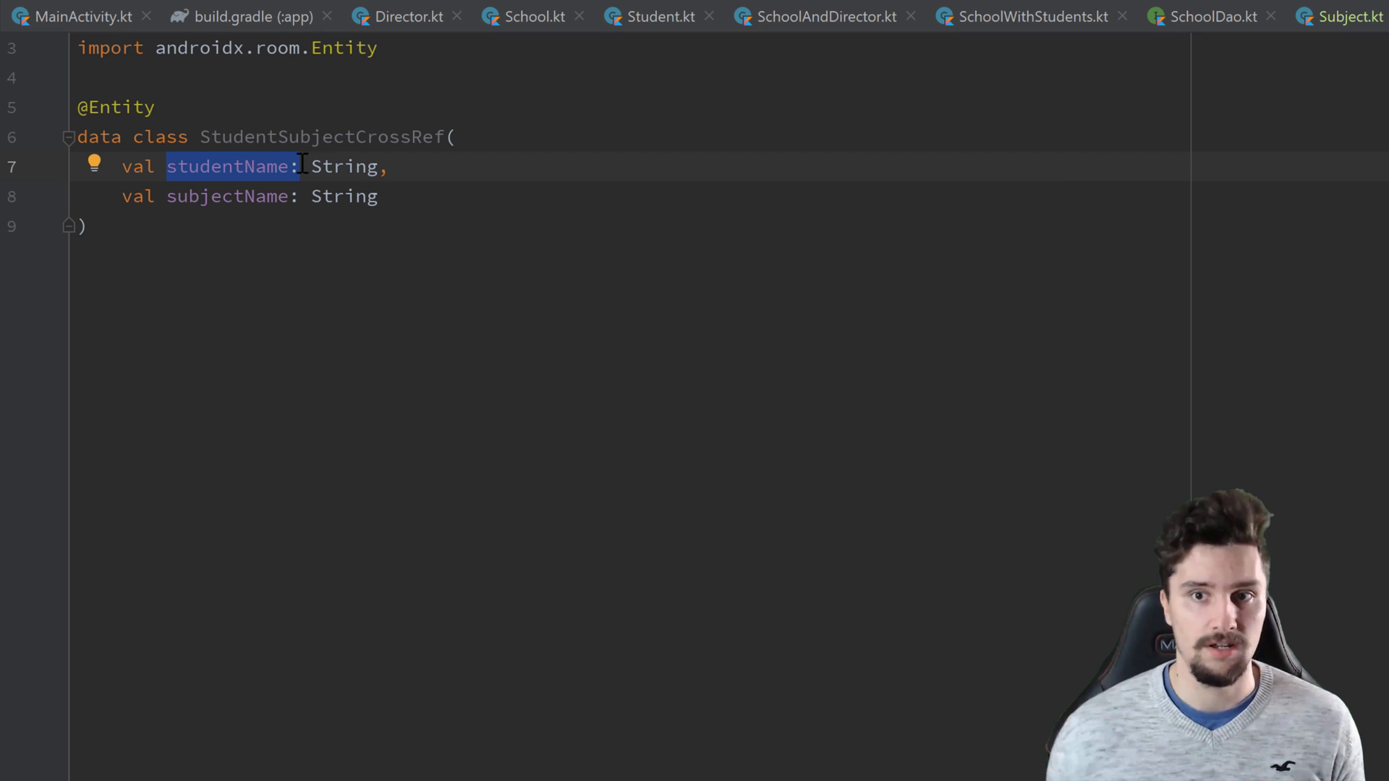
double_click(227, 195)
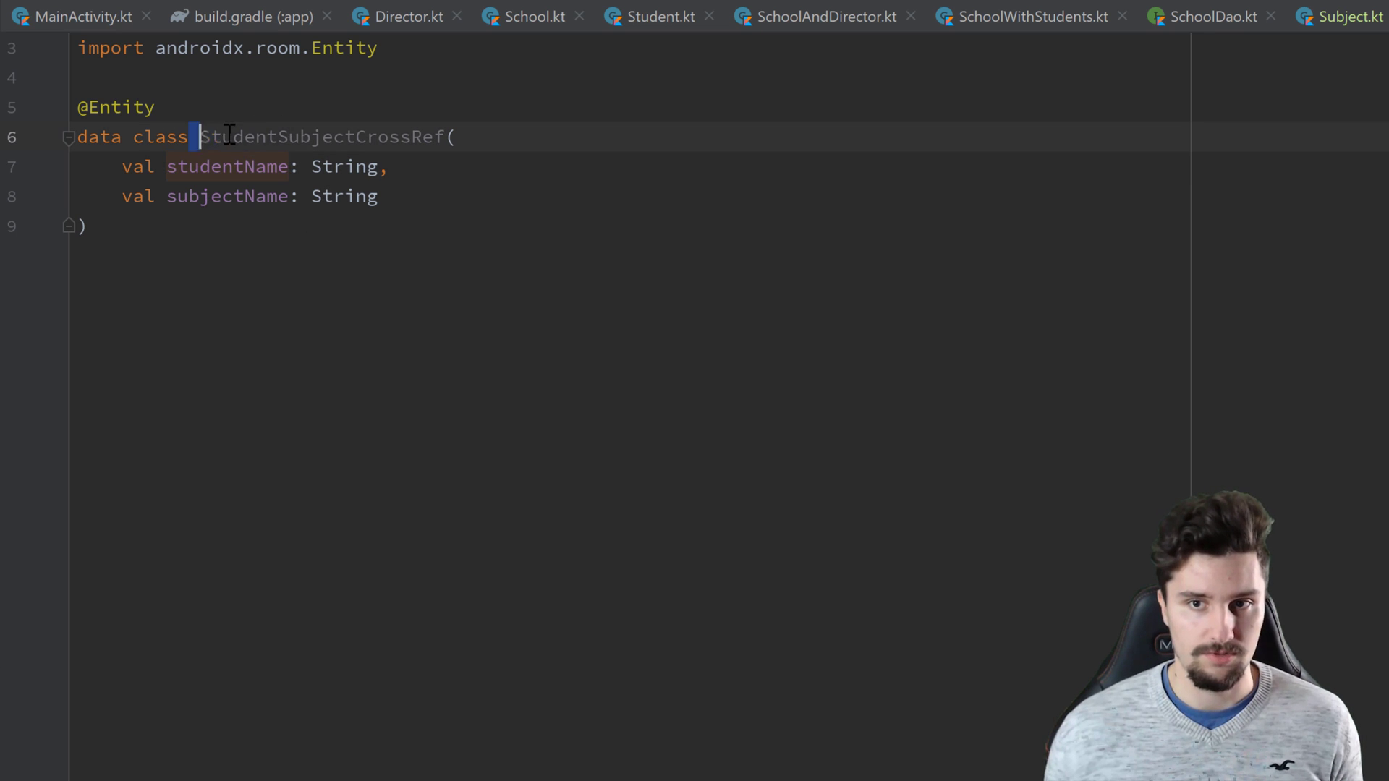
double_click(314, 136)
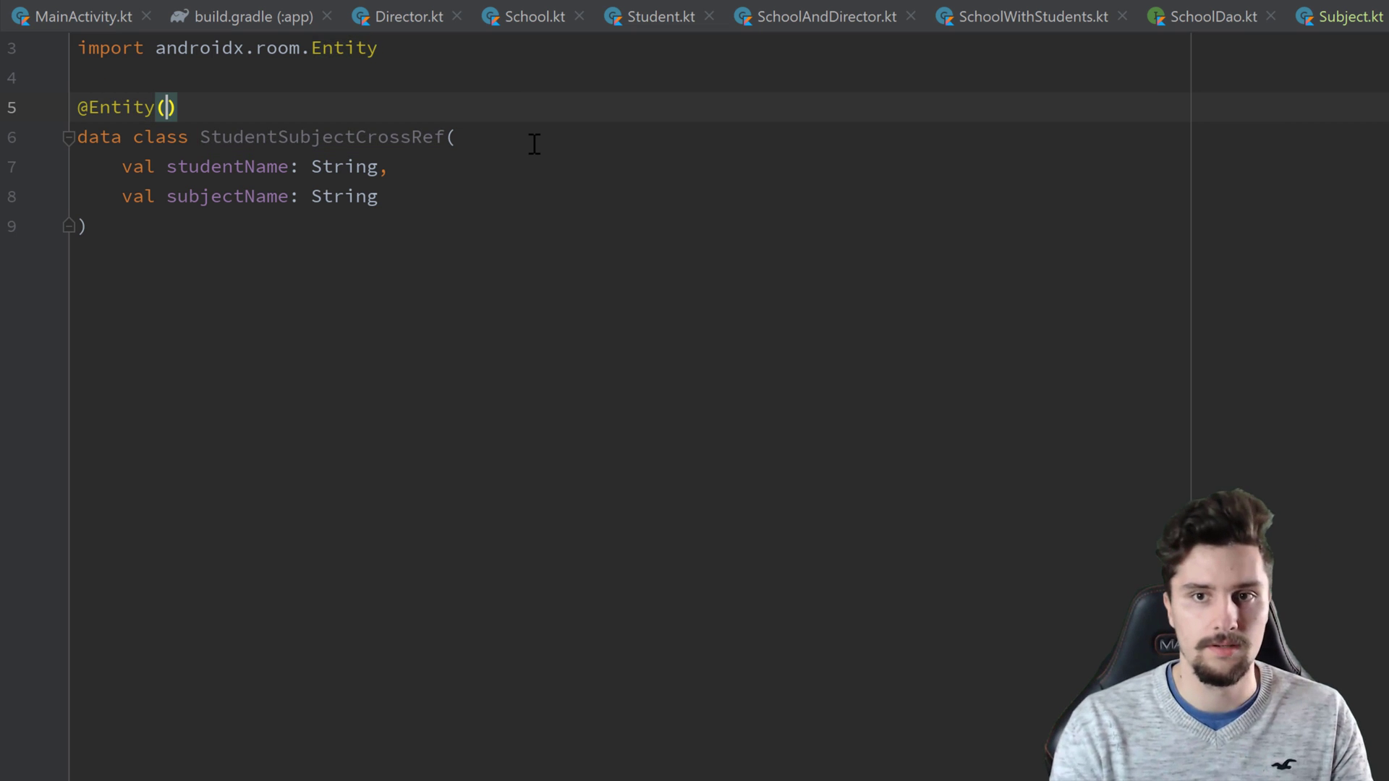
type("primaryKeys =")
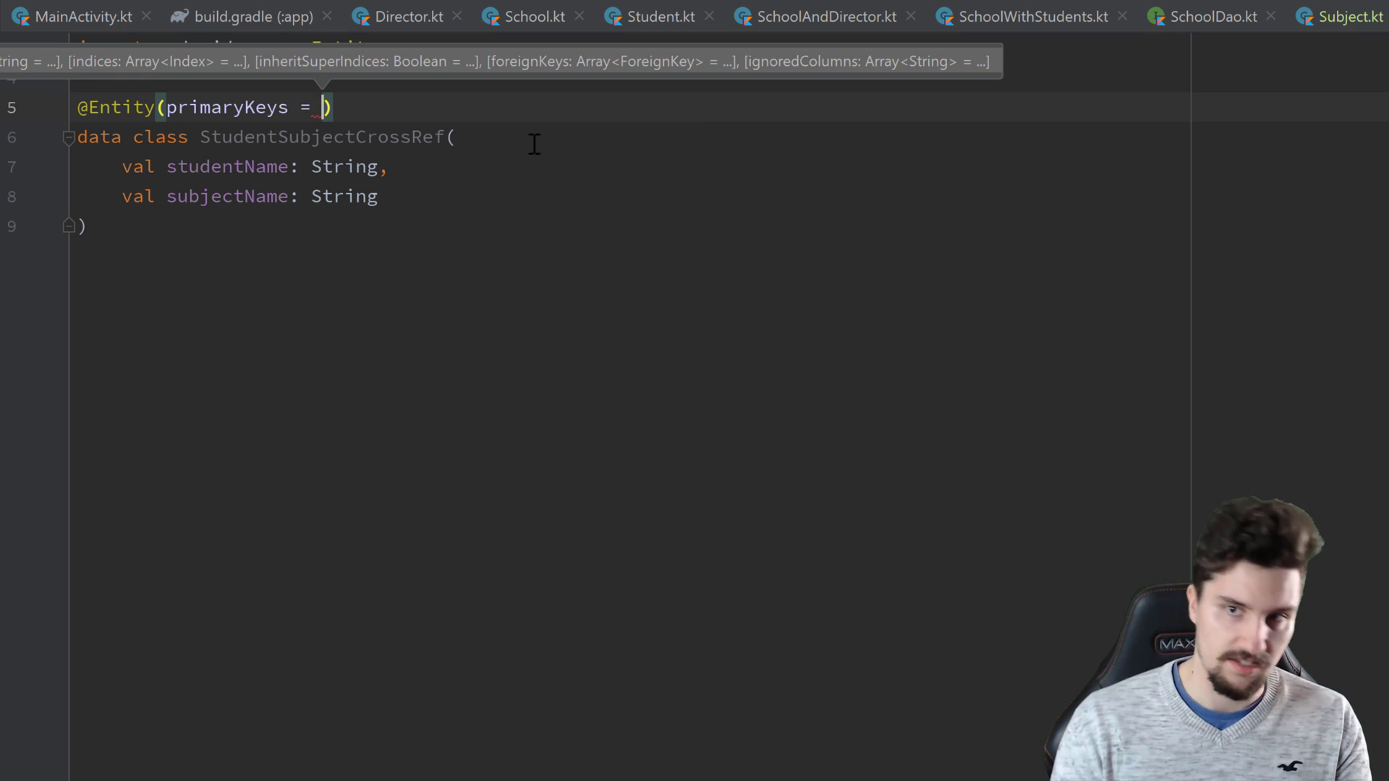
type("[\"s\"]")
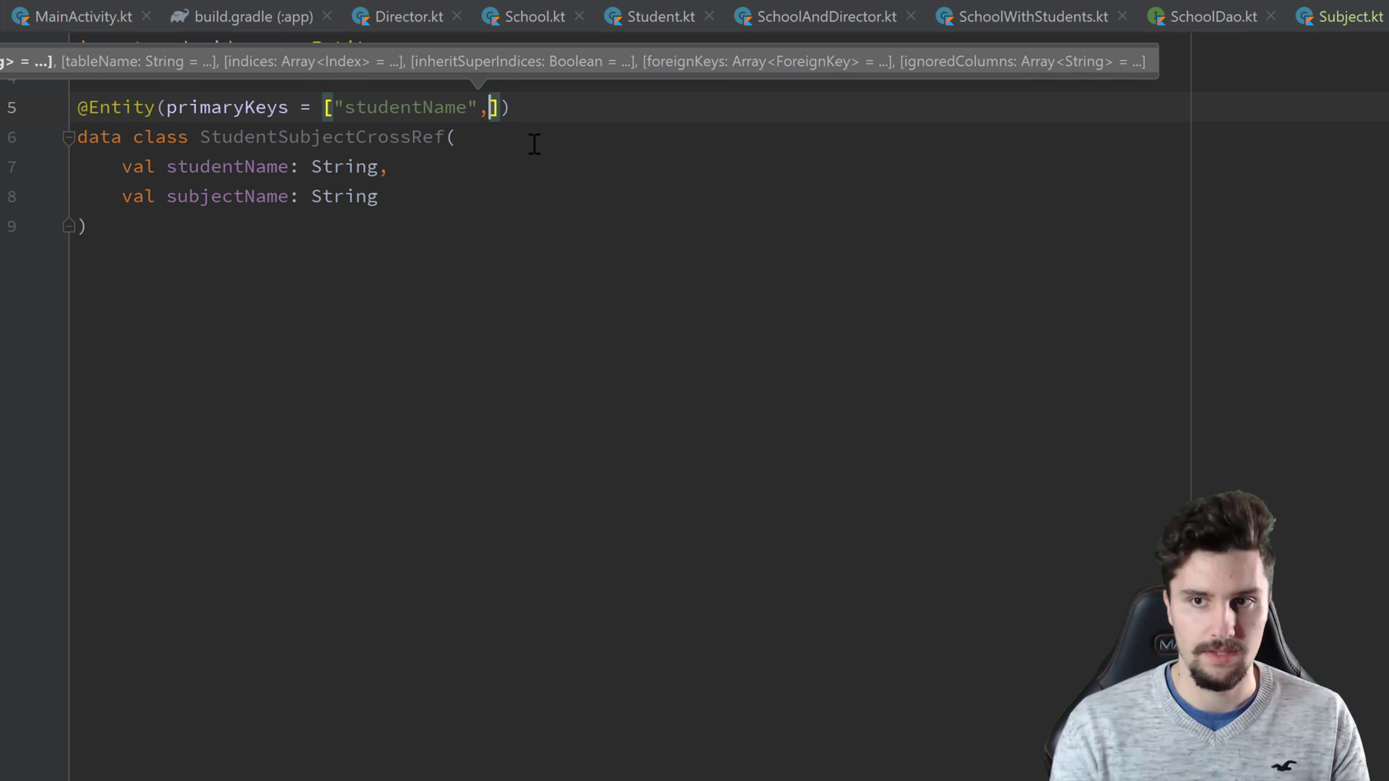
type("\"subjectN")
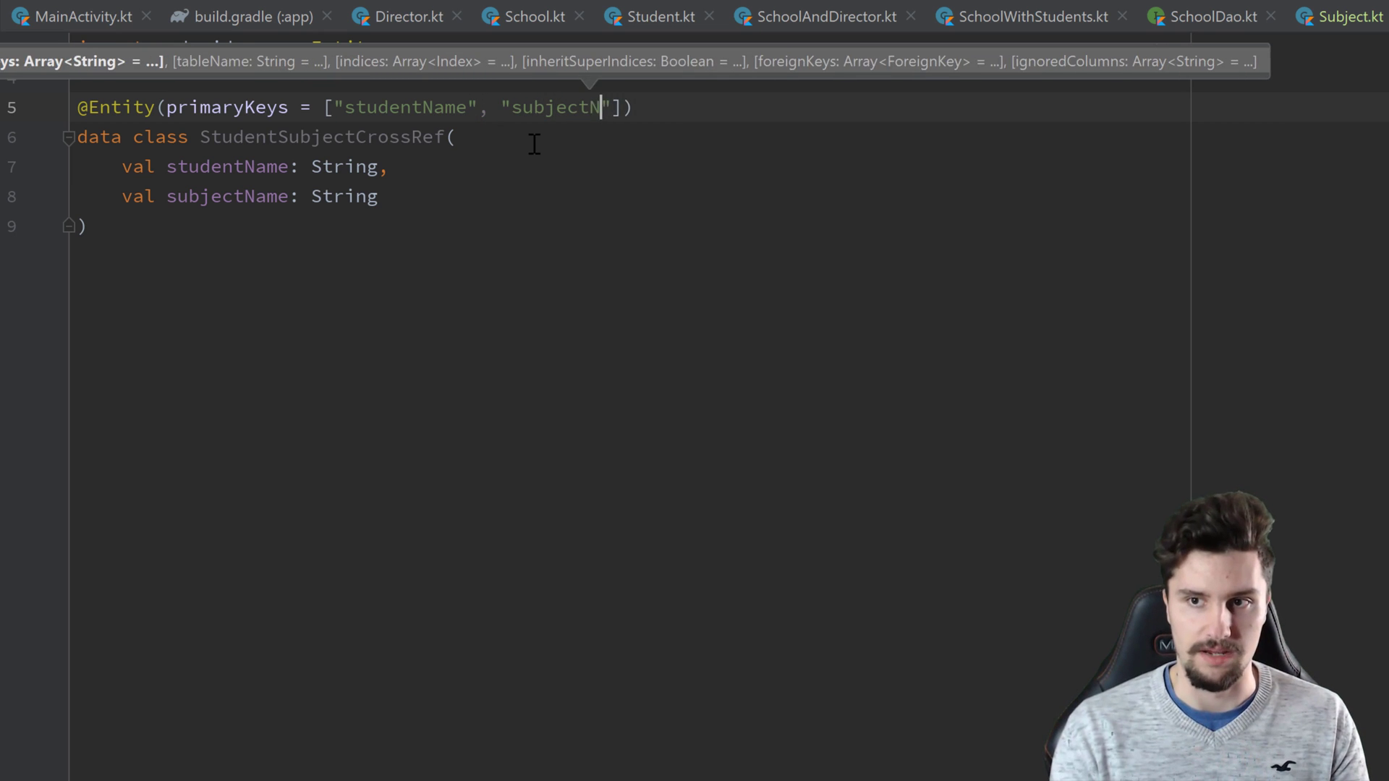
type("ame")
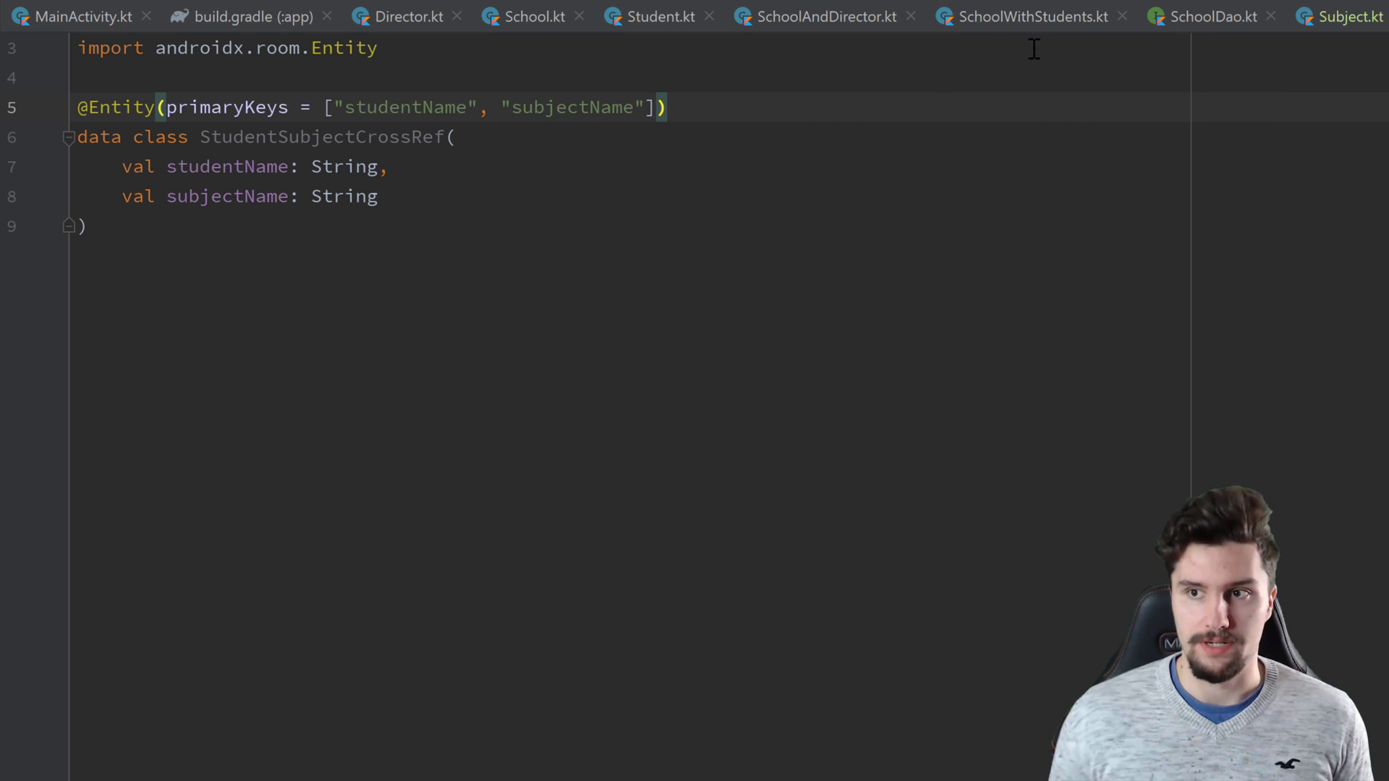
left_click(1028, 16)
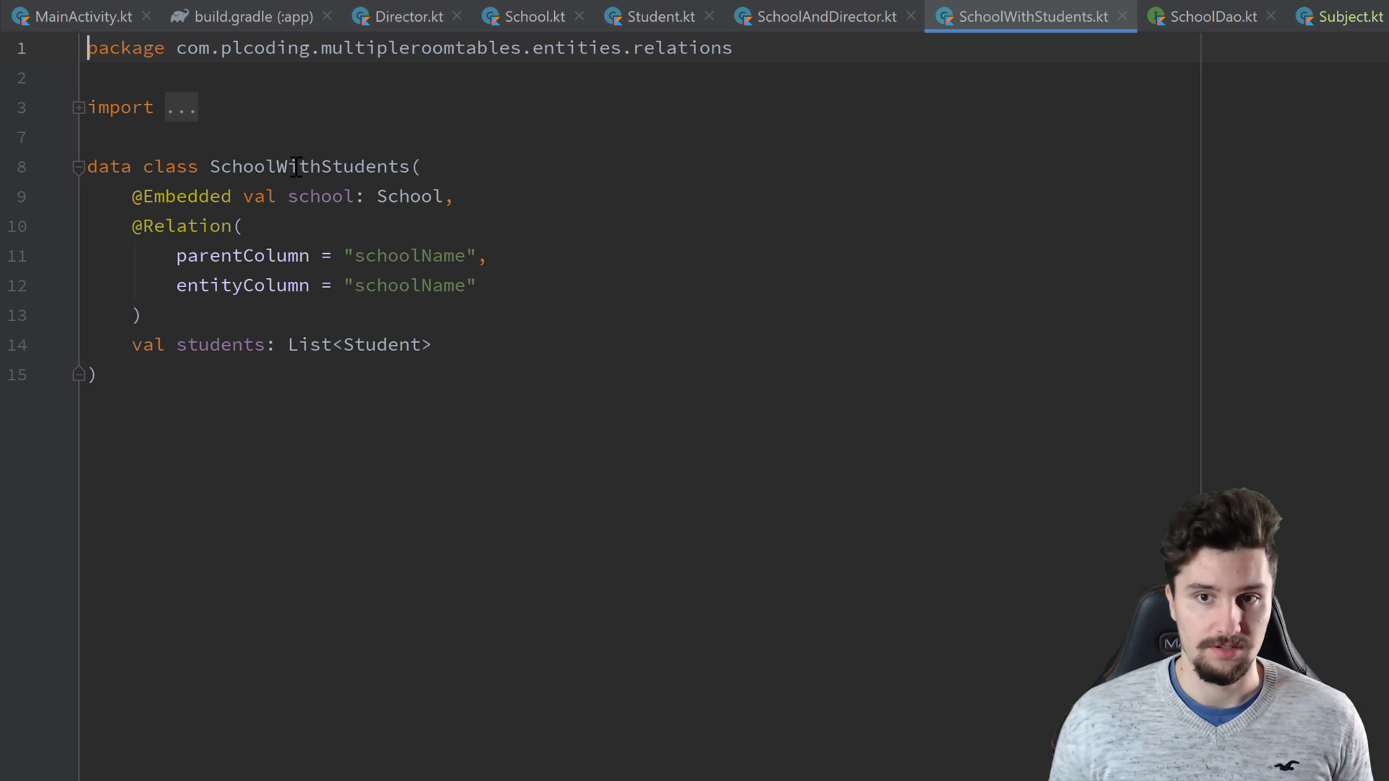
Step: Review the school and students properties in SchoolWithStudents, then return to StudentSubjectCrossRef
double_click(308, 166)
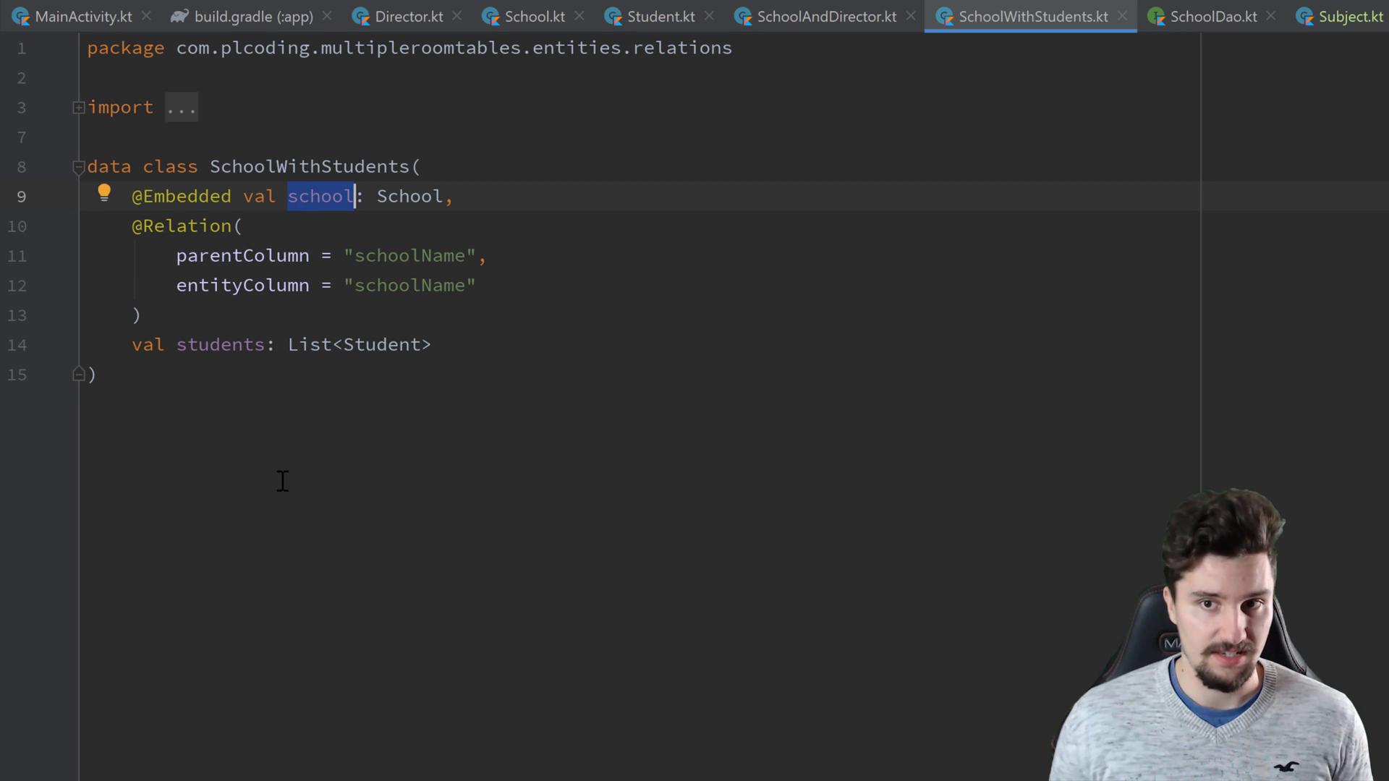
double_click(220, 344)
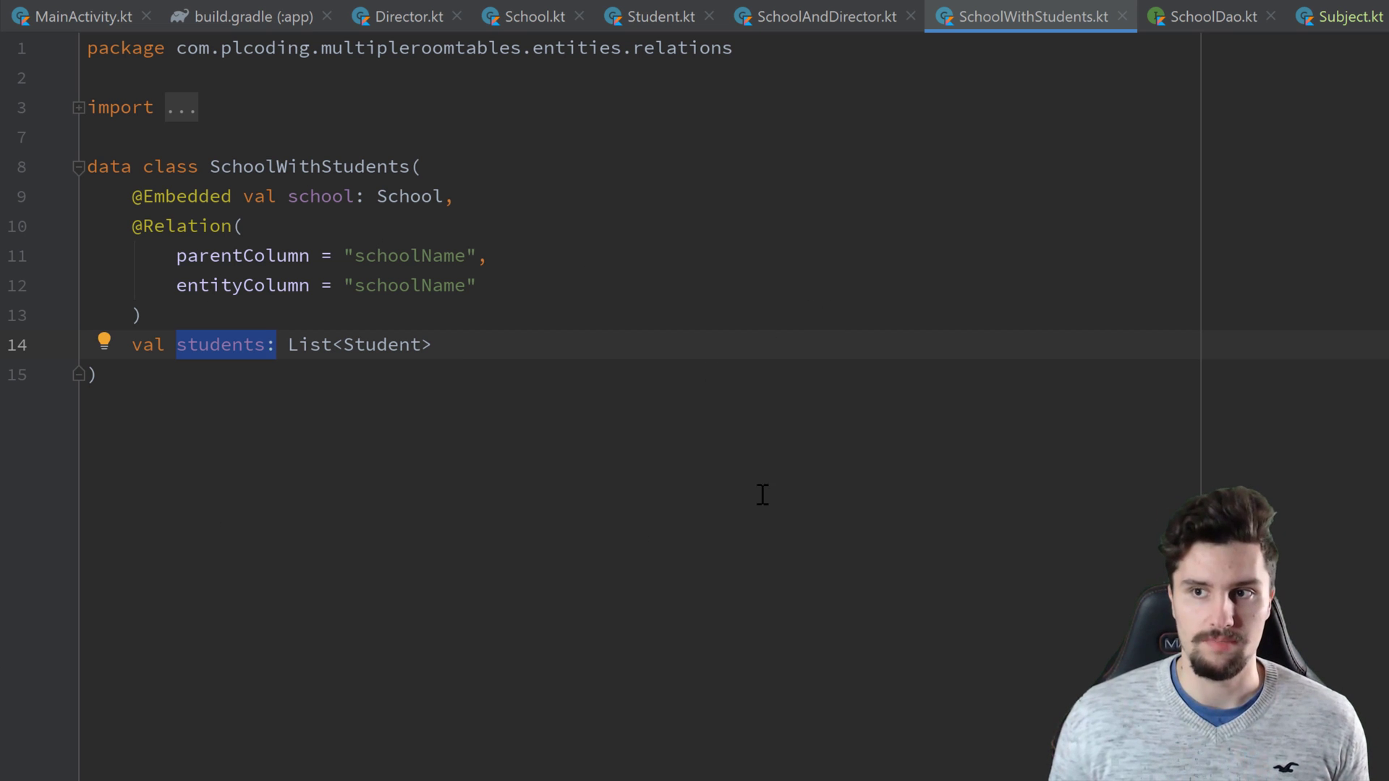
mouse_move(775, 171)
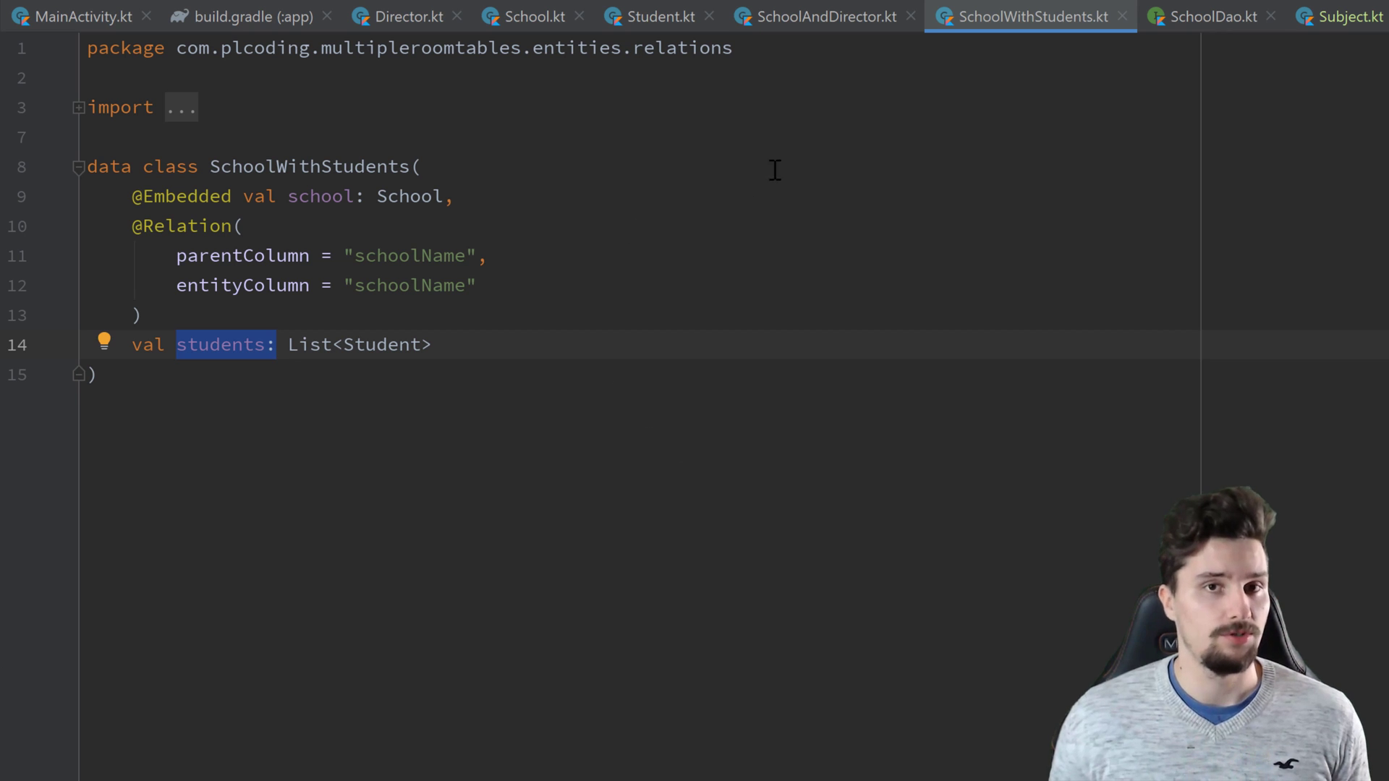
left_click(1342, 16)
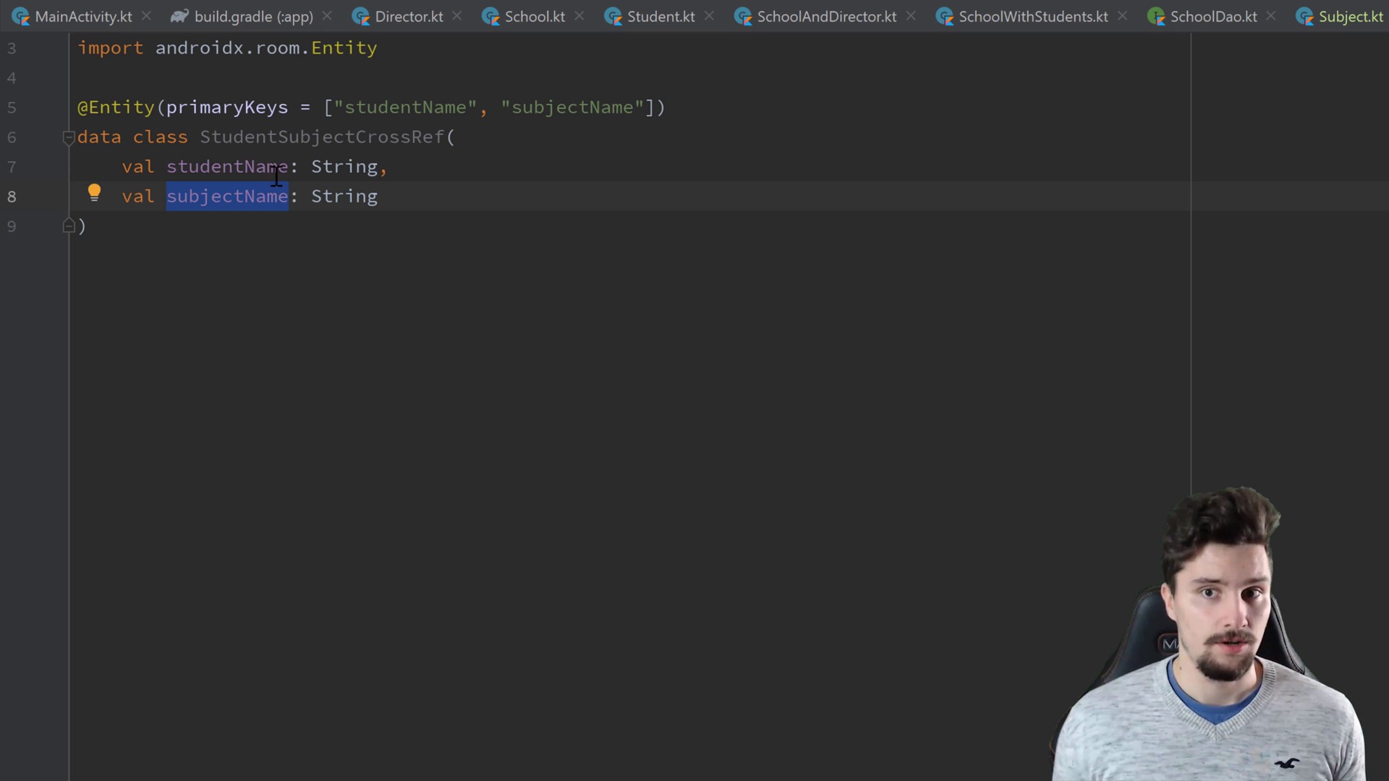
mouse_move(188, 224)
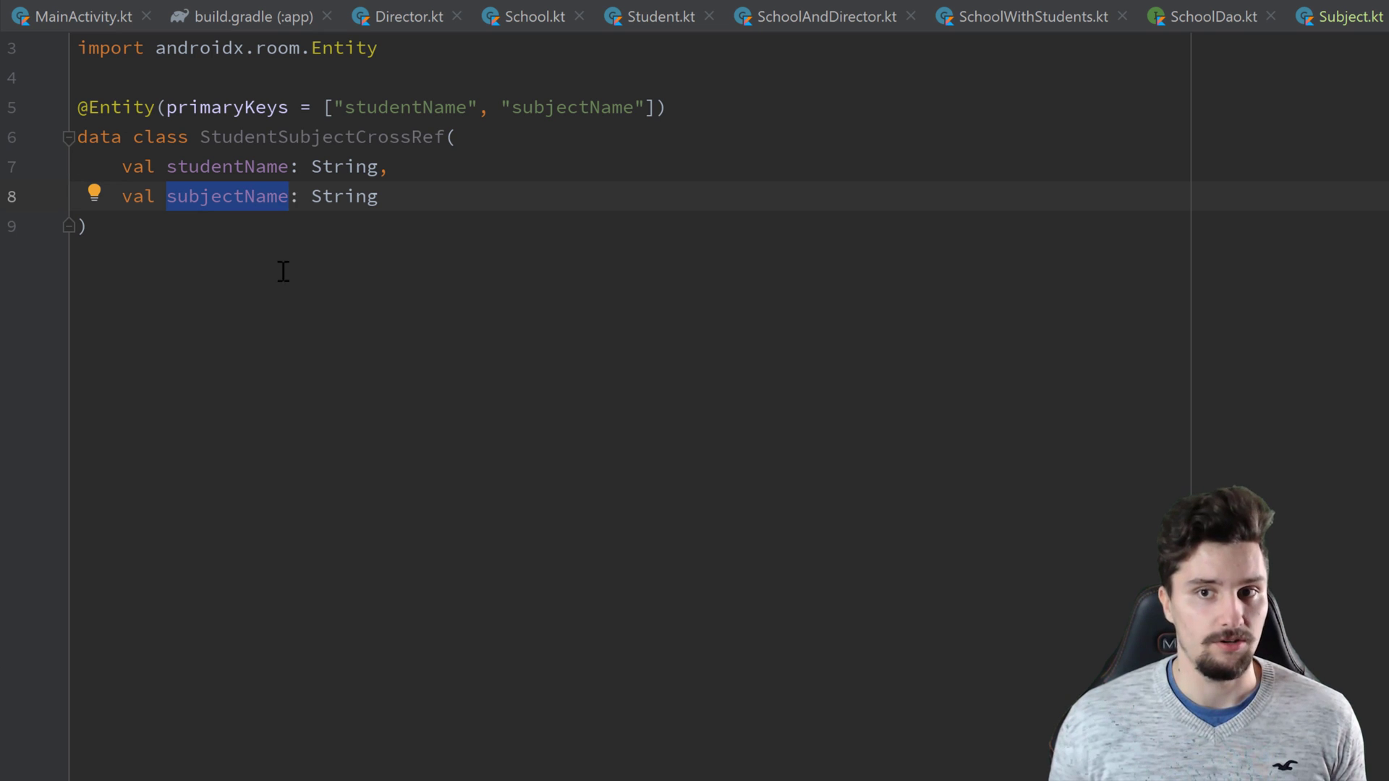
mouse_move(100, 239)
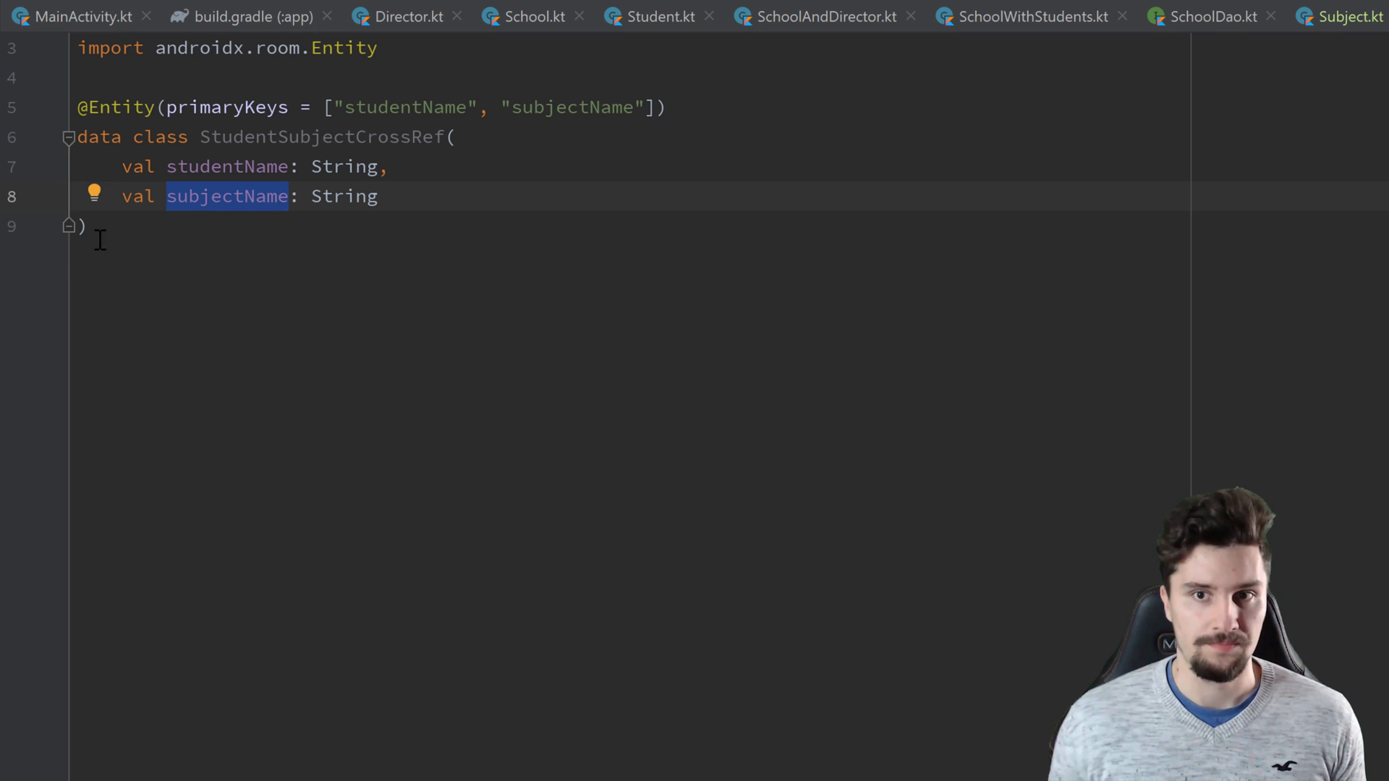
Step: Create a StudentWithSubjects Kotlin class in the relations package
right_click(229, 291)
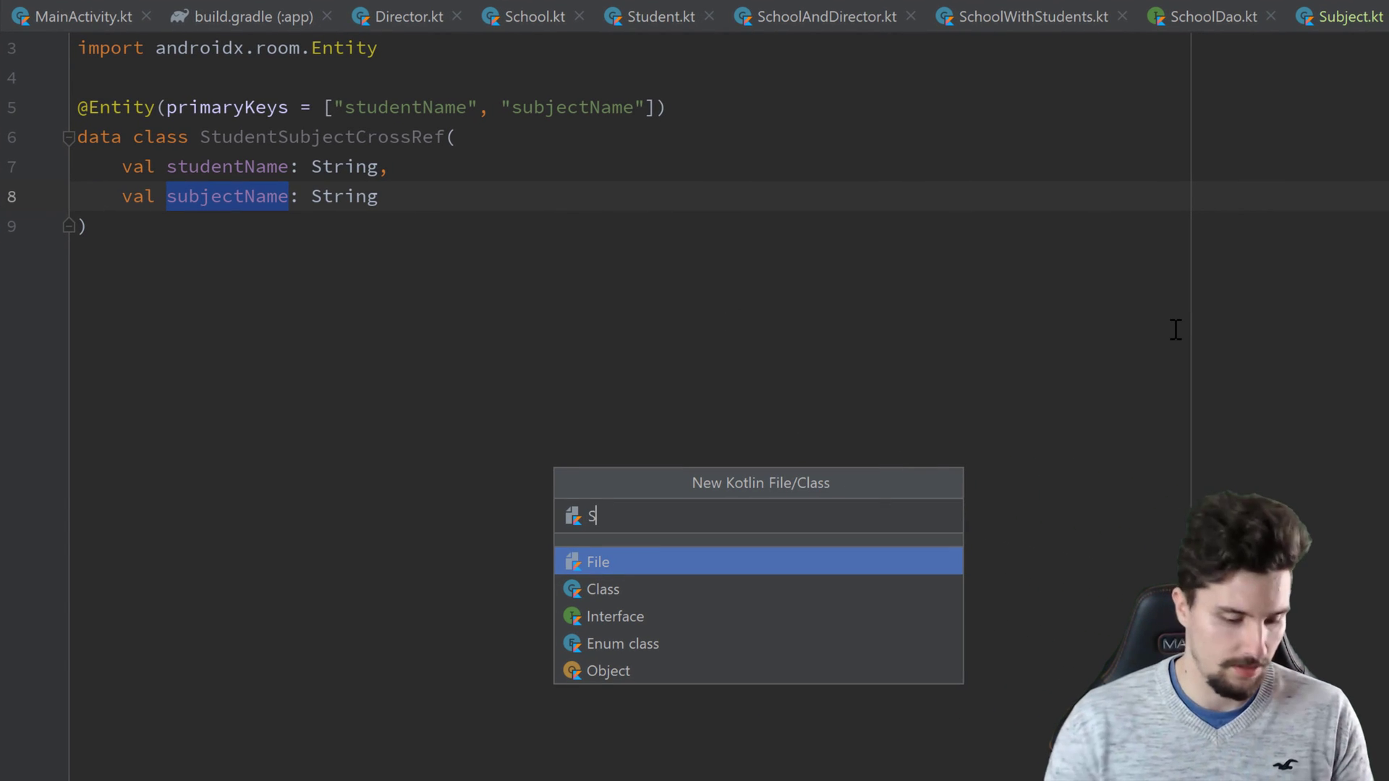
type("tudentWithSubjects")
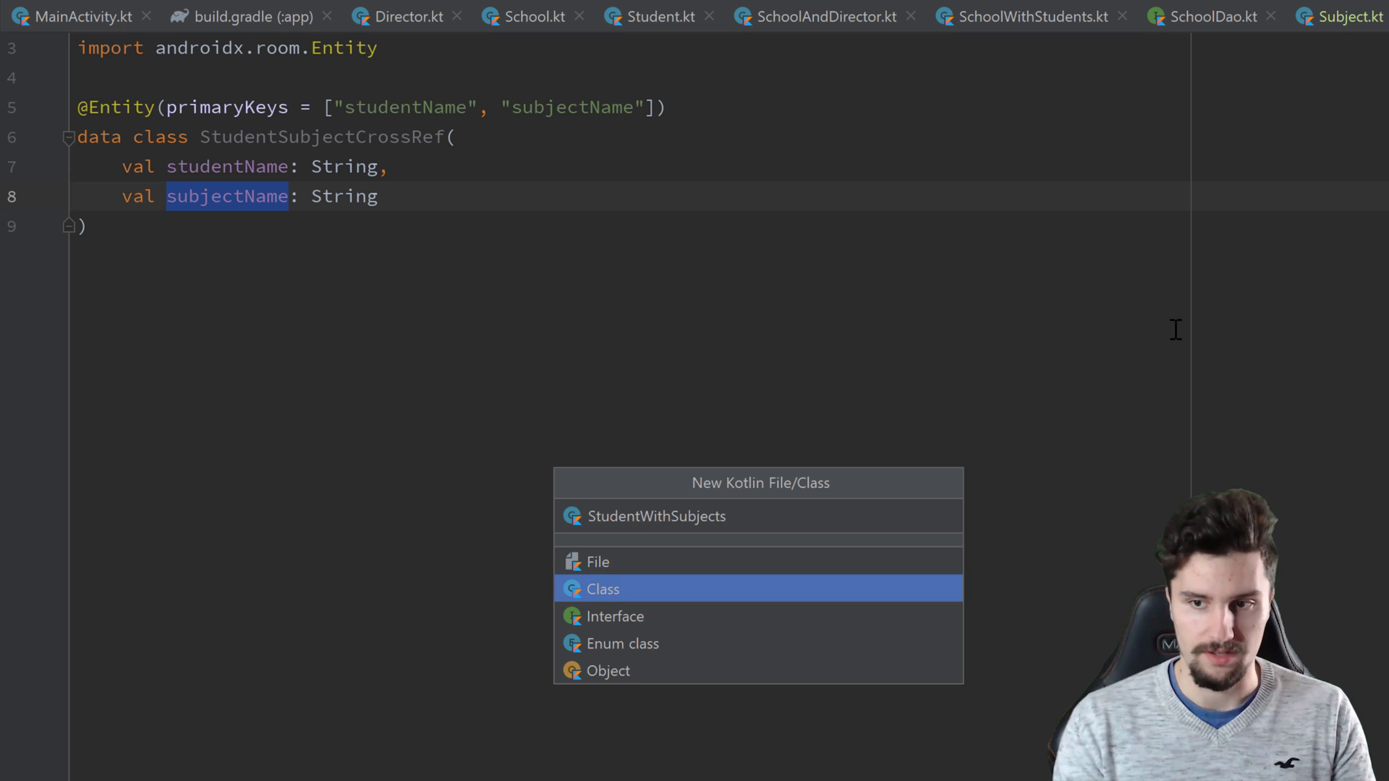
left_click(602, 589)
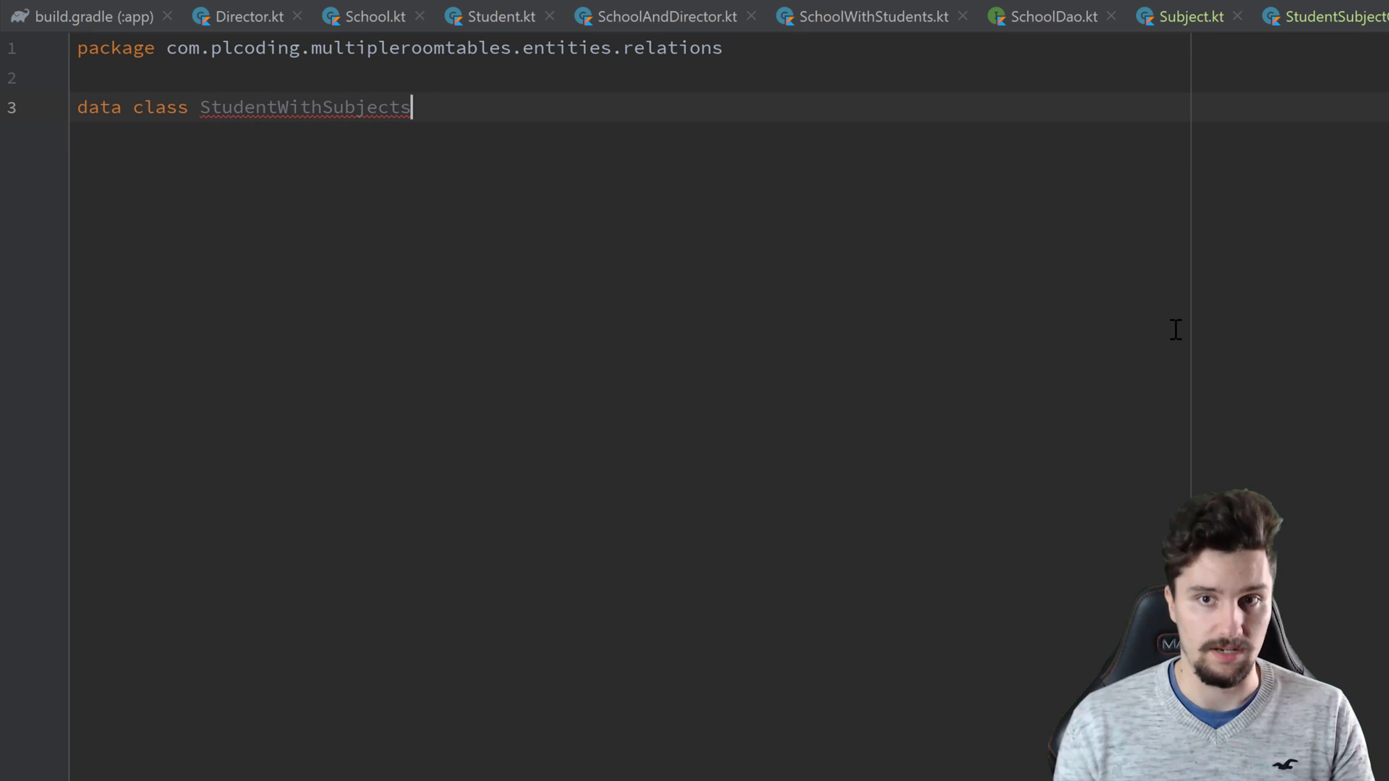
left_click(870, 16)
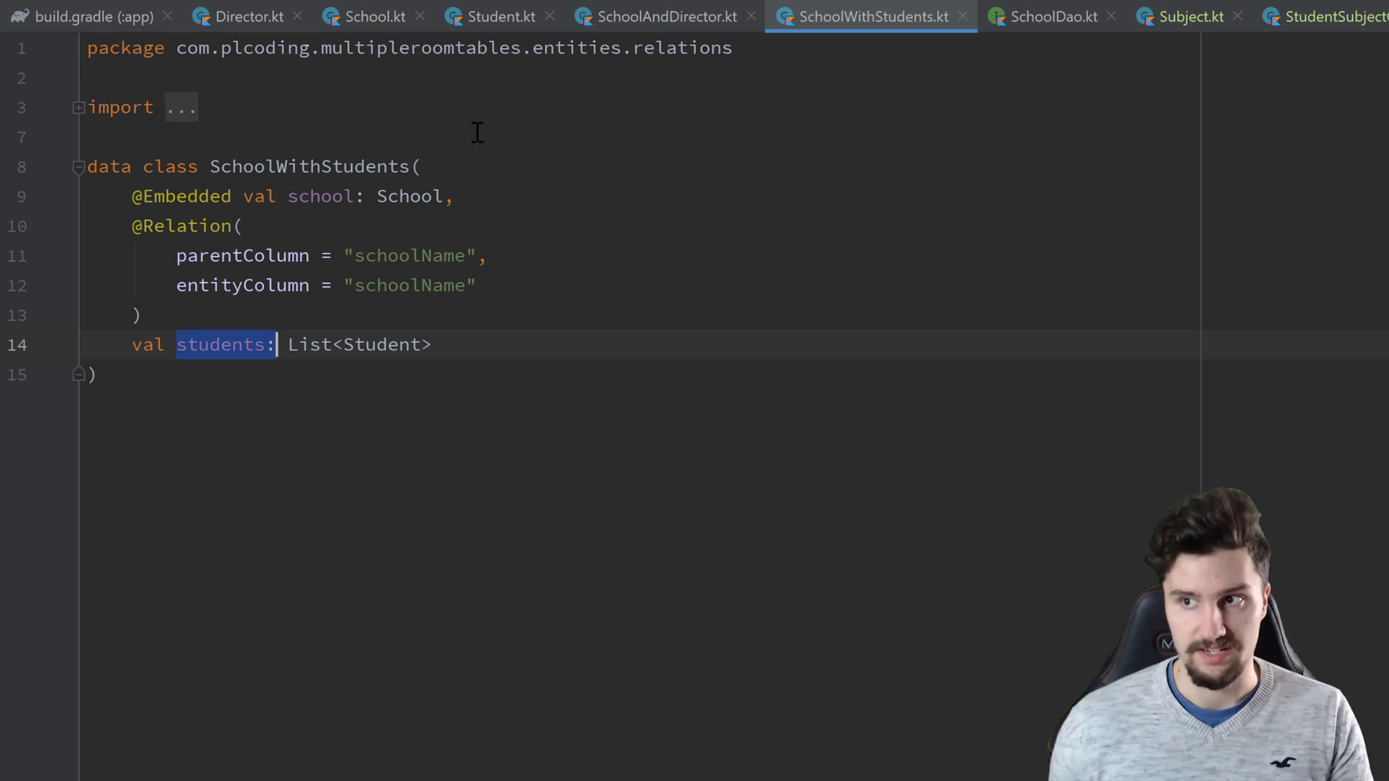
mouse_move(696, 152)
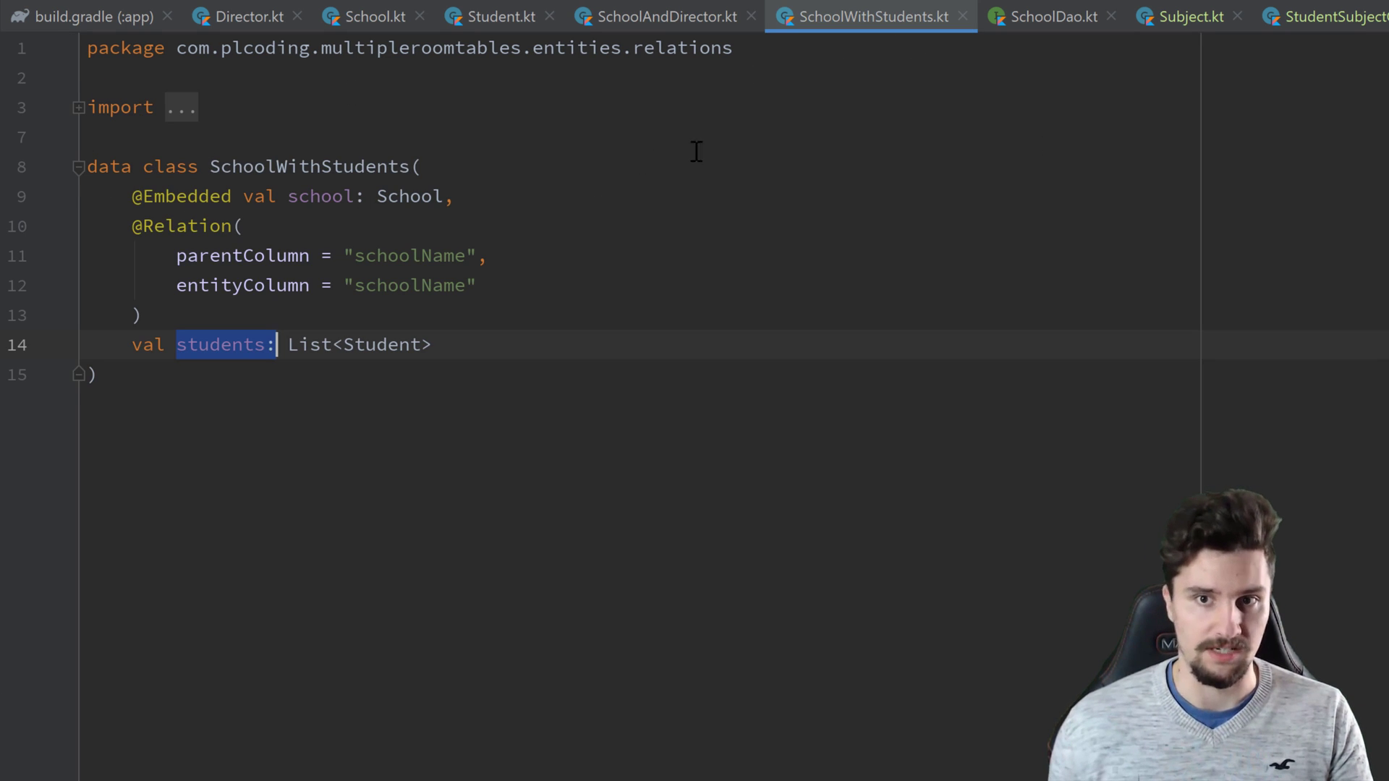
left_click(1329, 16)
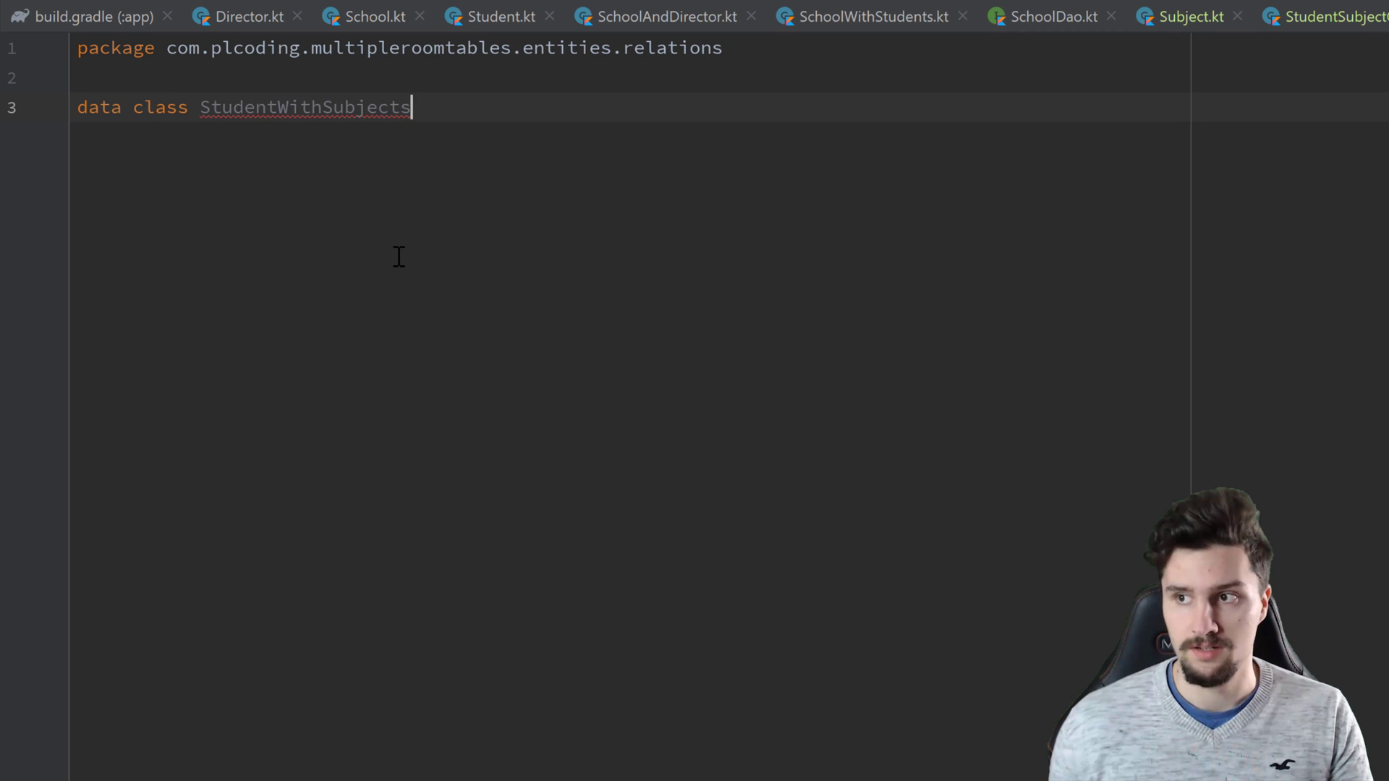
type("(")
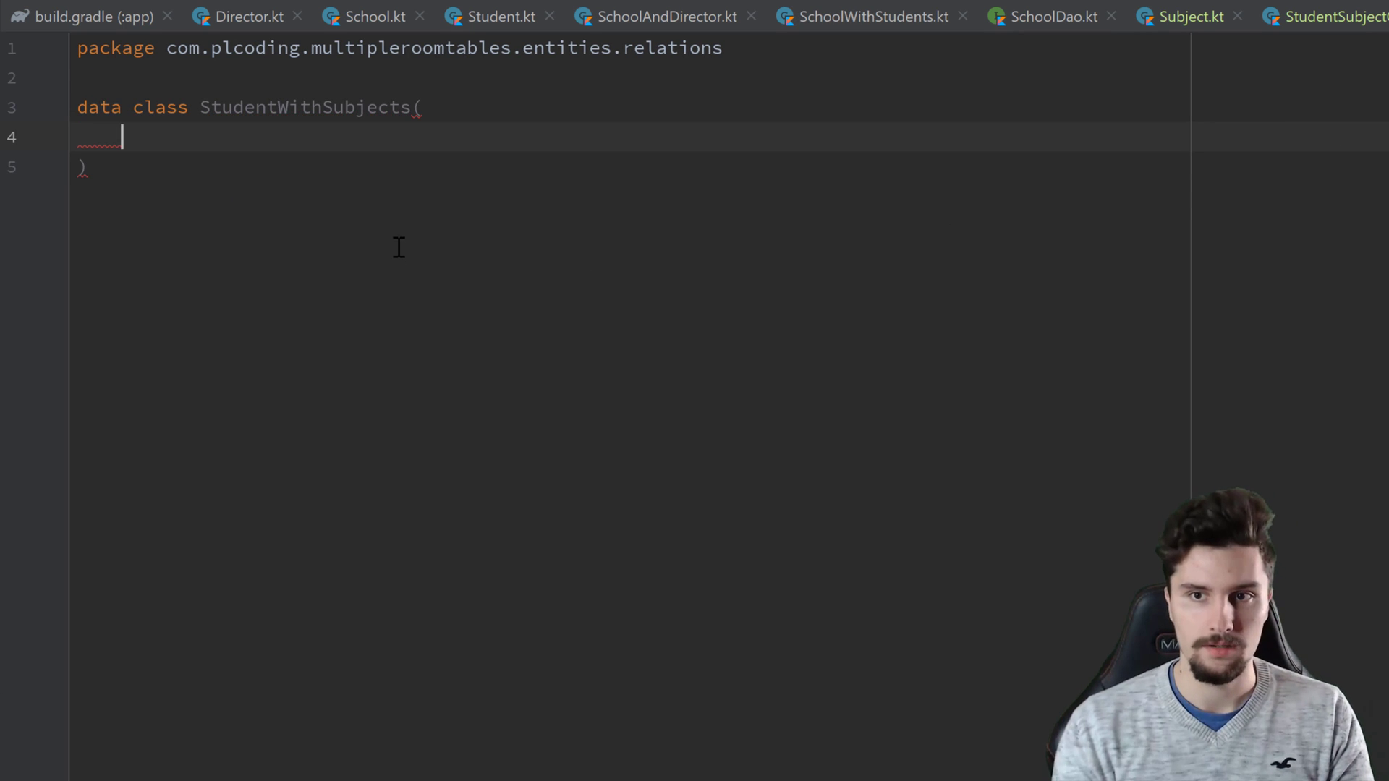
type("@Em")
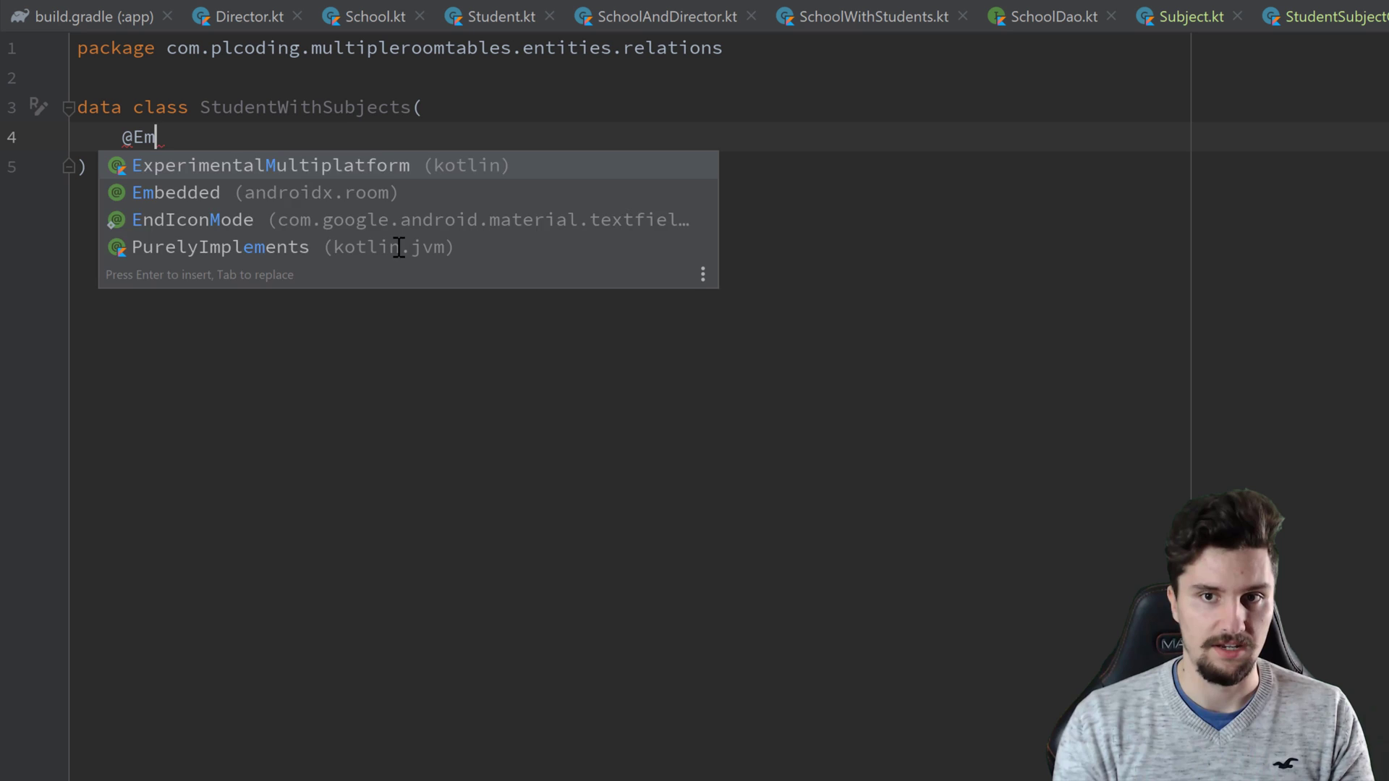
type("bedded")
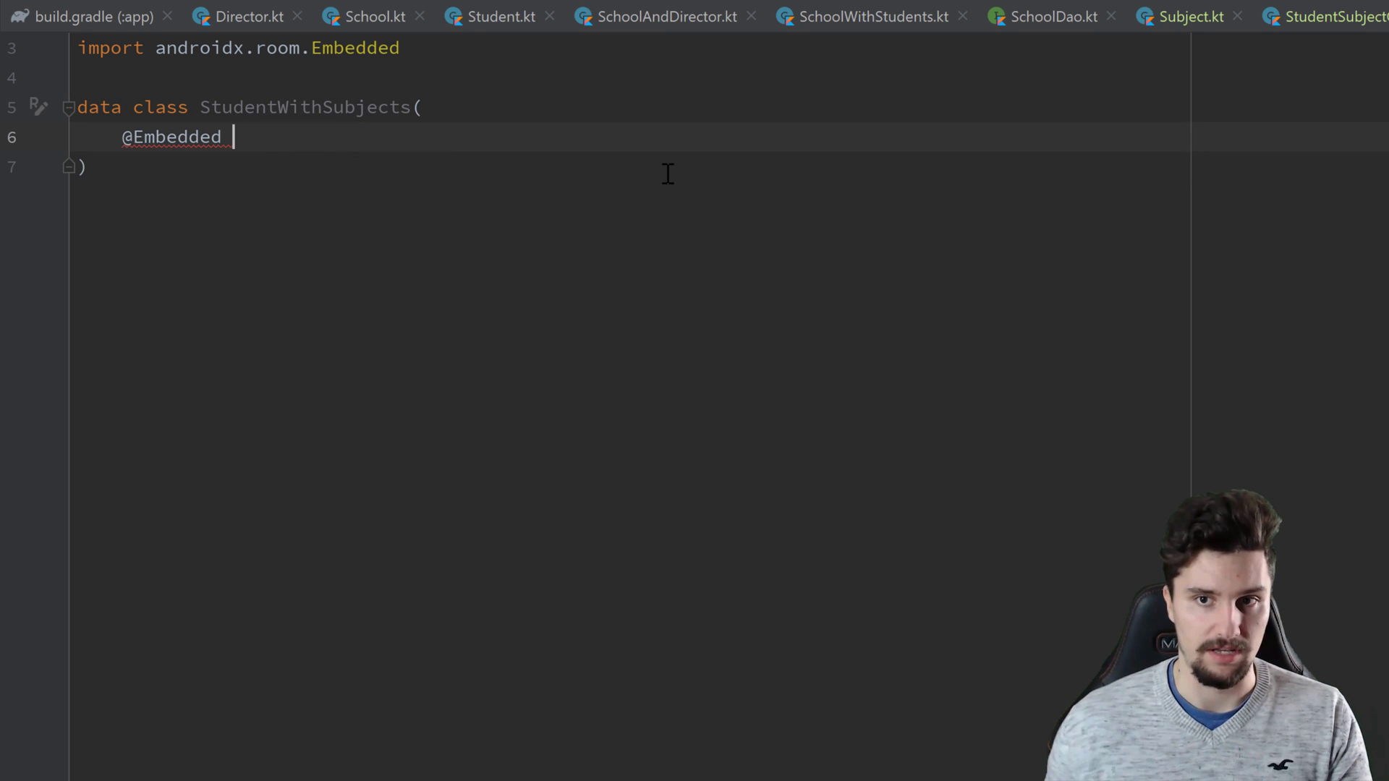
type("student: St")
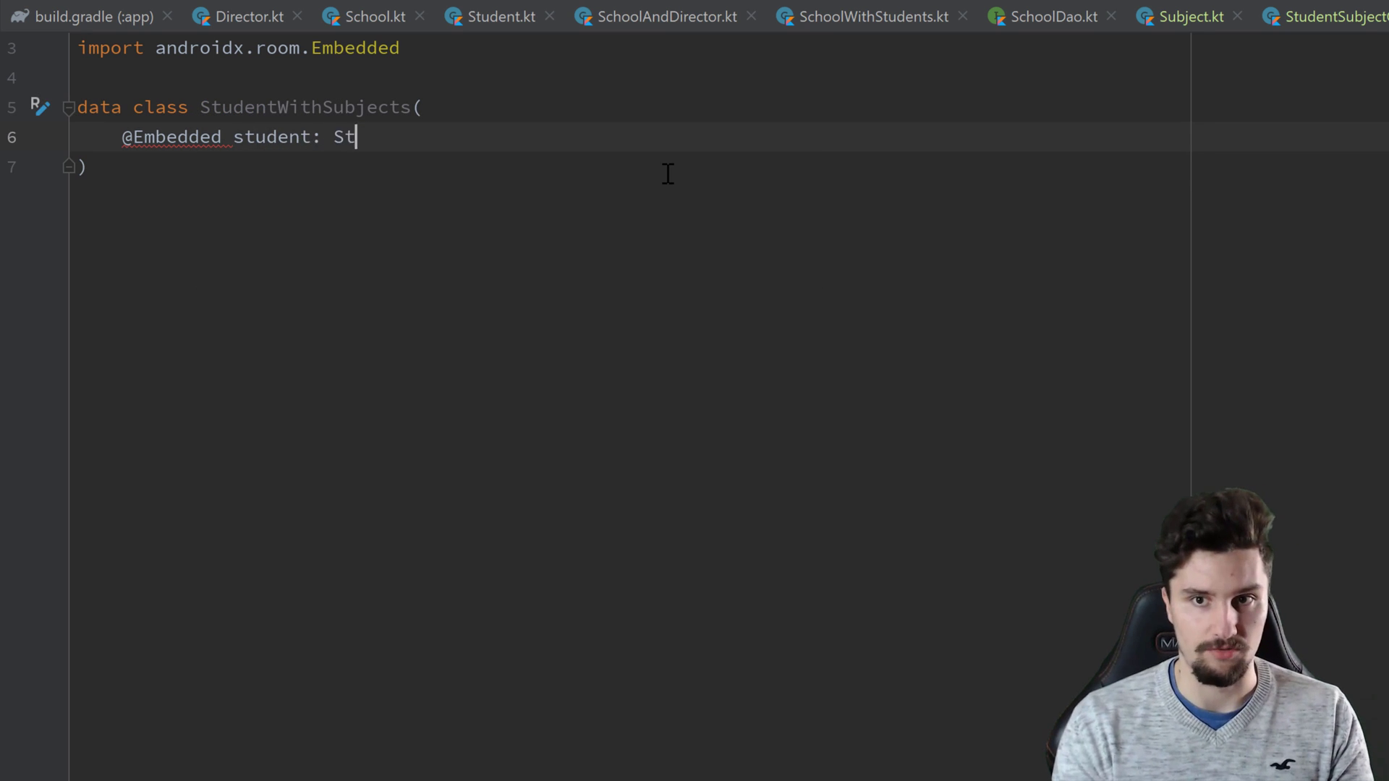
type("udent,")
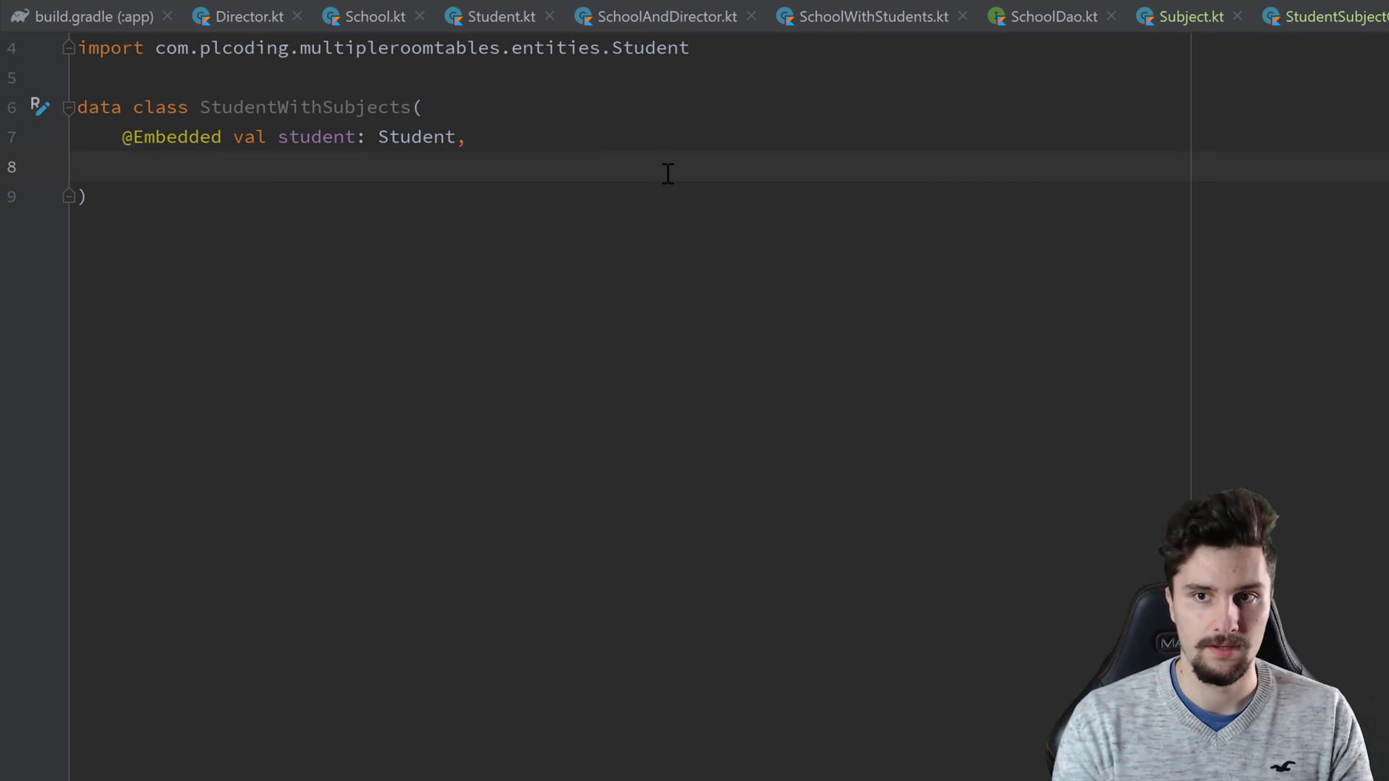
type("@Relation(")
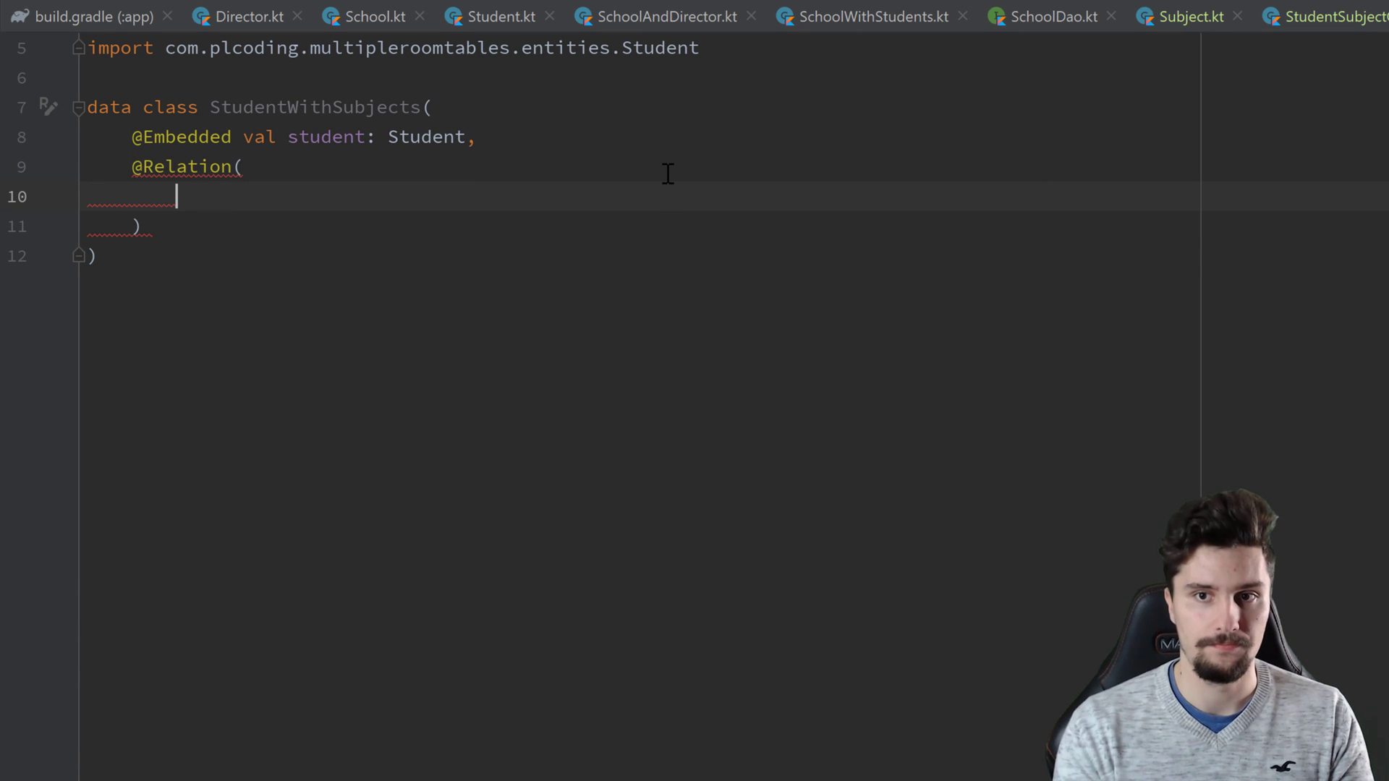
type("pare")
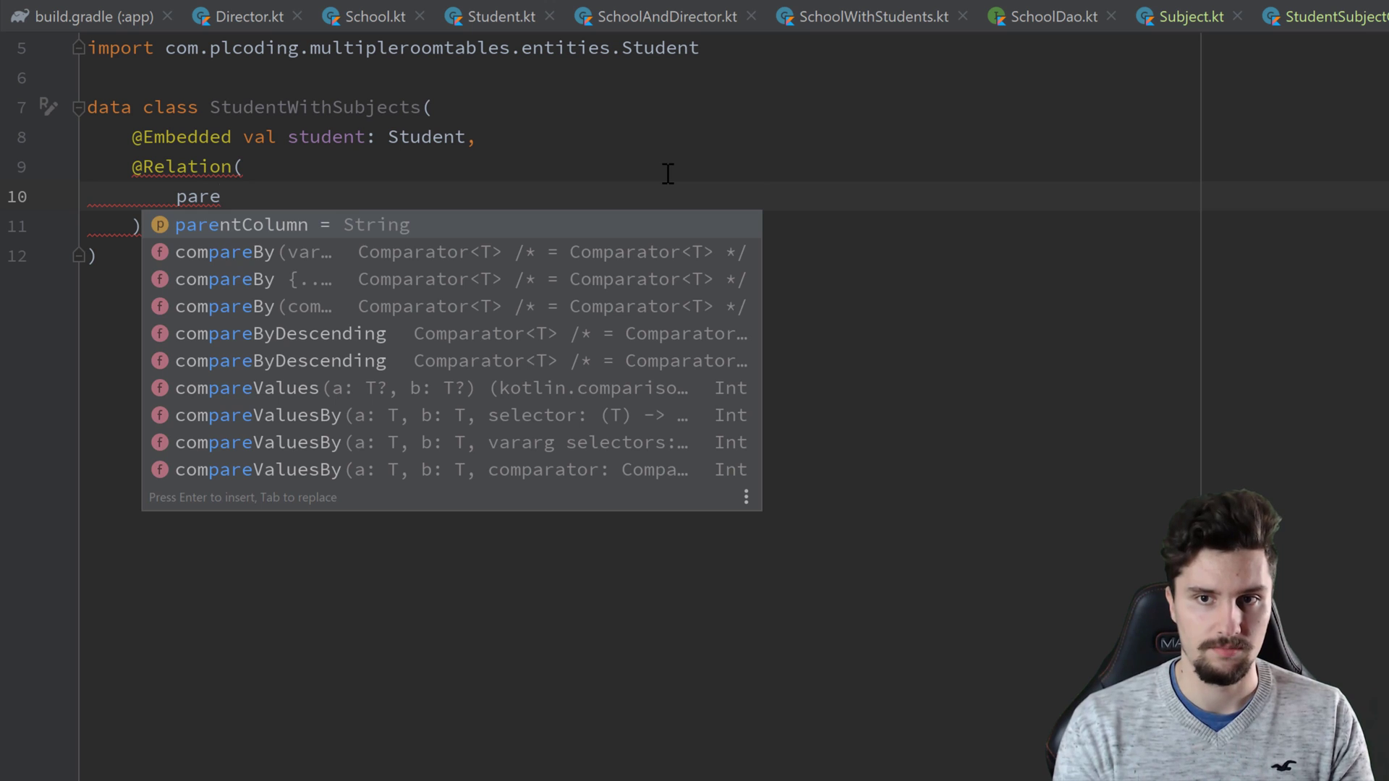
key("Enter")
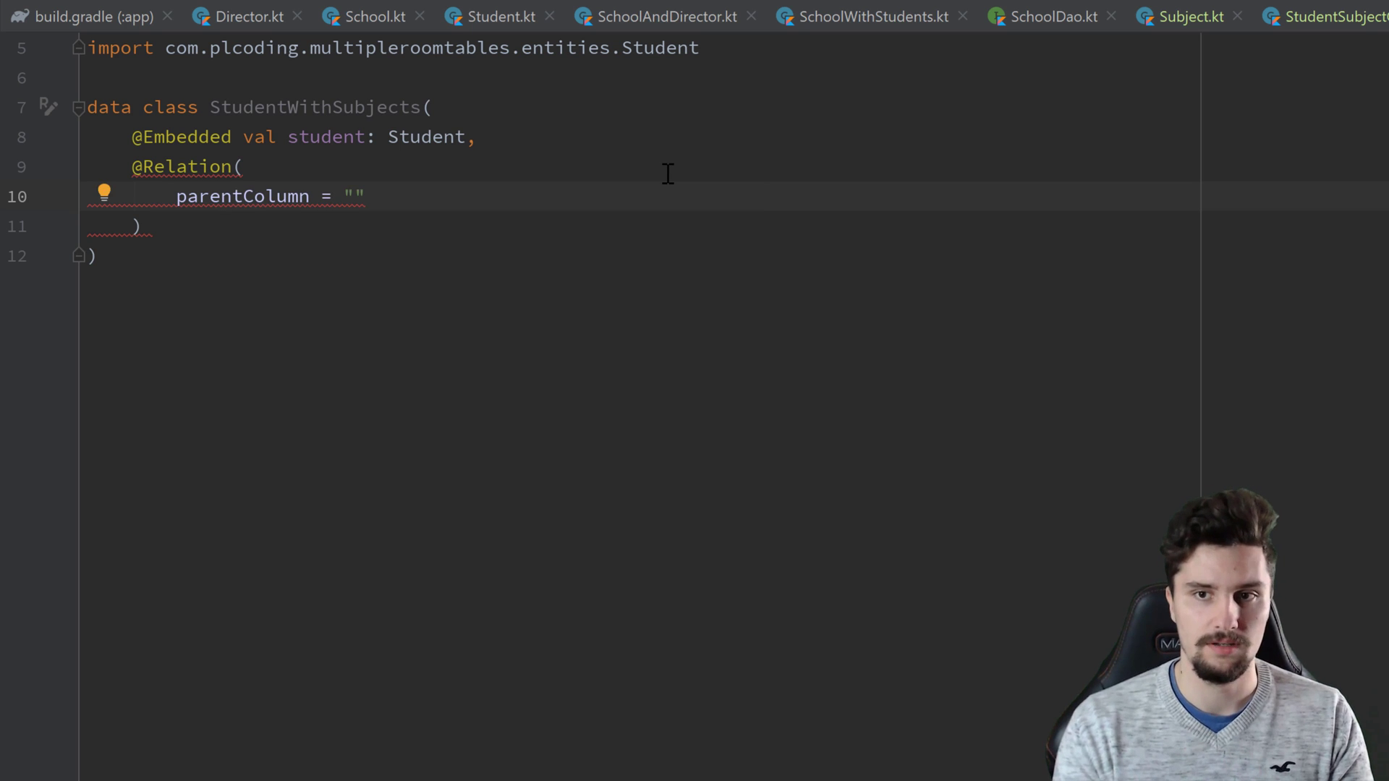
type("studentName")
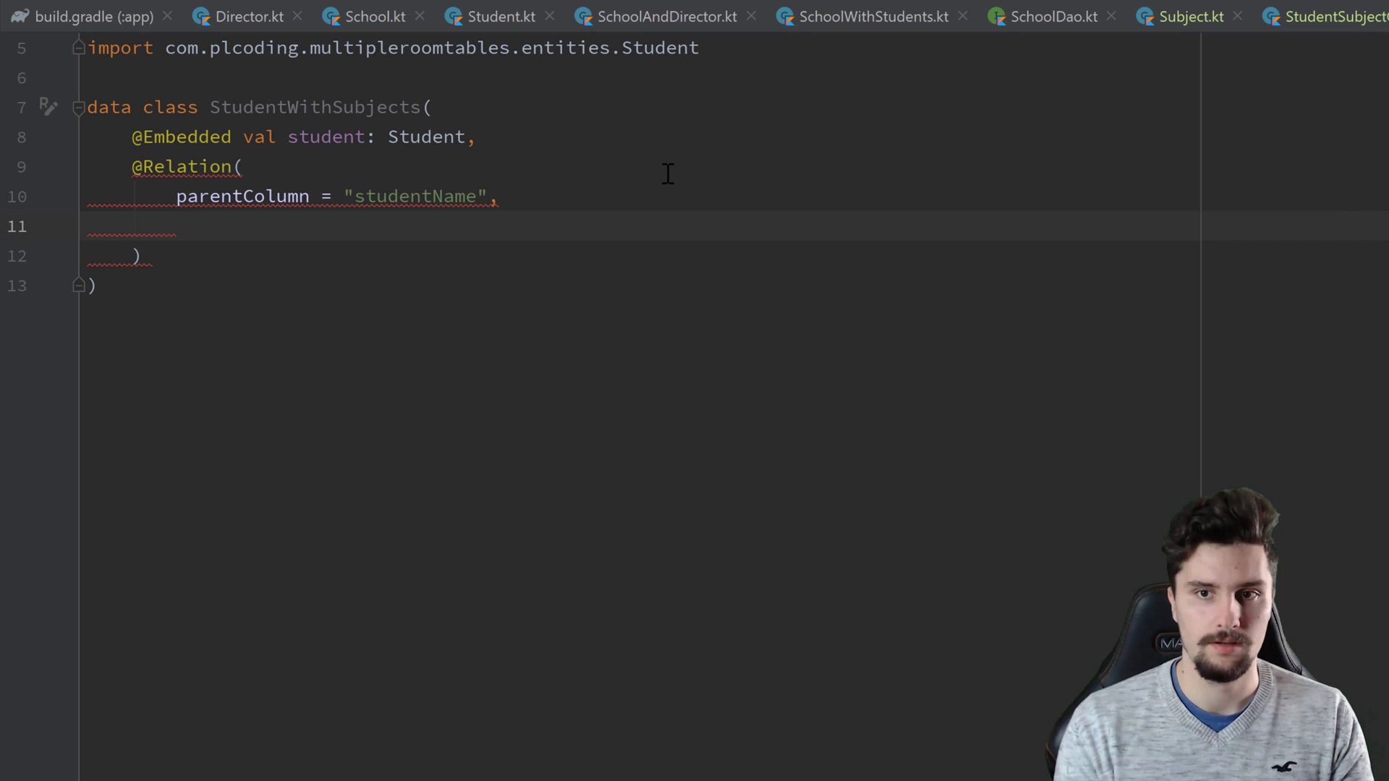
type("entityColumn = \"")
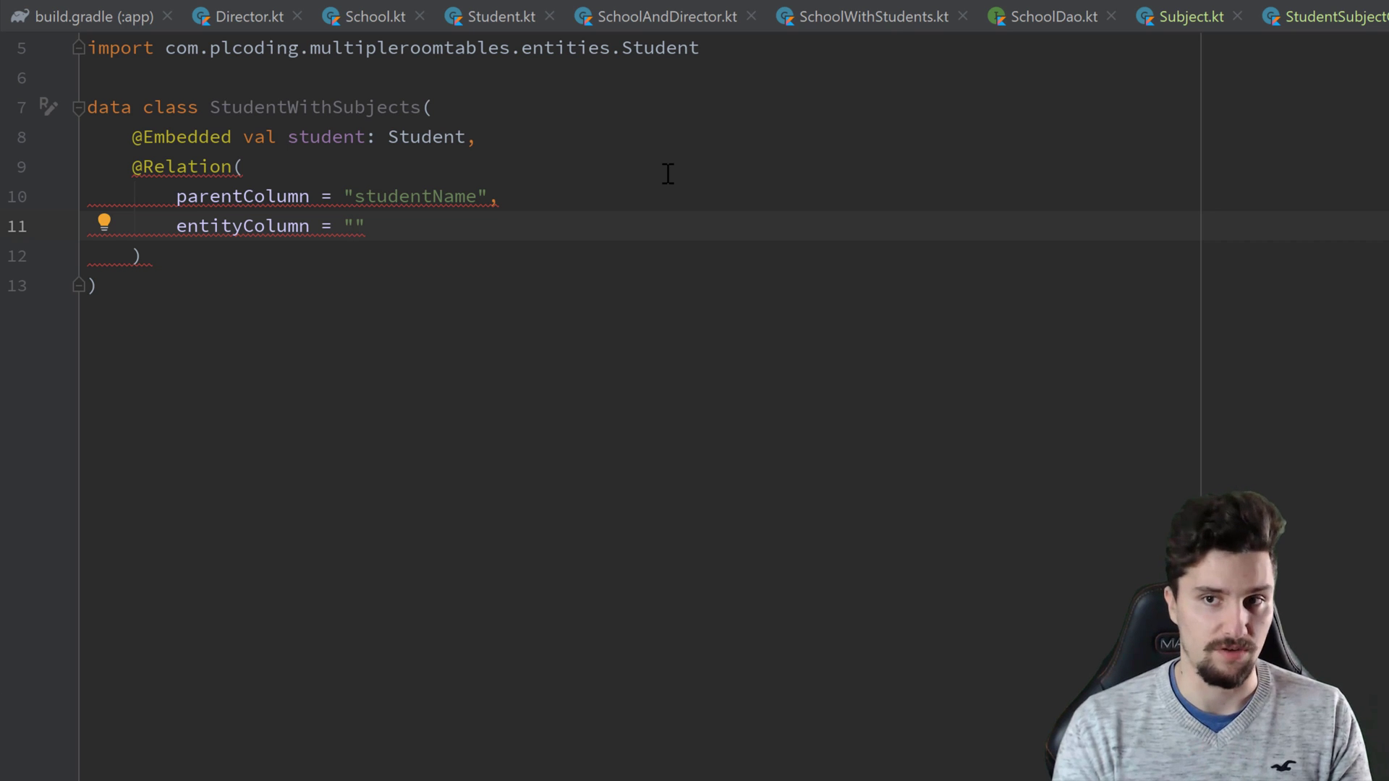
type("subjectName")
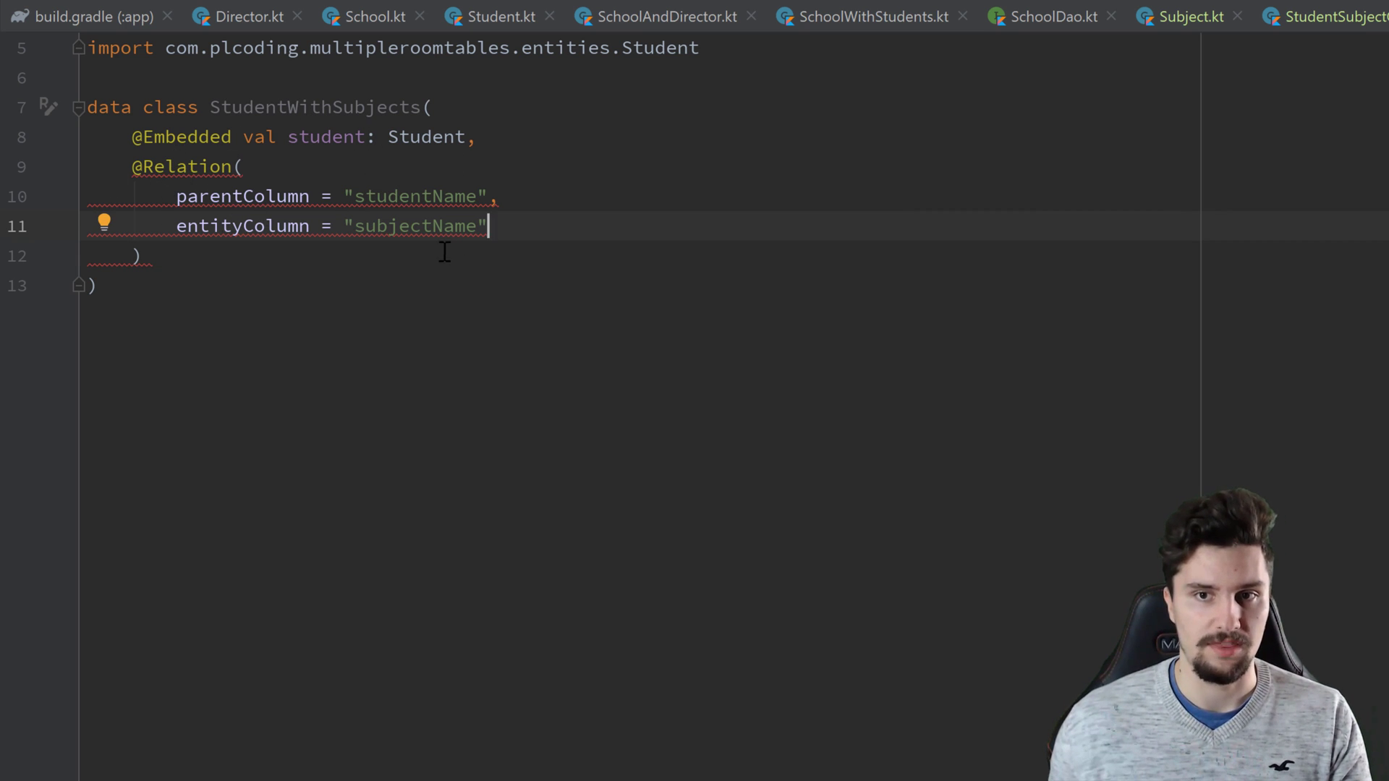
mouse_move(590, 231)
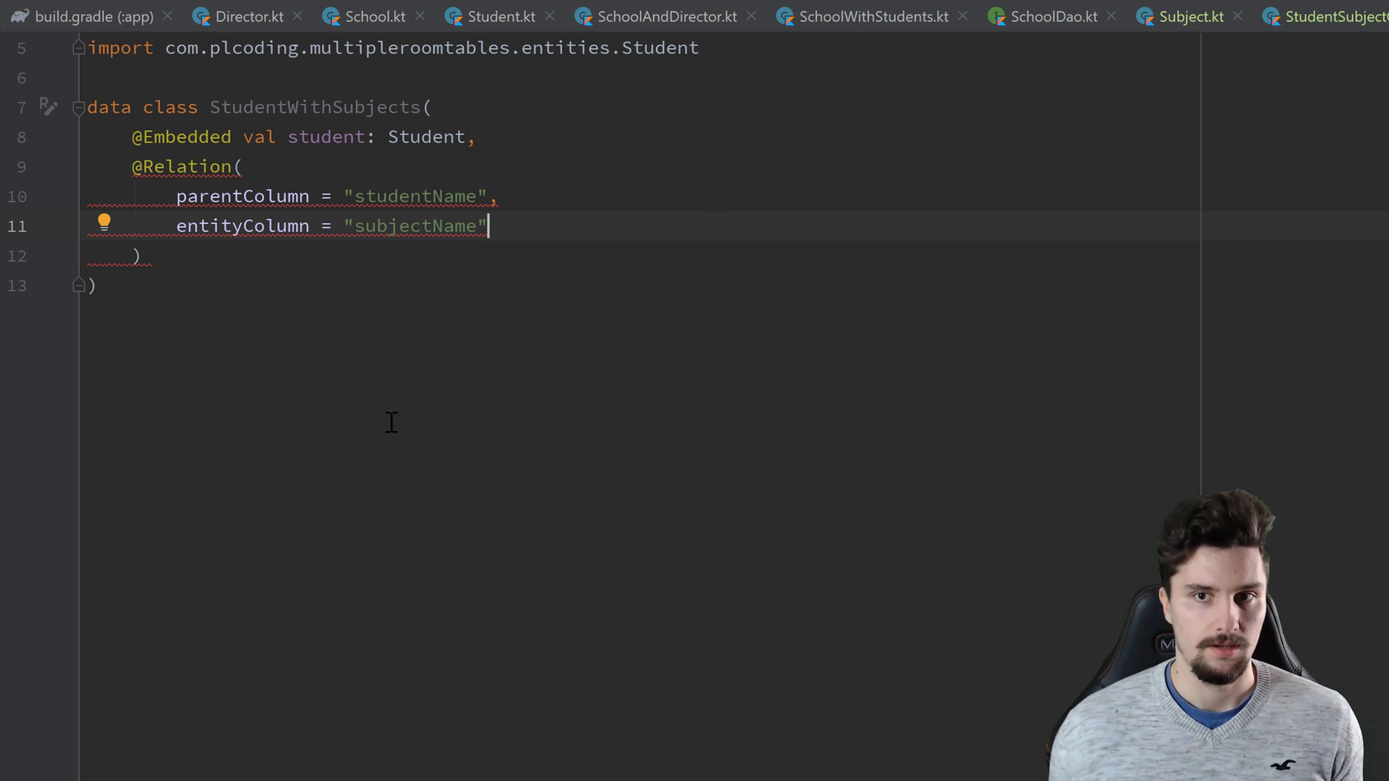
mouse_move(479, 401)
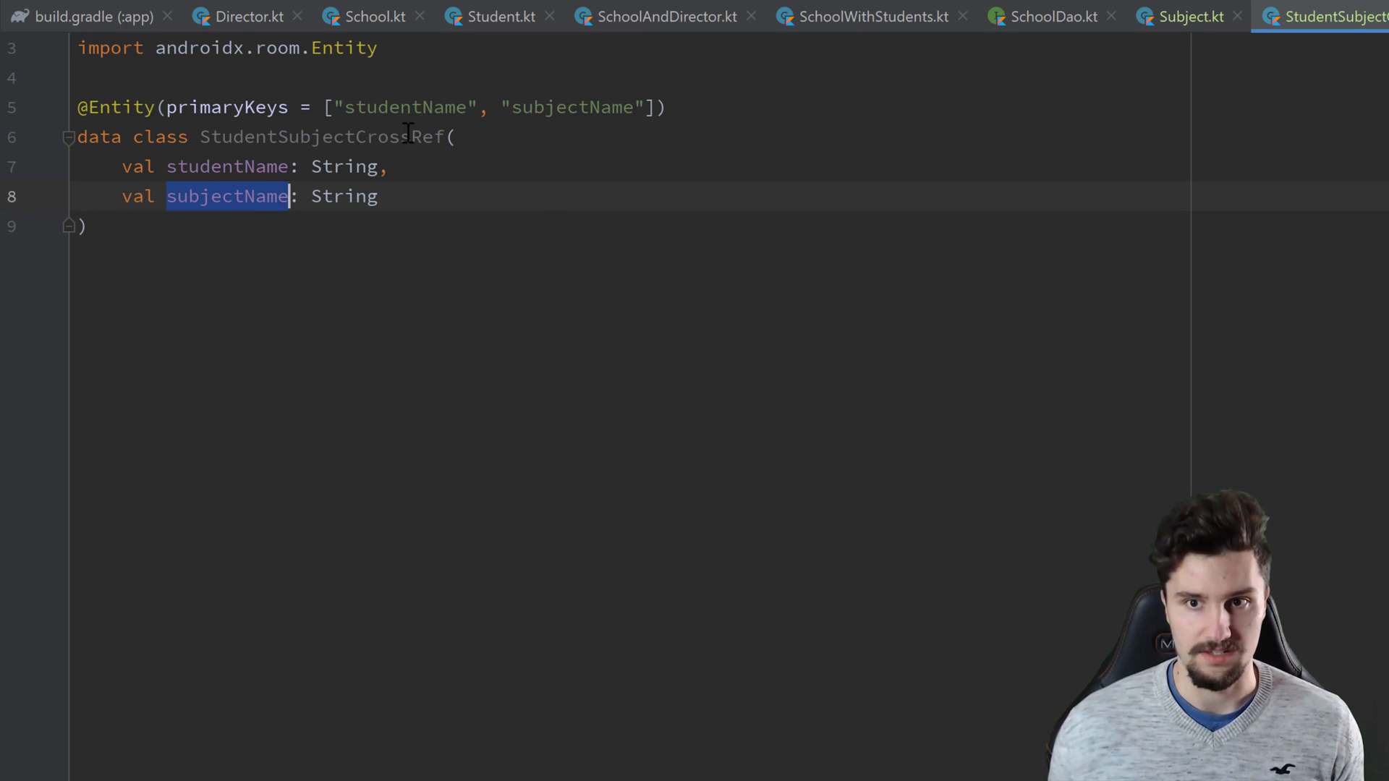
left_click(1320, 16)
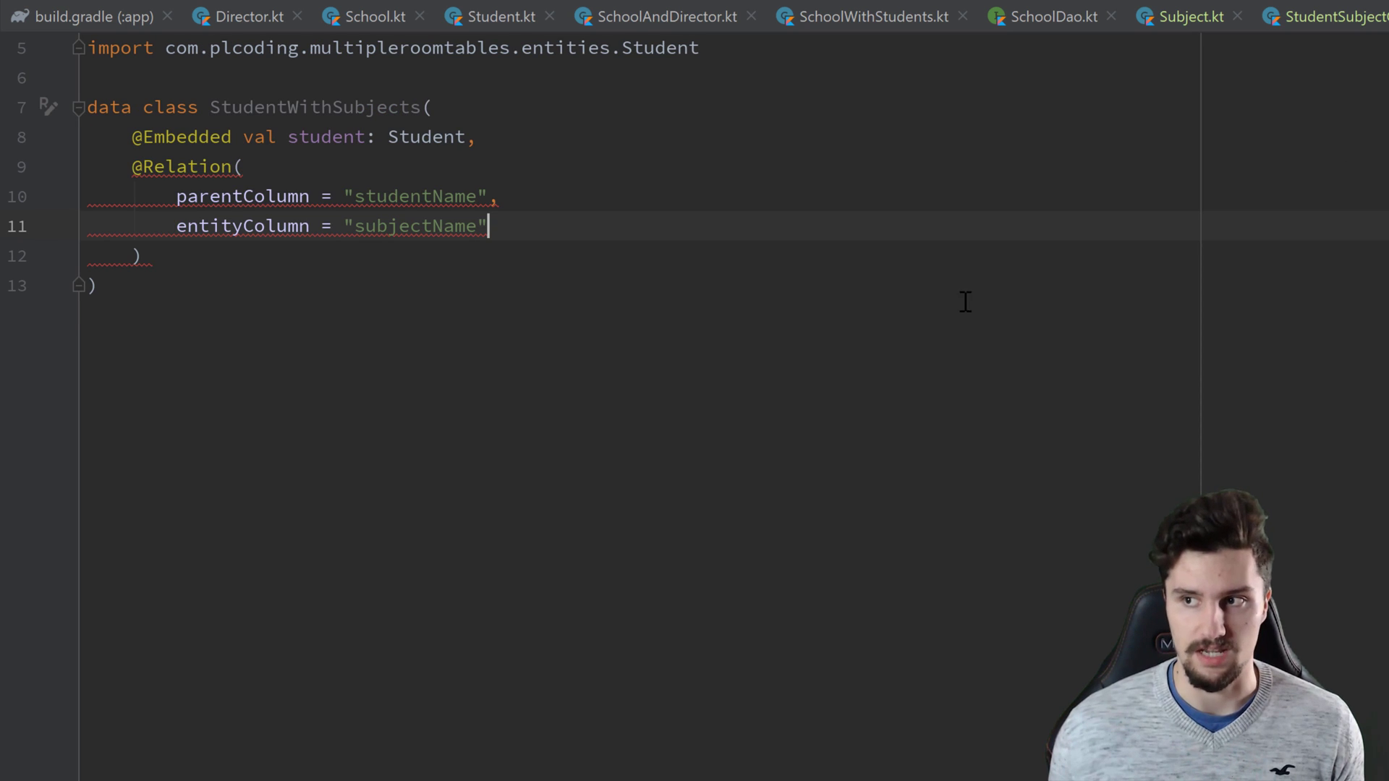
mouse_move(523, 372)
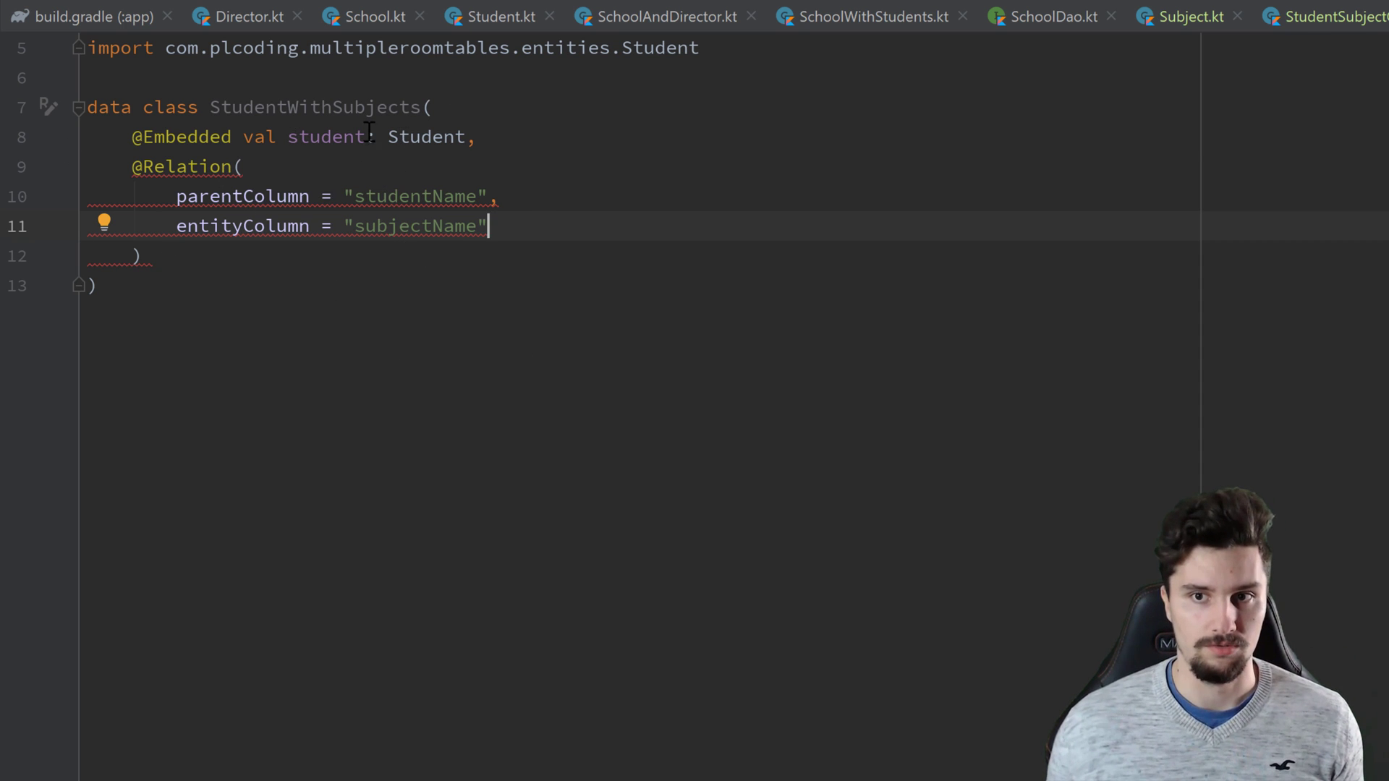
type(",")
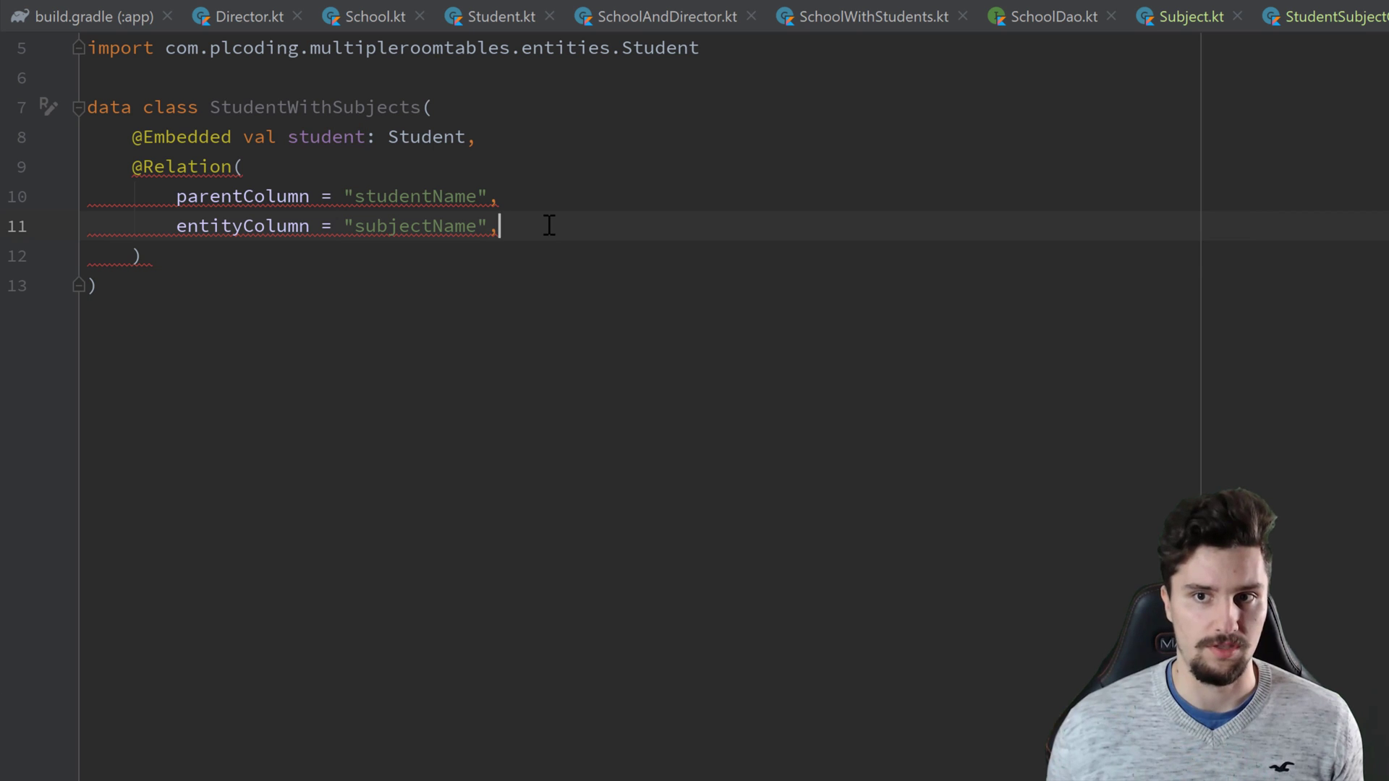
type("associateBy =")
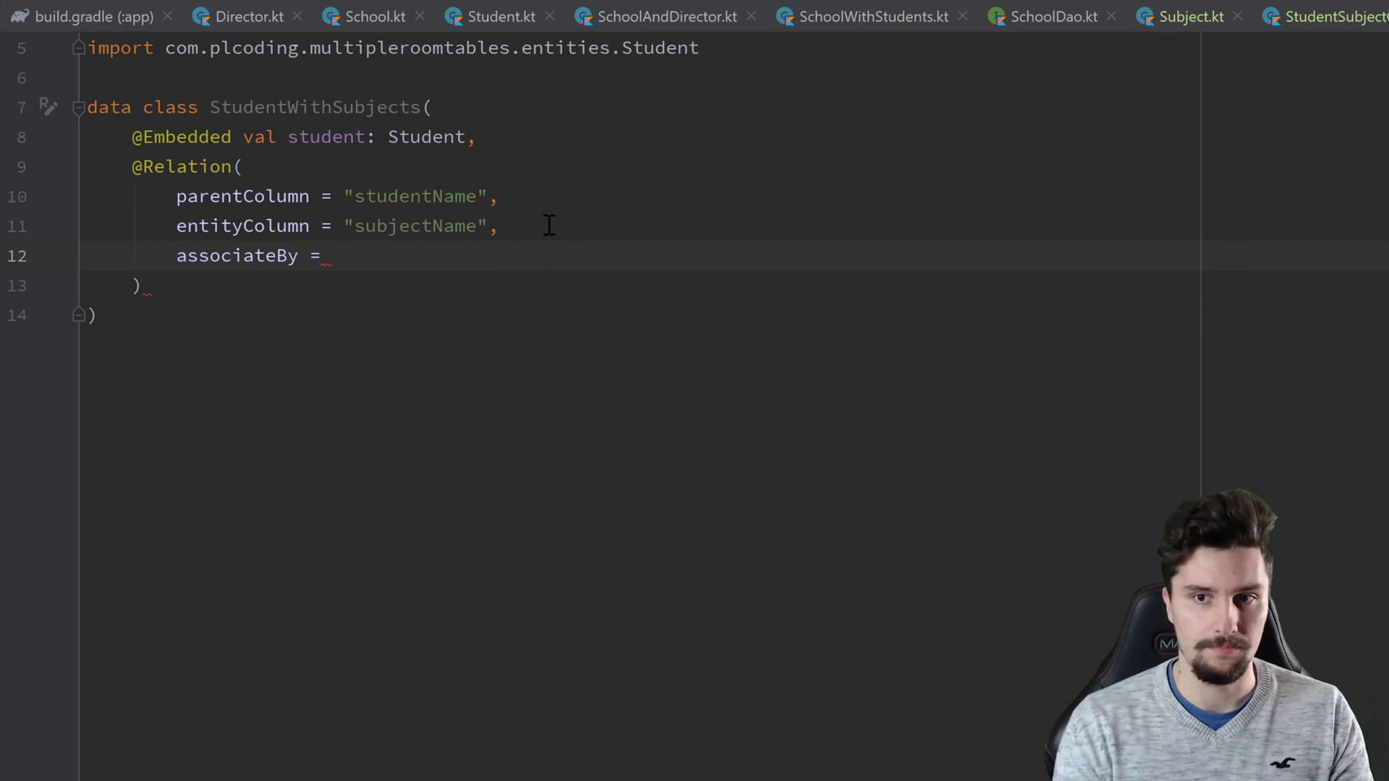
type("Junction(")
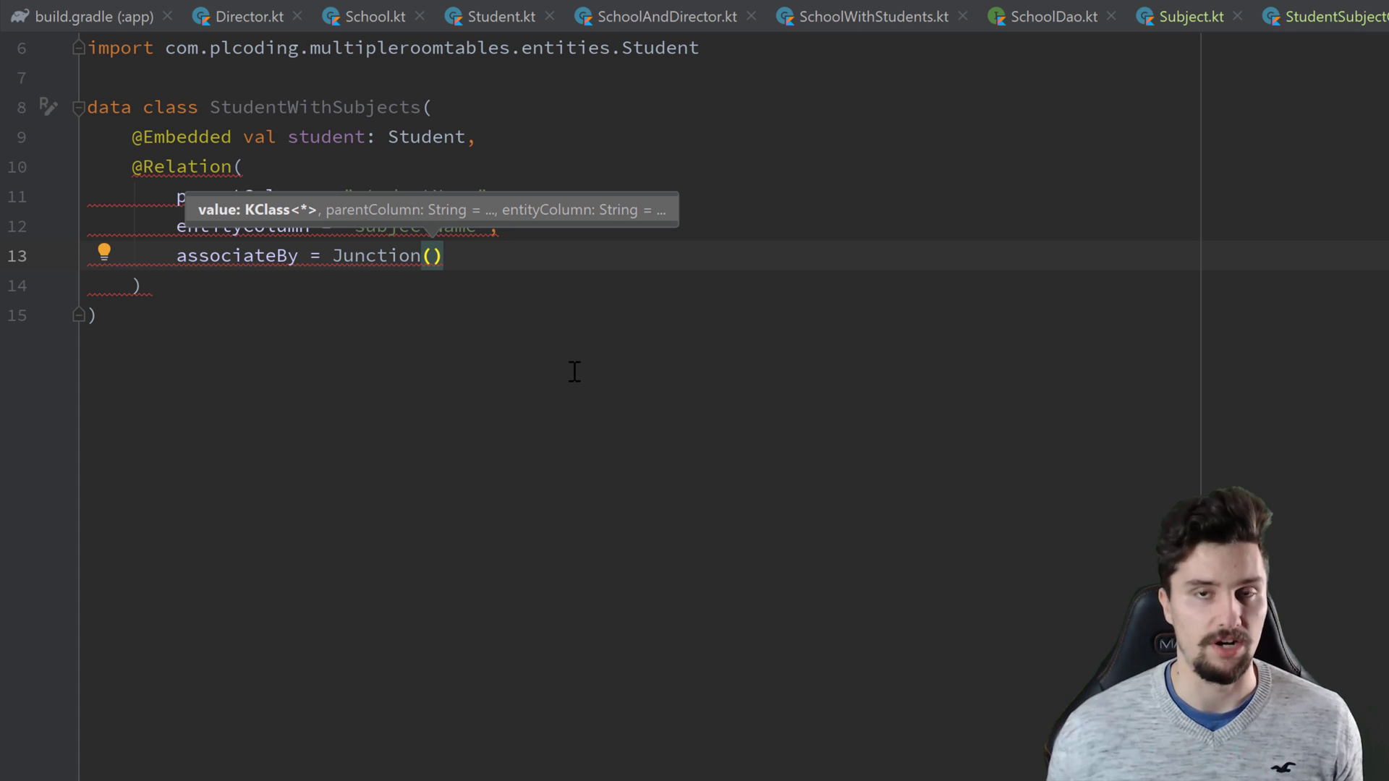
type("StudentSubjectCrossRef::class")
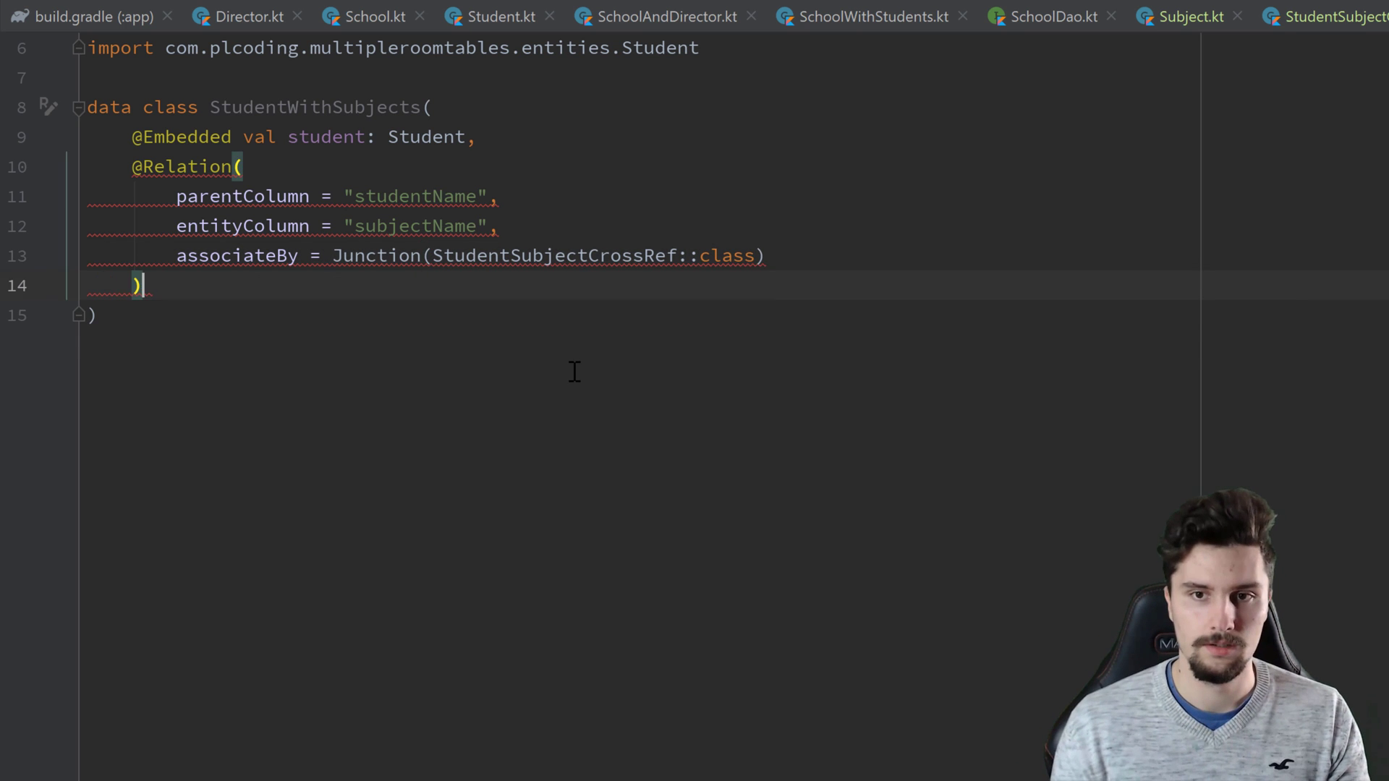
Step: Declare val subjects: List<Subject> as the related property, importing Subject
type("vv")
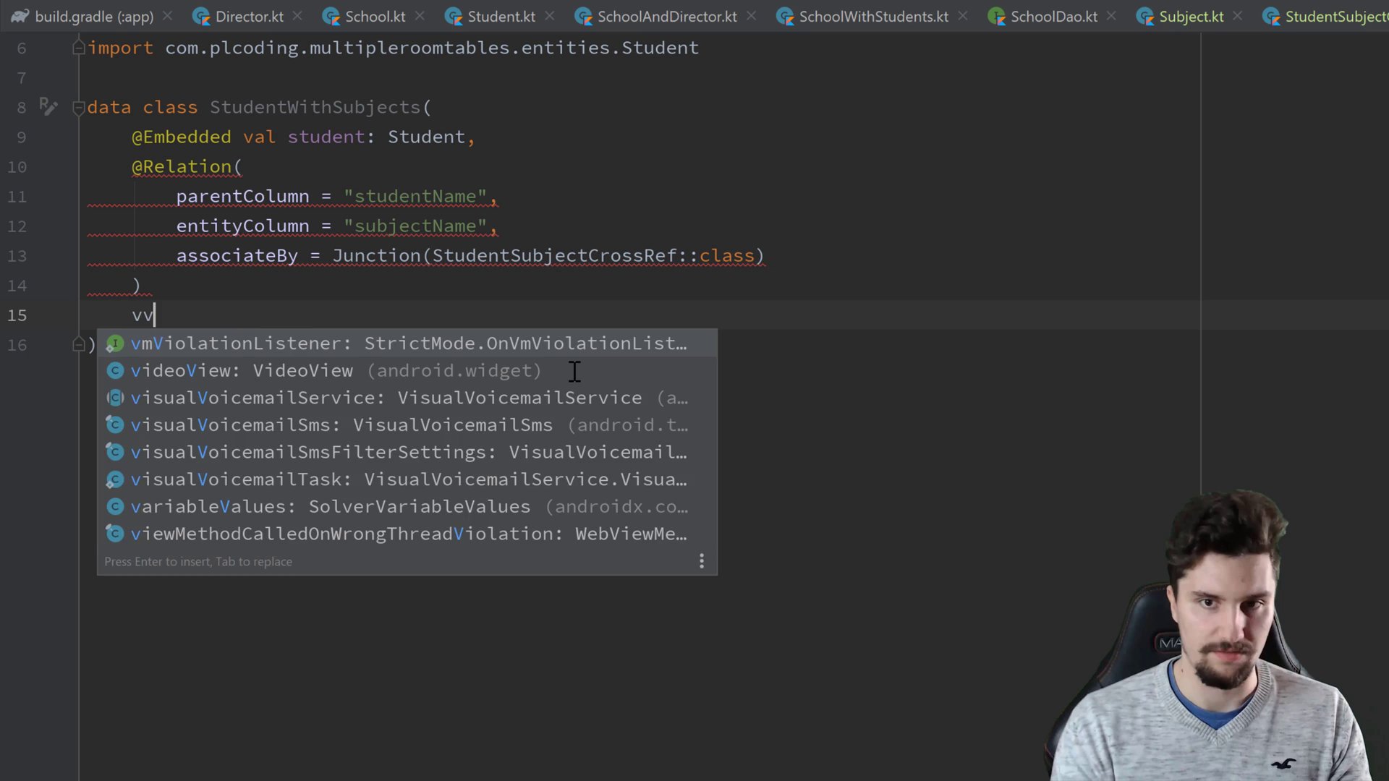
type("val_subjects")
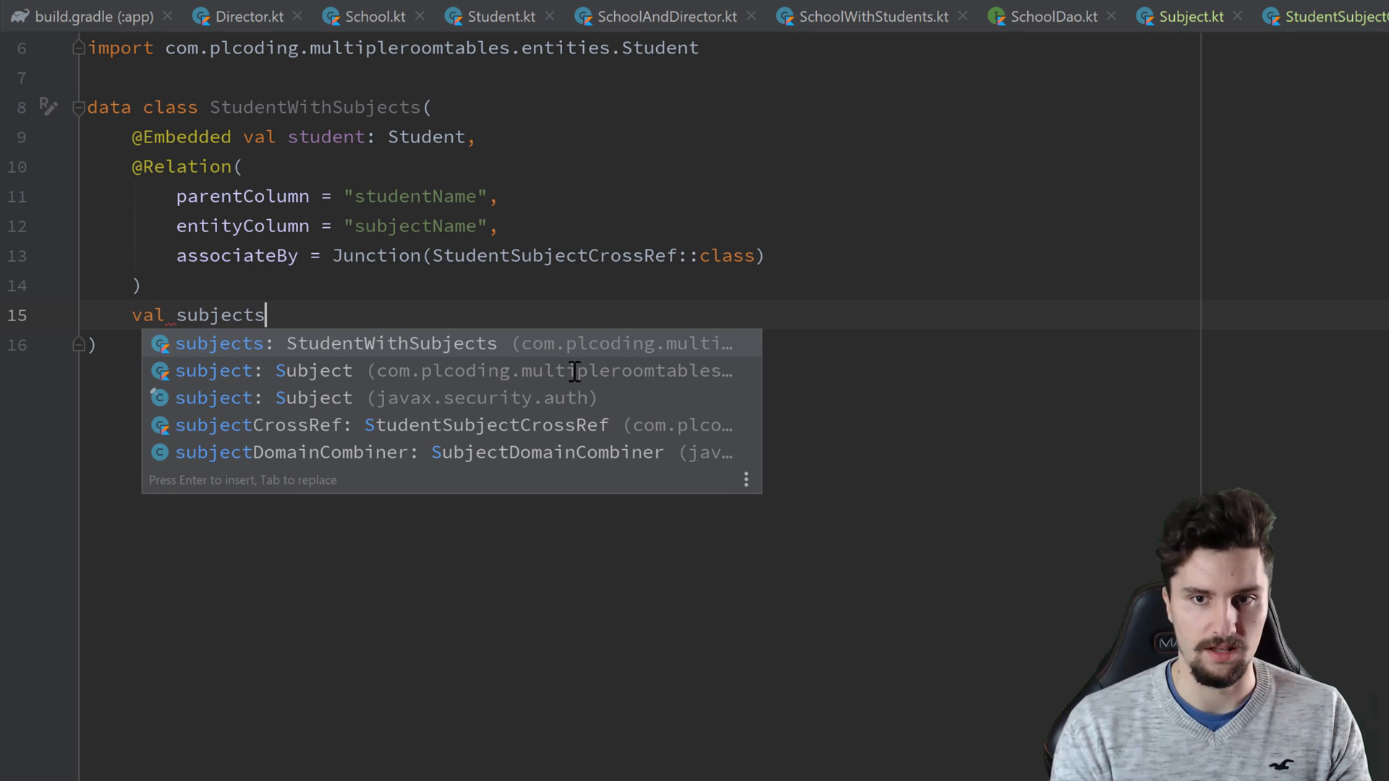
type(": List<S>")
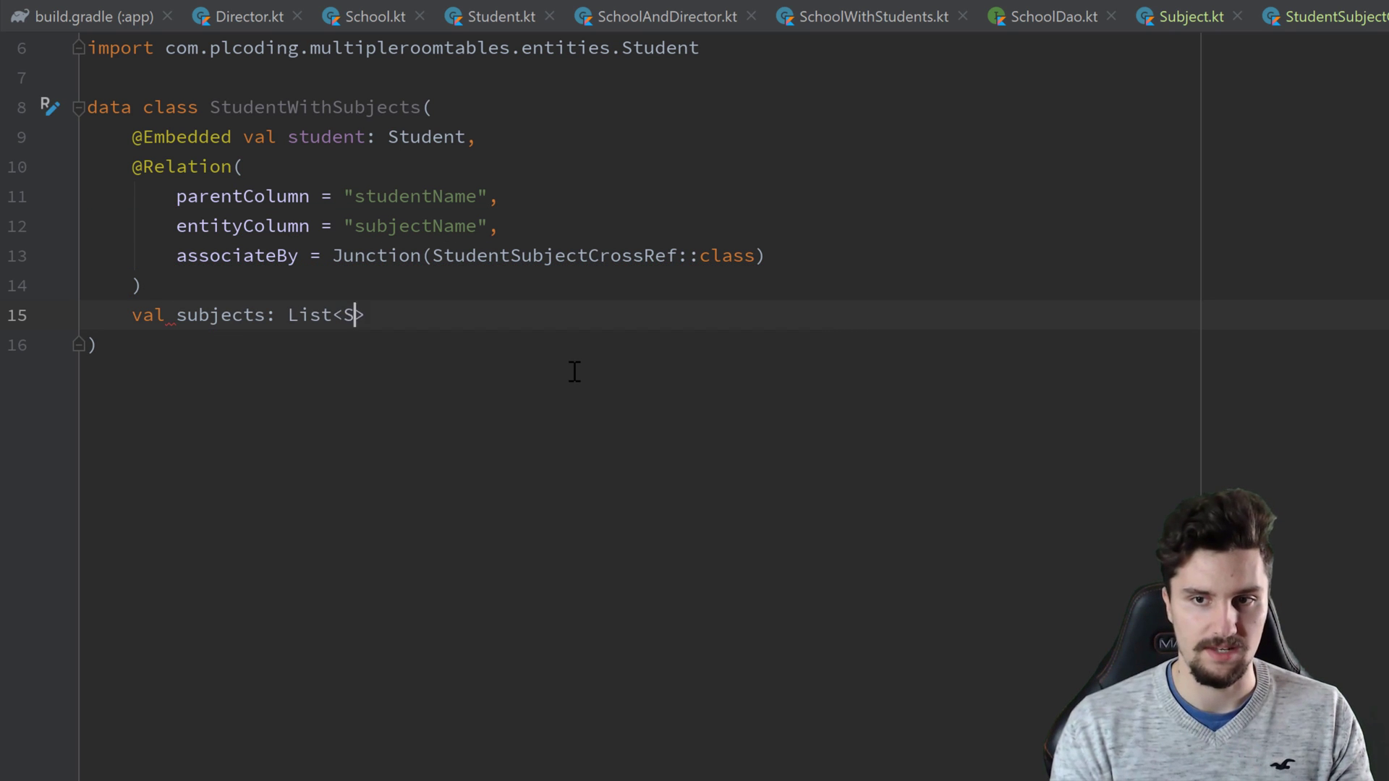
type("ubject")
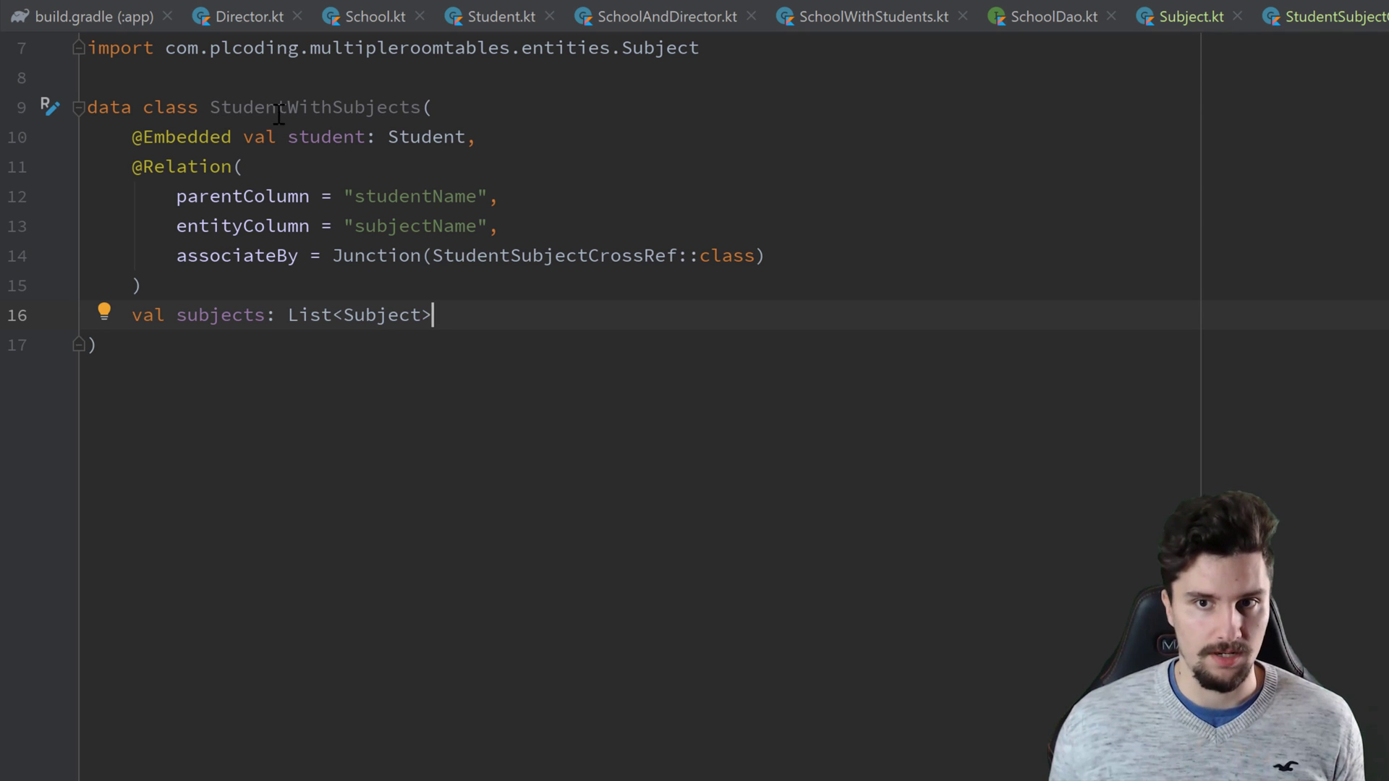
mouse_move(507, 286)
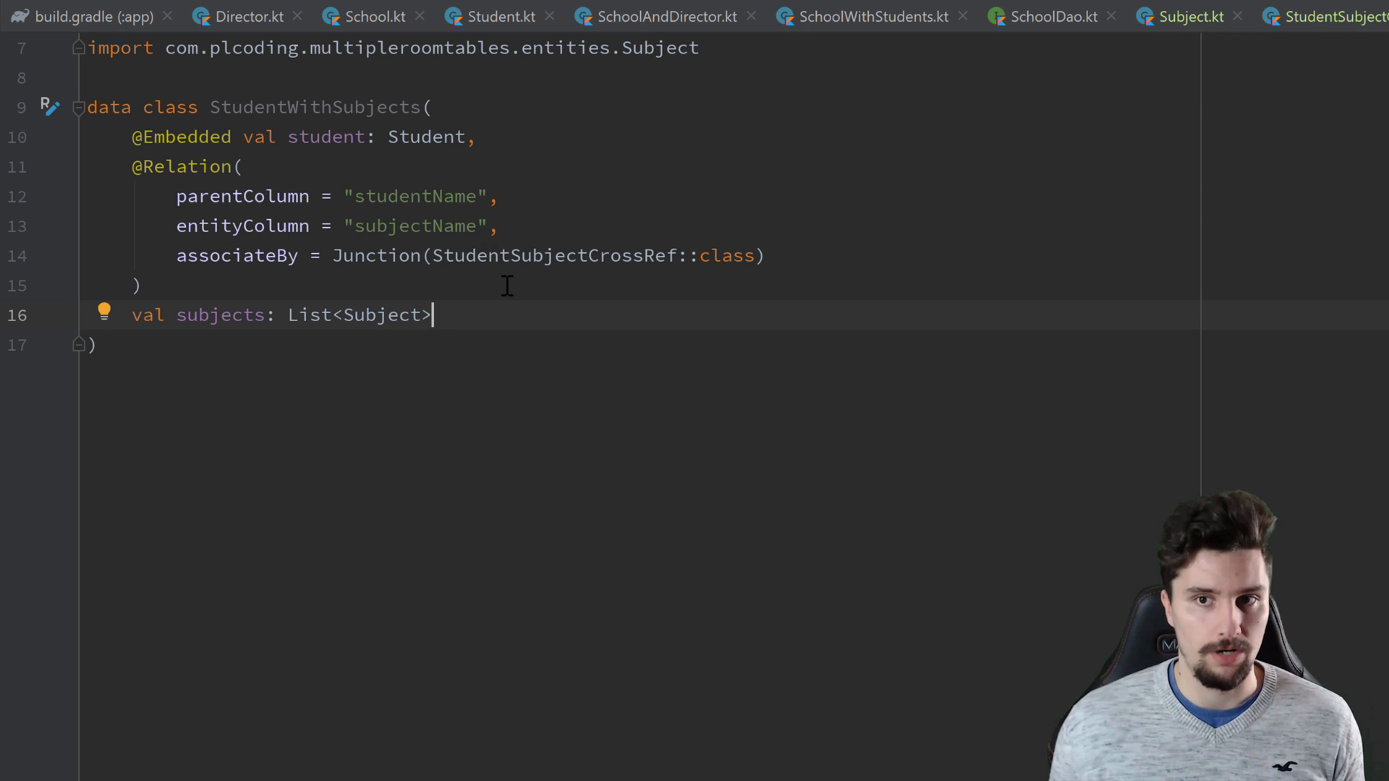
Step: Create a new Kotlin data class named SubjectWithStudents in the relations package
double_click(326, 136)
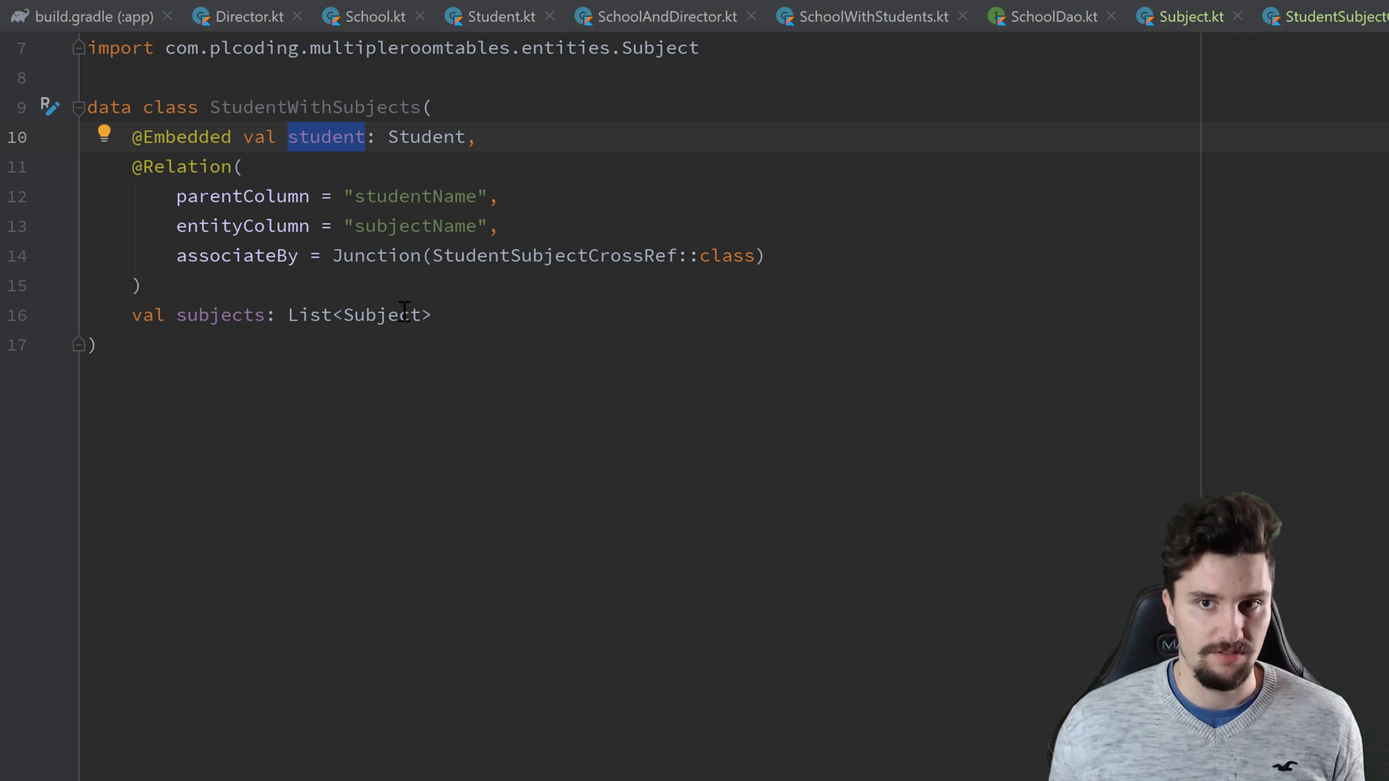
mouse_move(250, 255)
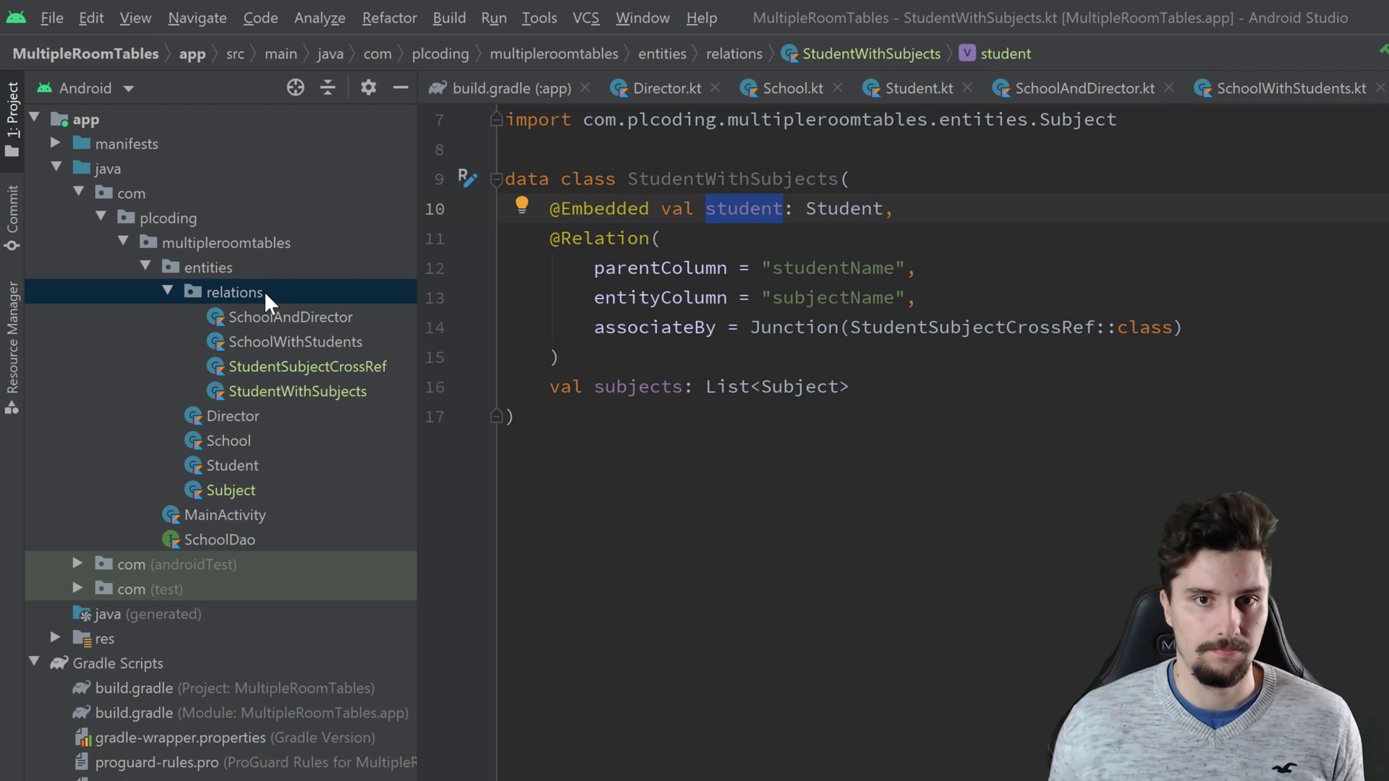
right_click(236, 291)
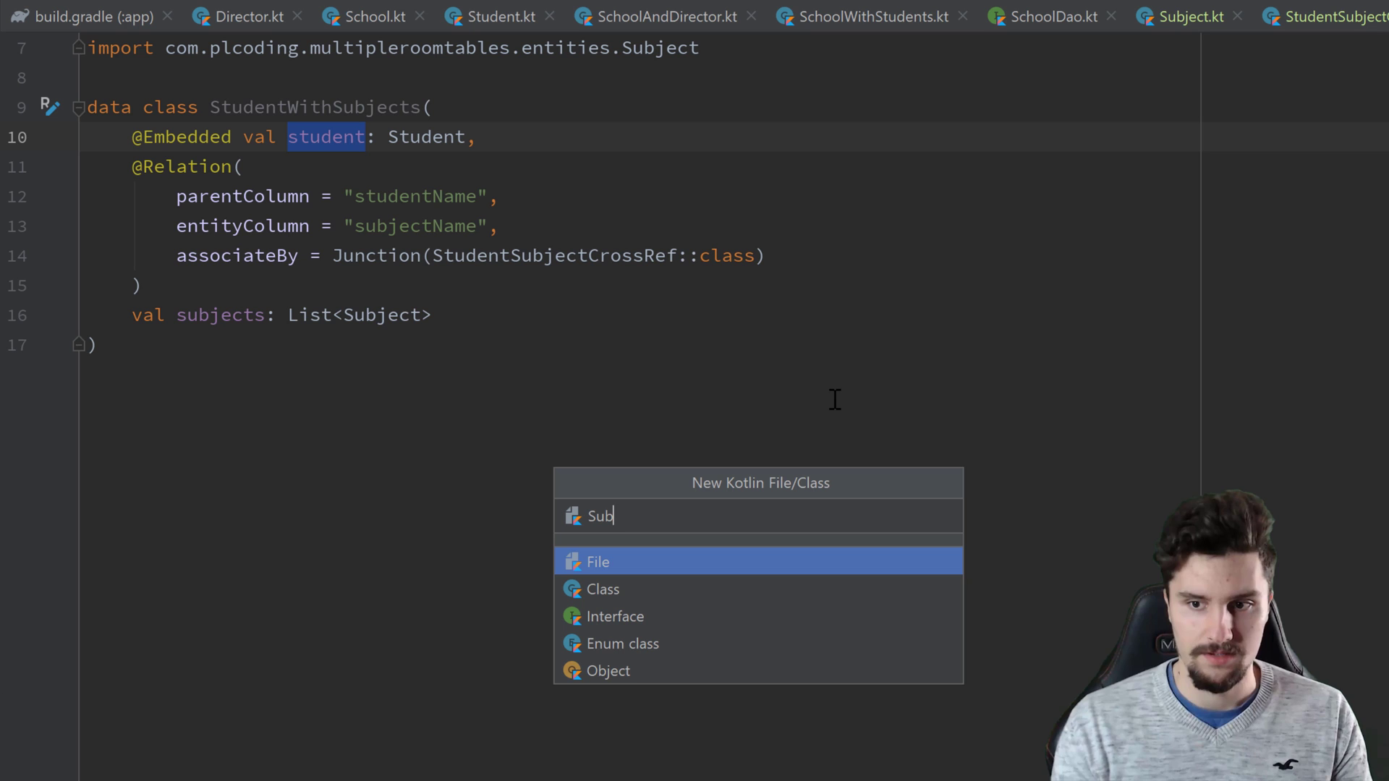
type("SubjectW")
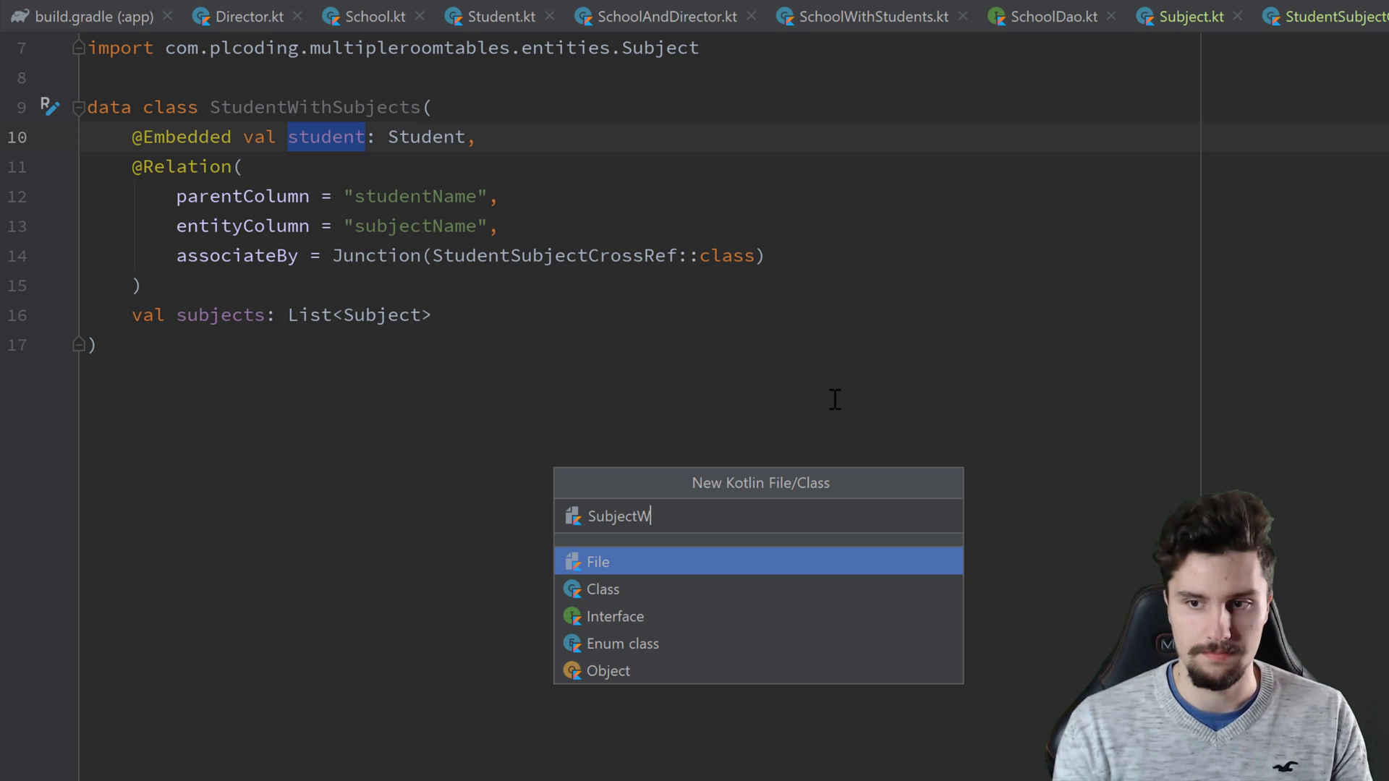
type("ithStudents")
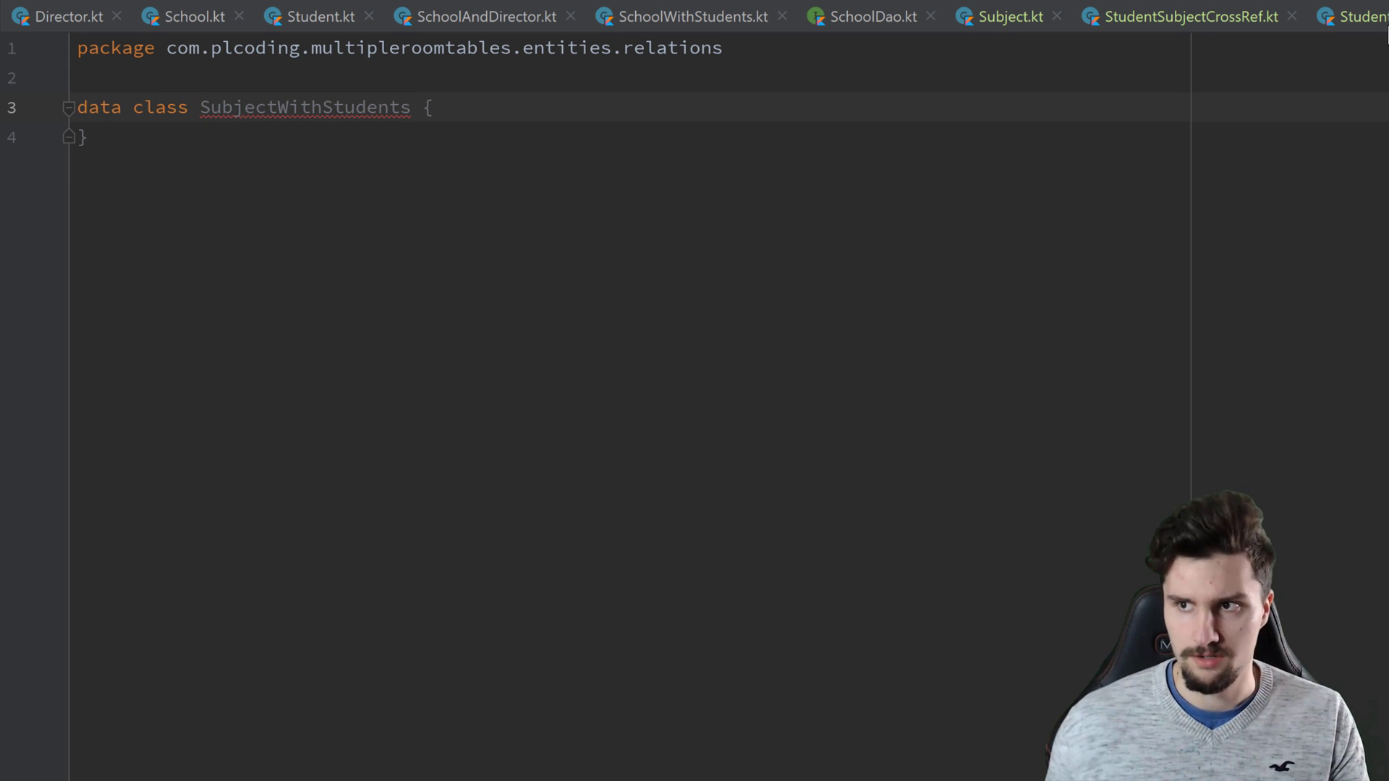
Step: Paste StudentWithSubjects' code, rename the class to SubjectWithStudents and the embedded property to subject
left_click(1347, 16)
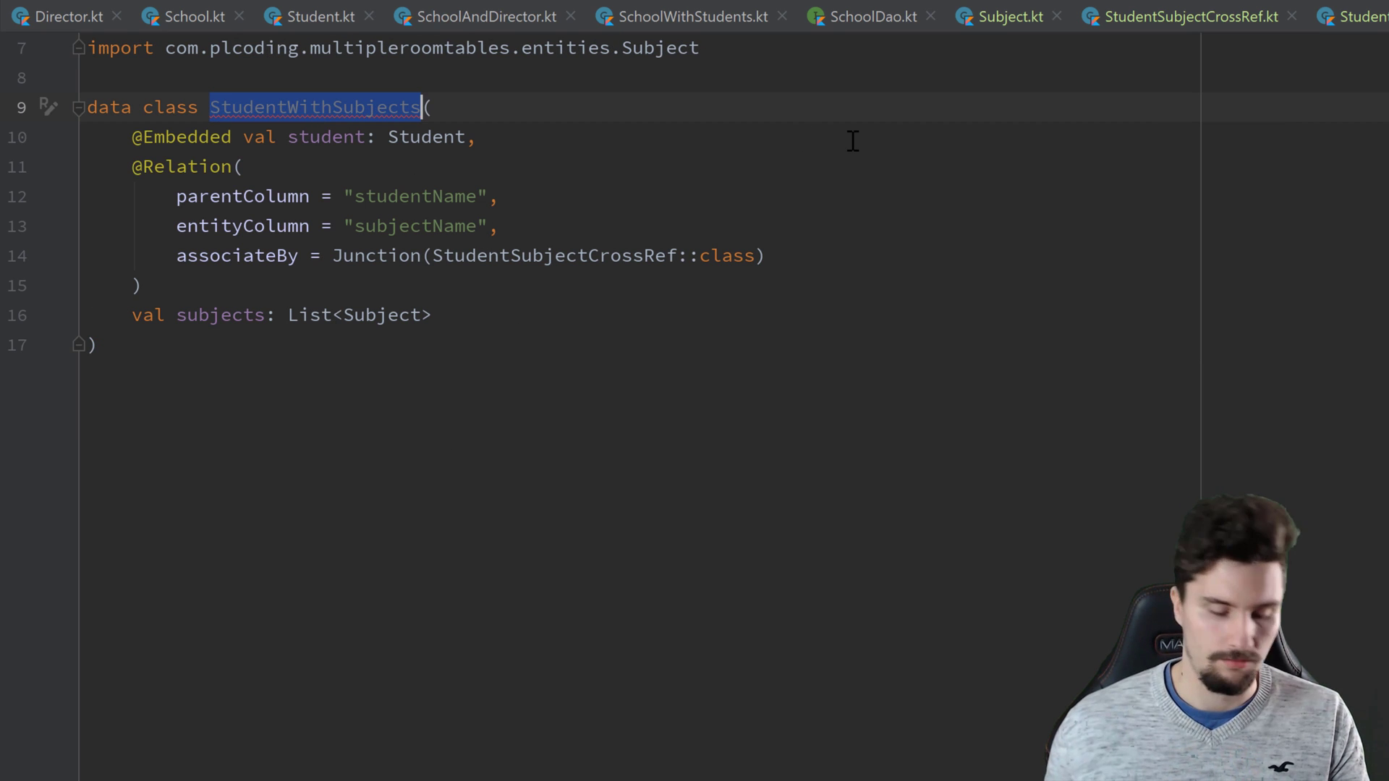
type("SubjectWithStudents")
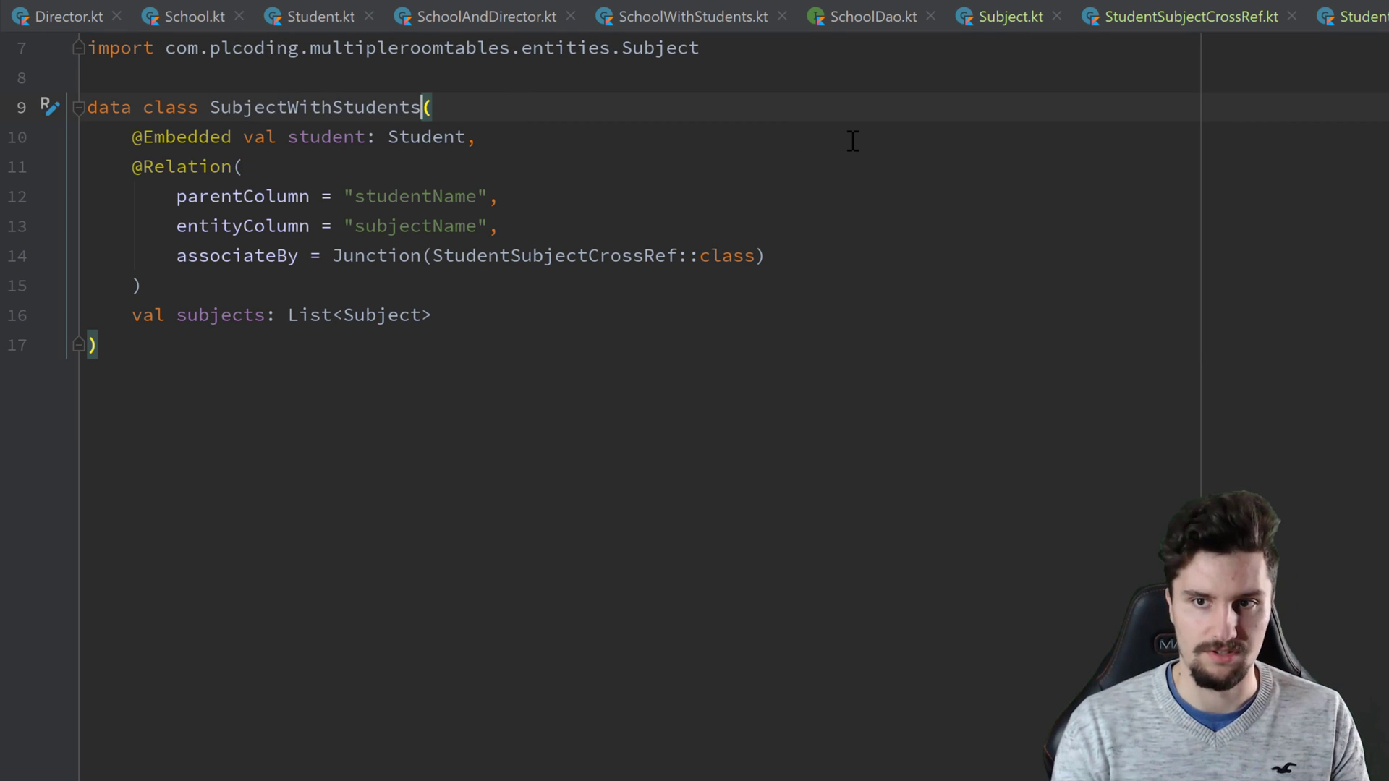
double_click(326, 136)
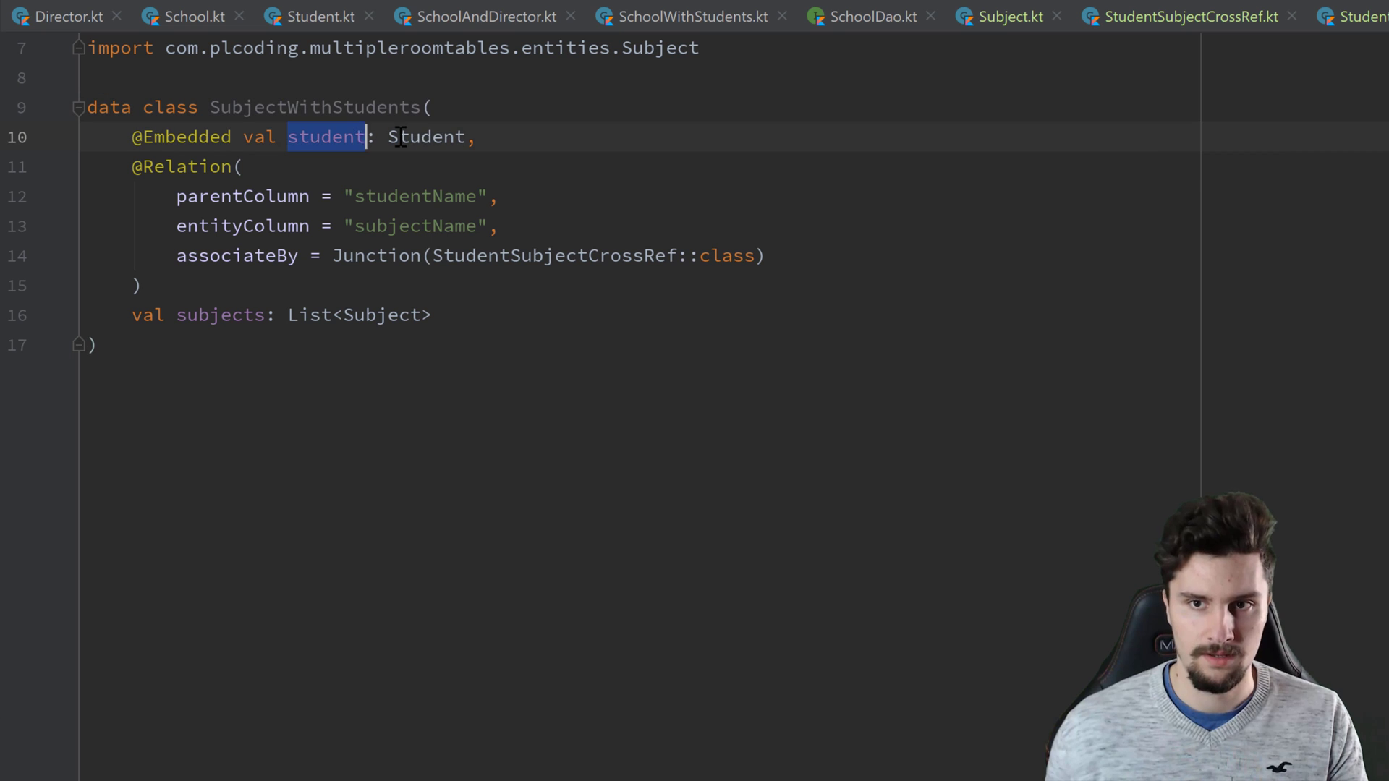
type("subjec")
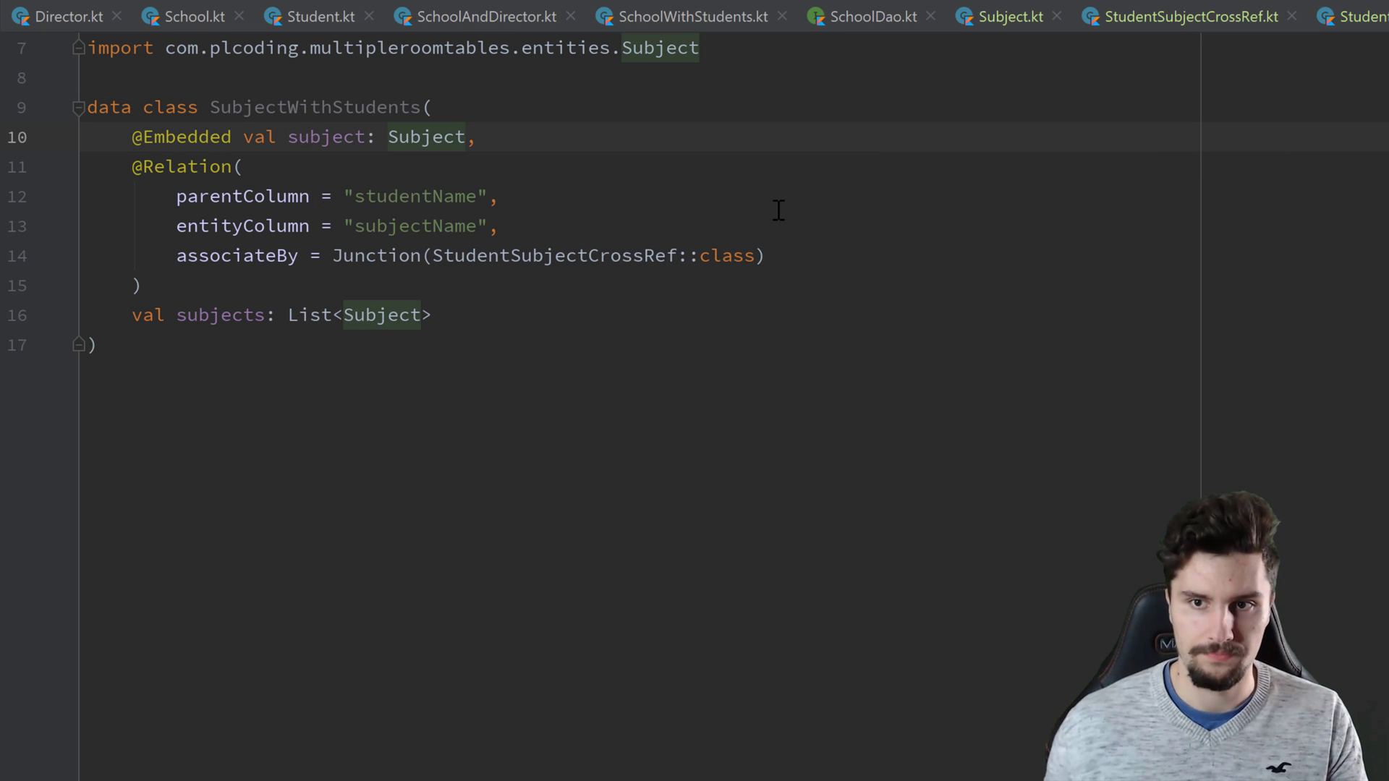
Step: Swap the junction columns to subjectName/studentName and make the list students: List<Student>
double_click(415, 196)
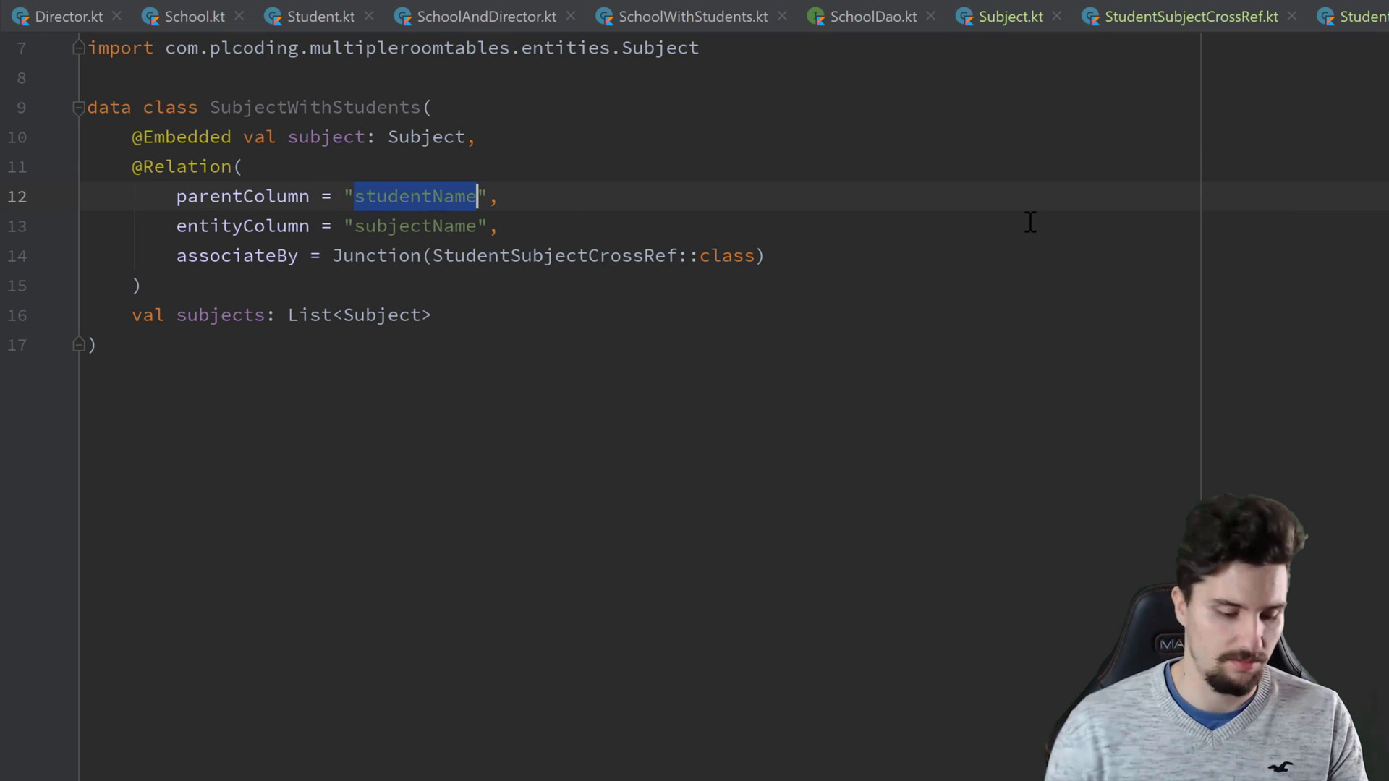
type("subjectName")
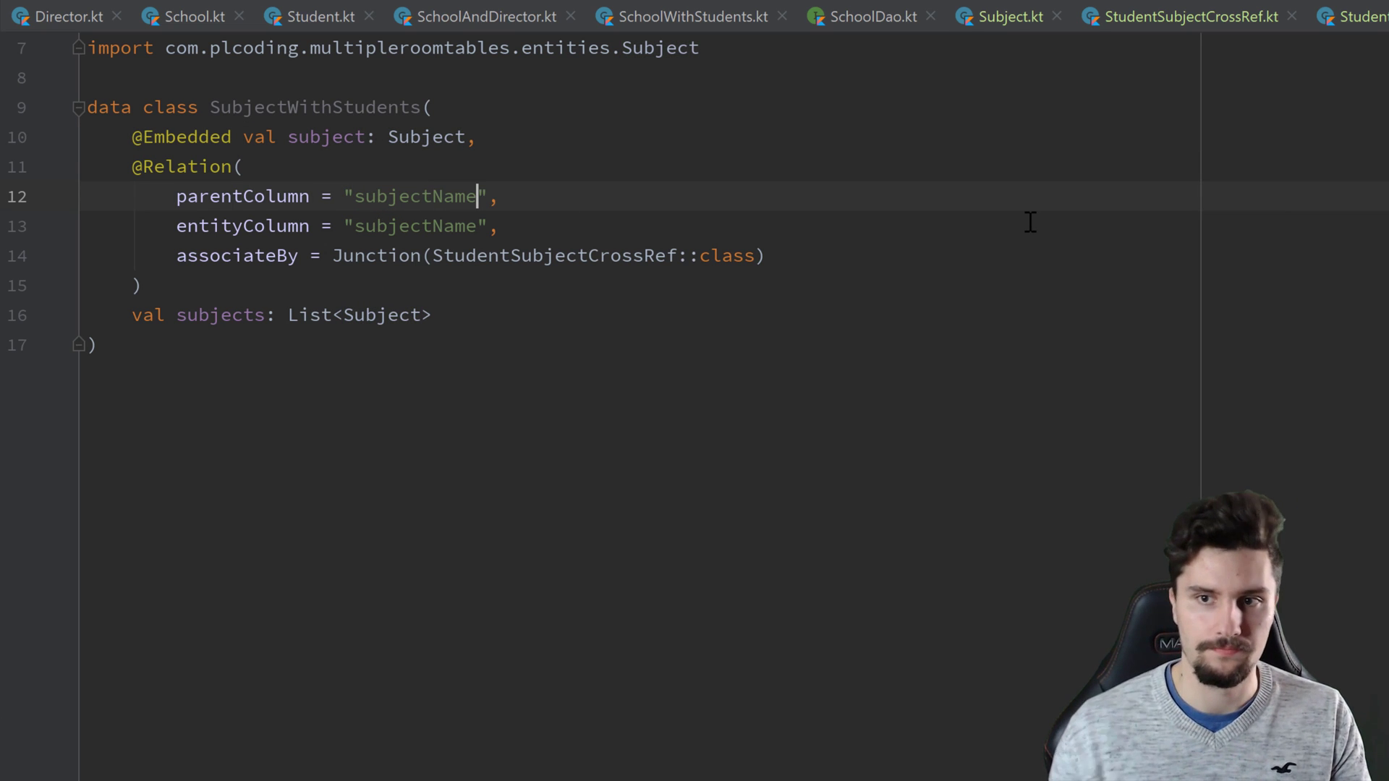
double_click(414, 226)
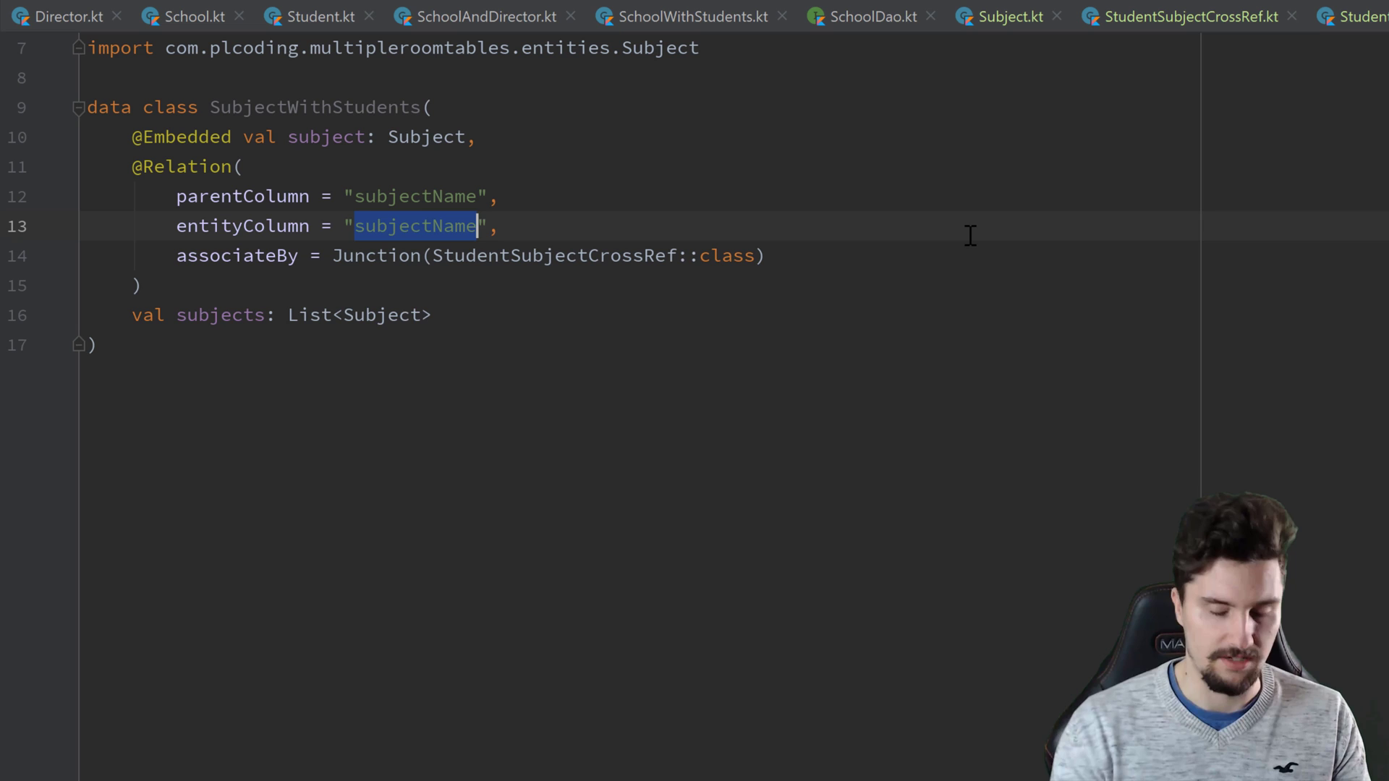
type("studentName")
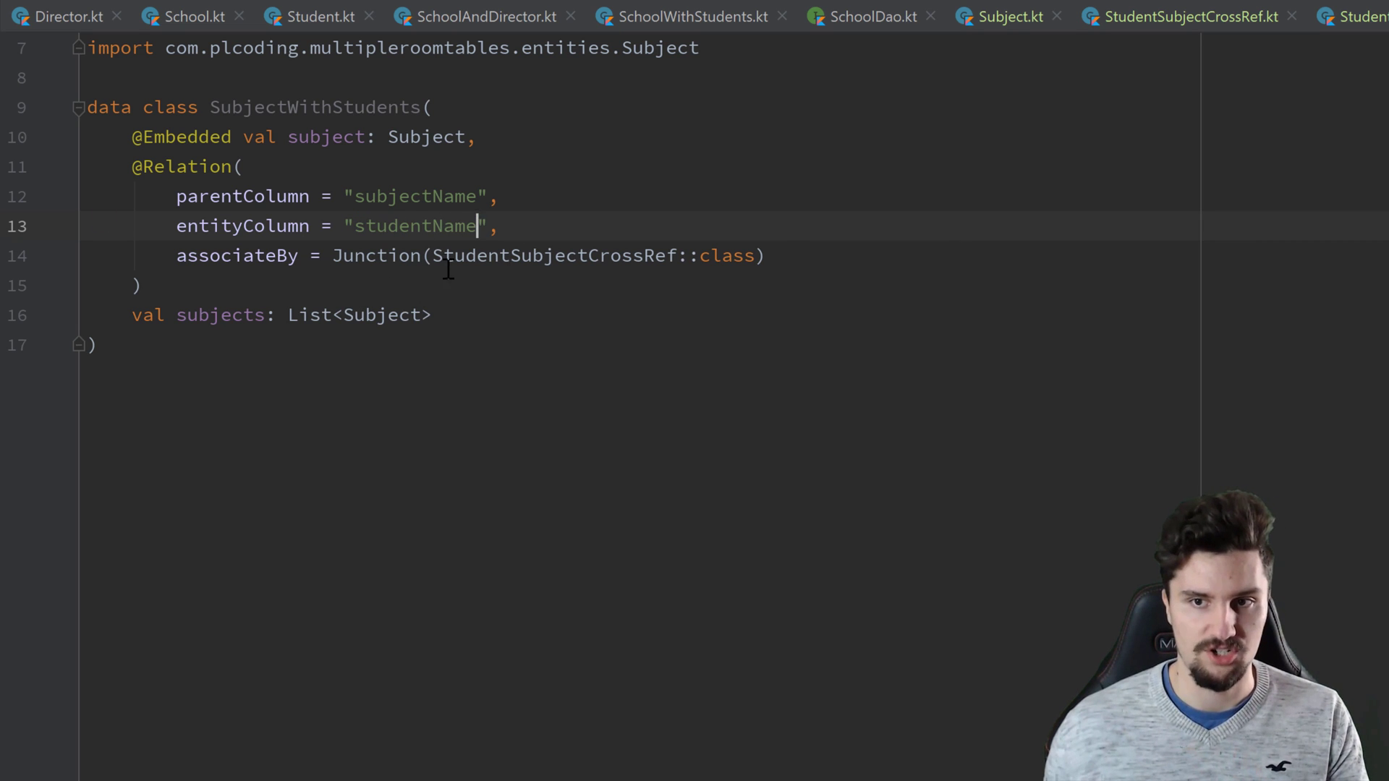
double_click(220, 314)
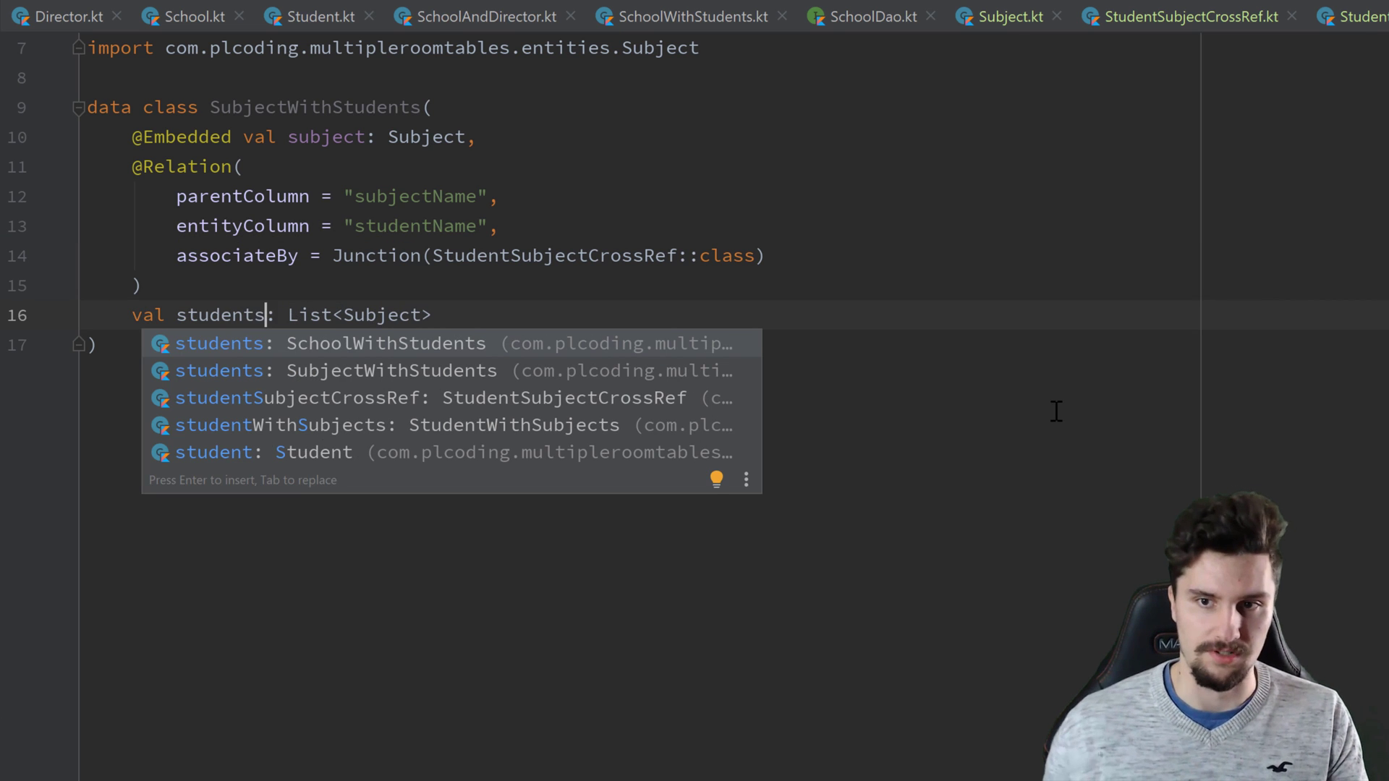
type("Student")
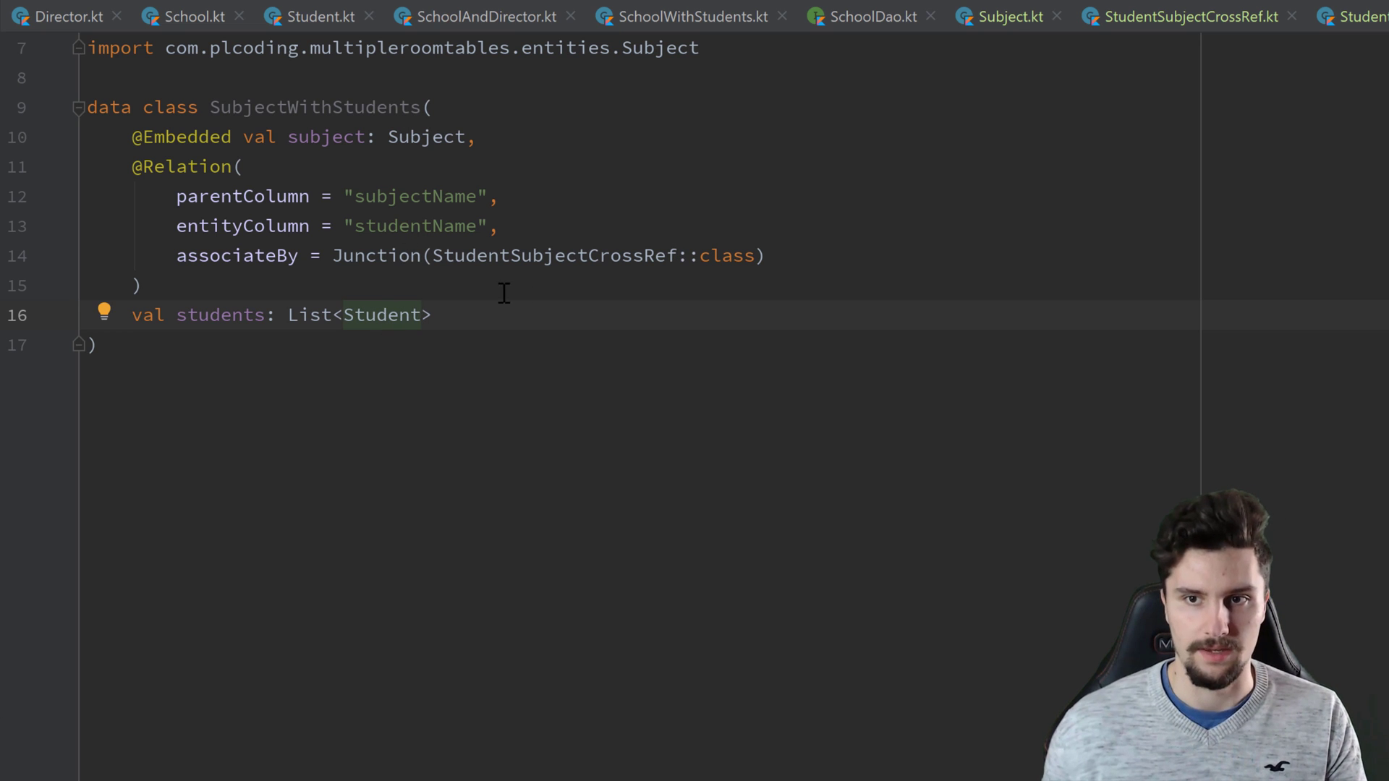
mouse_move(774, 341)
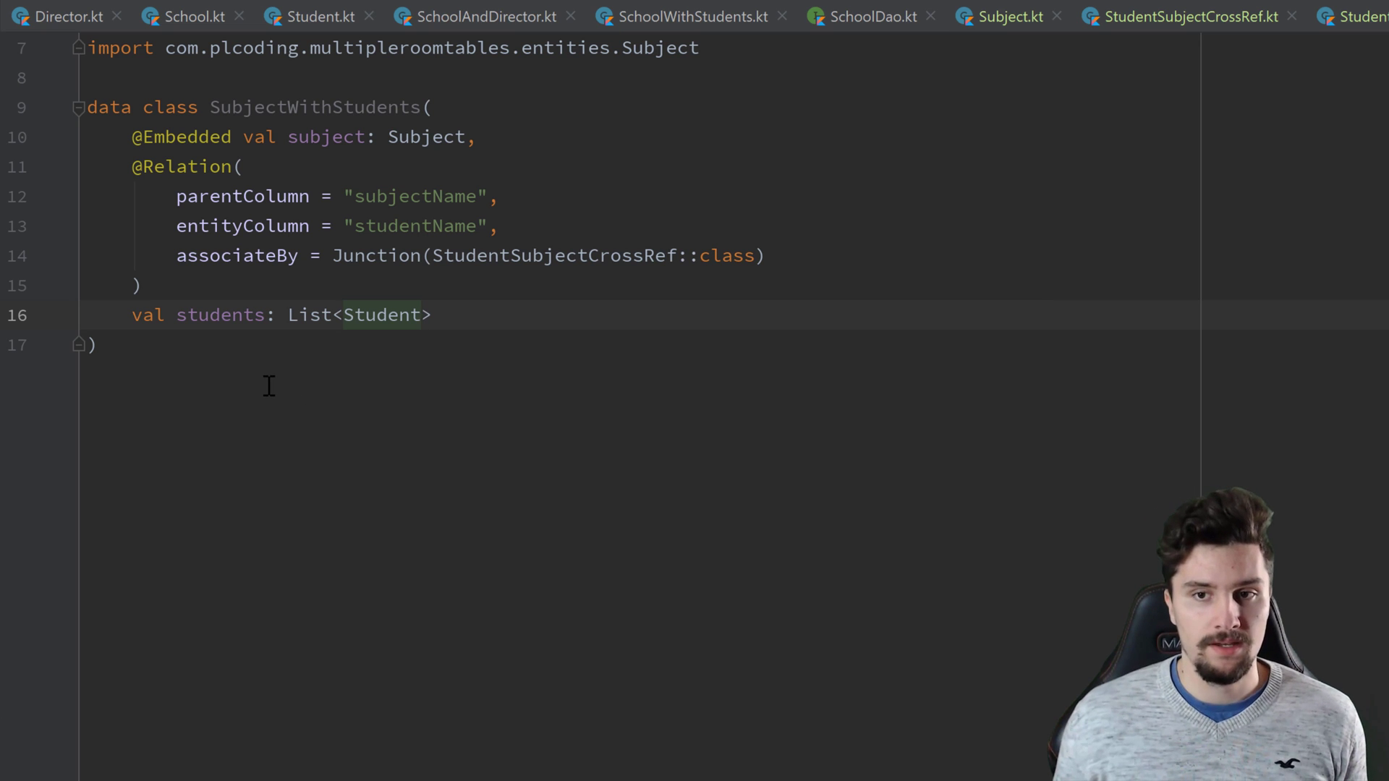
mouse_move(599, 178)
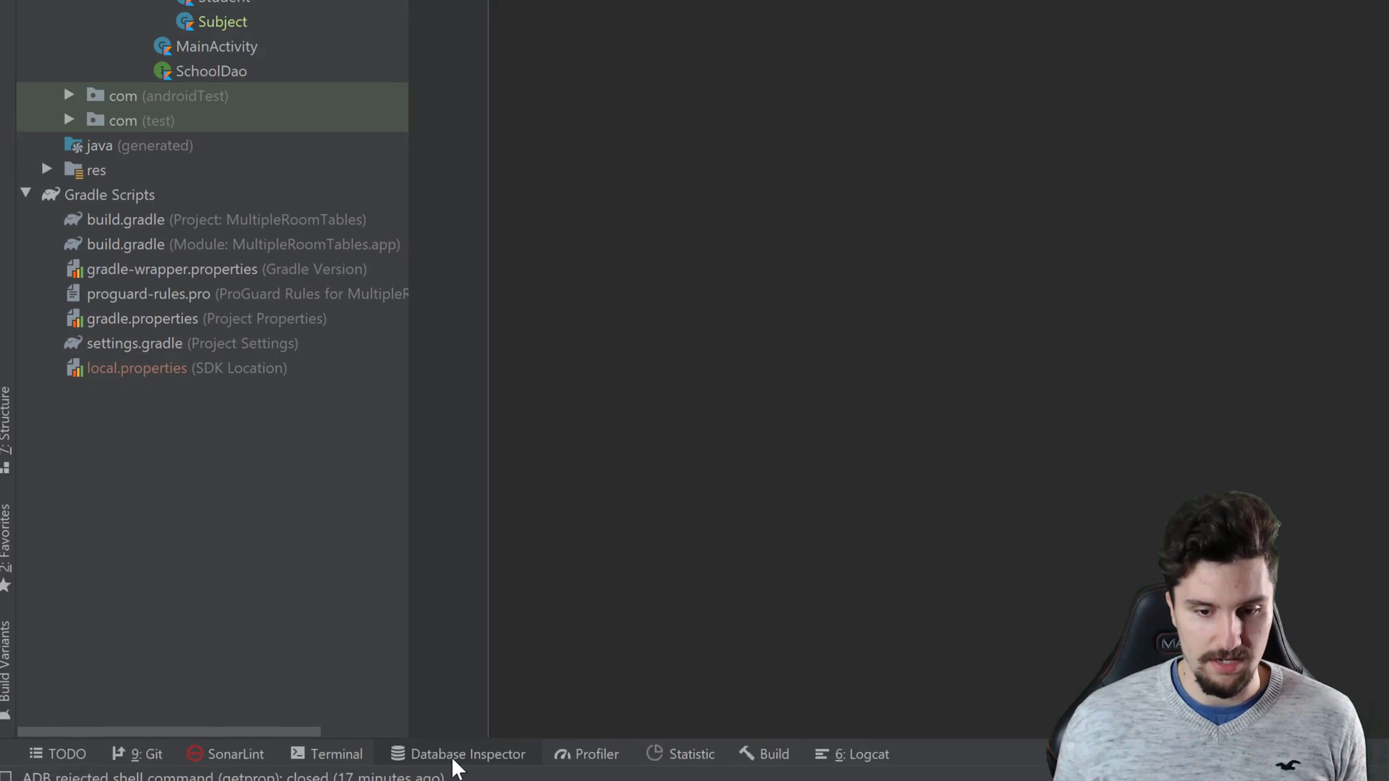
left_click(467, 754)
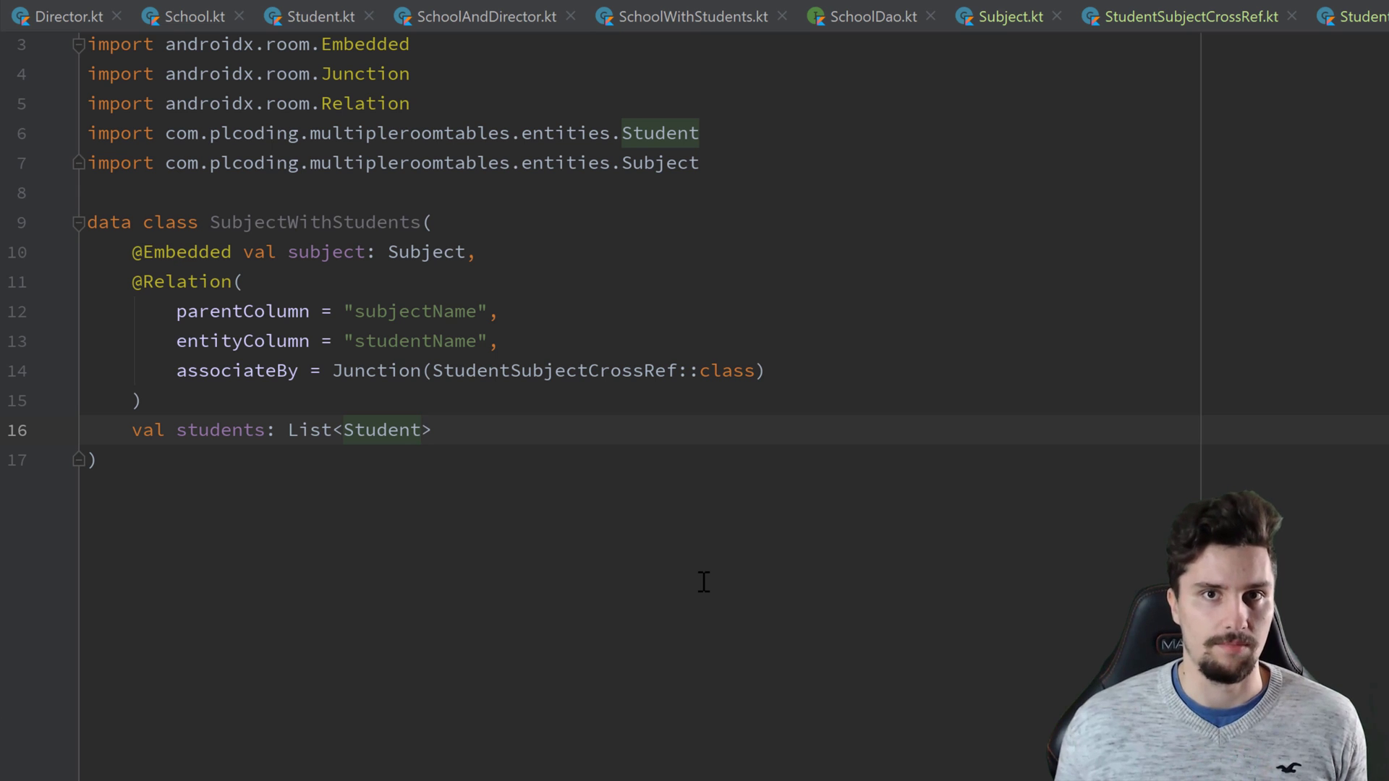
mouse_move(696, 660)
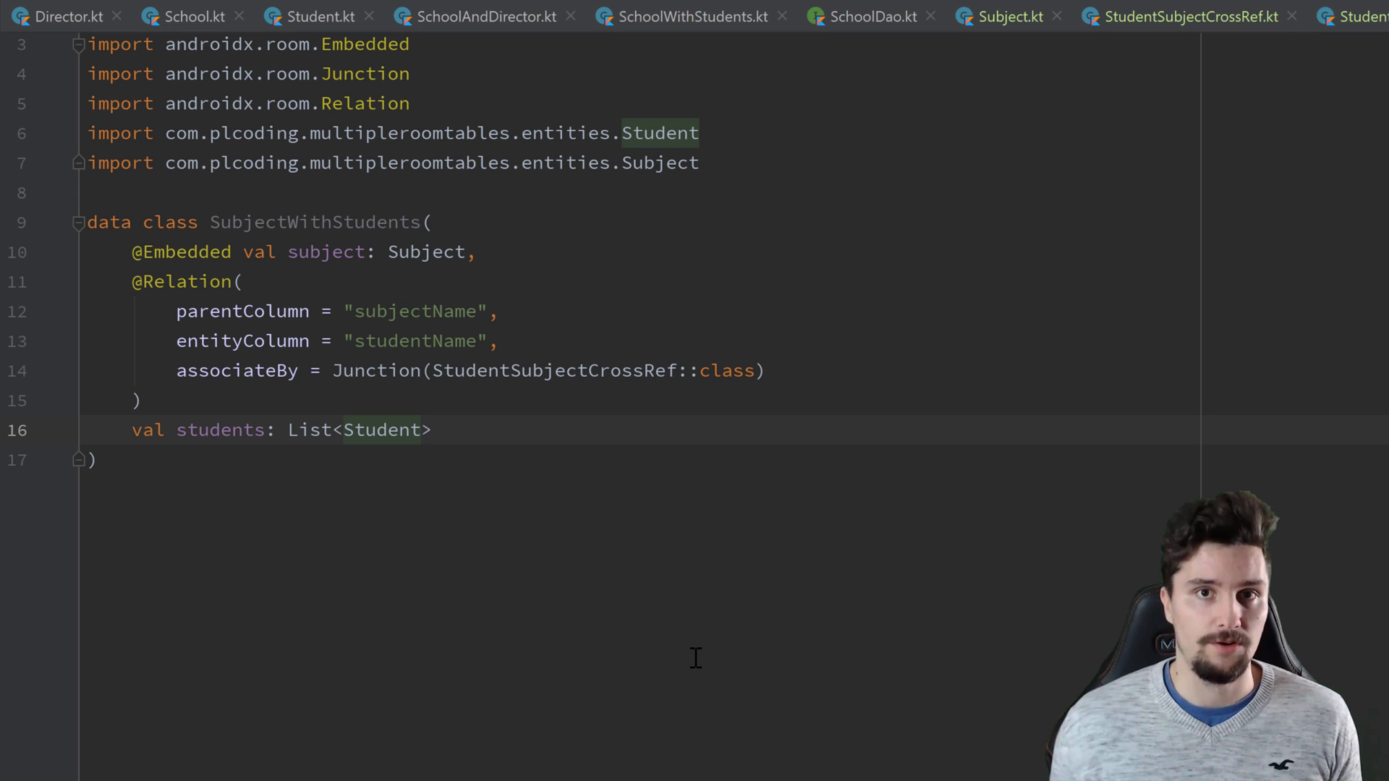
left_click(426, 430)
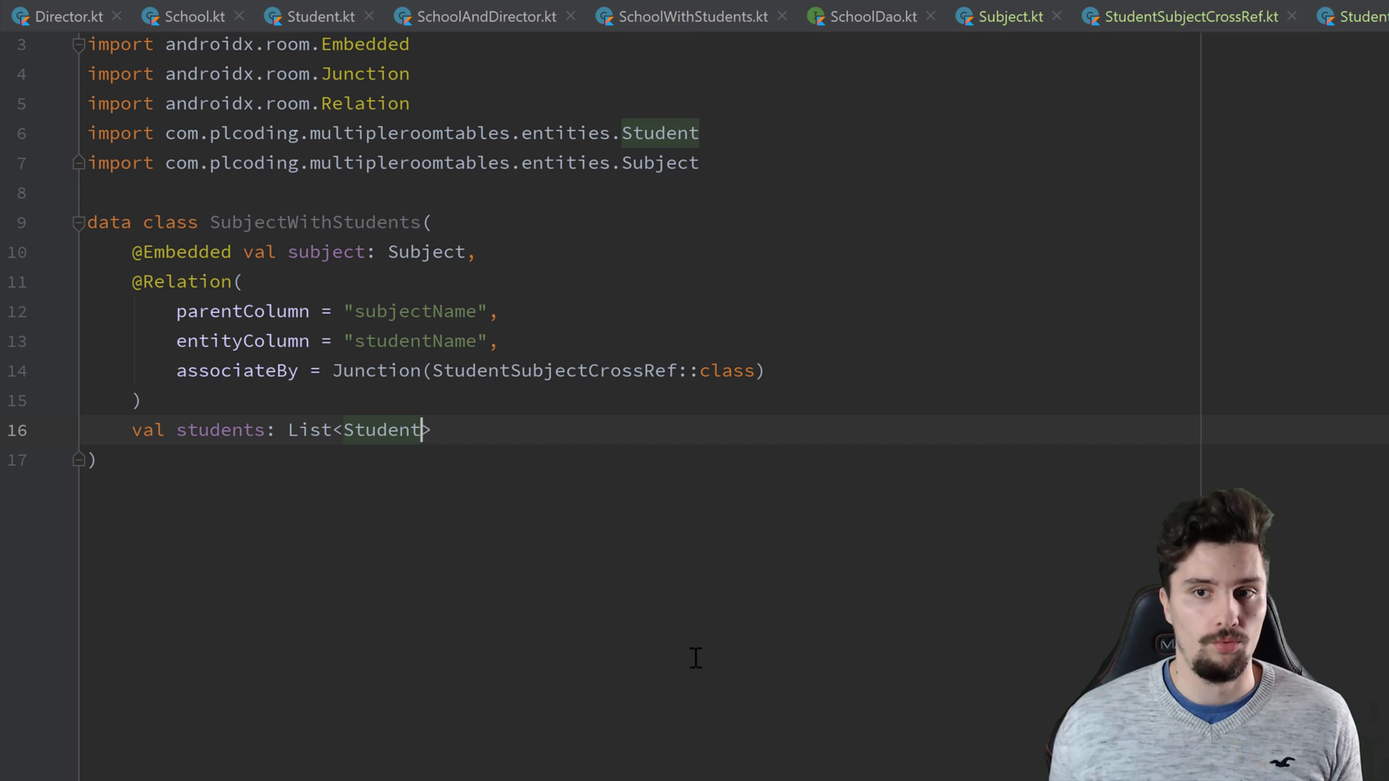